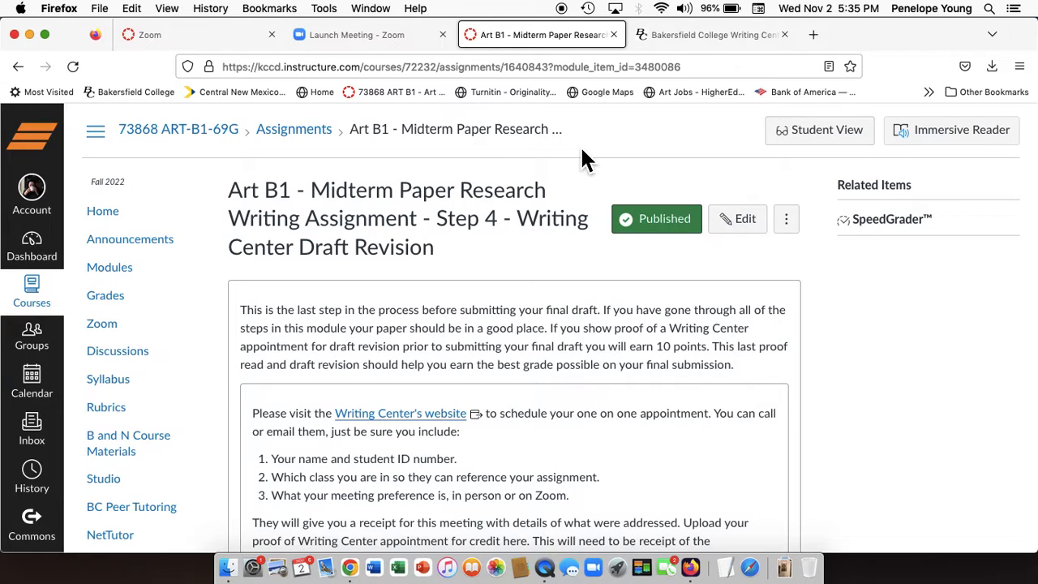
pyautogui.moveTo(555, 154)
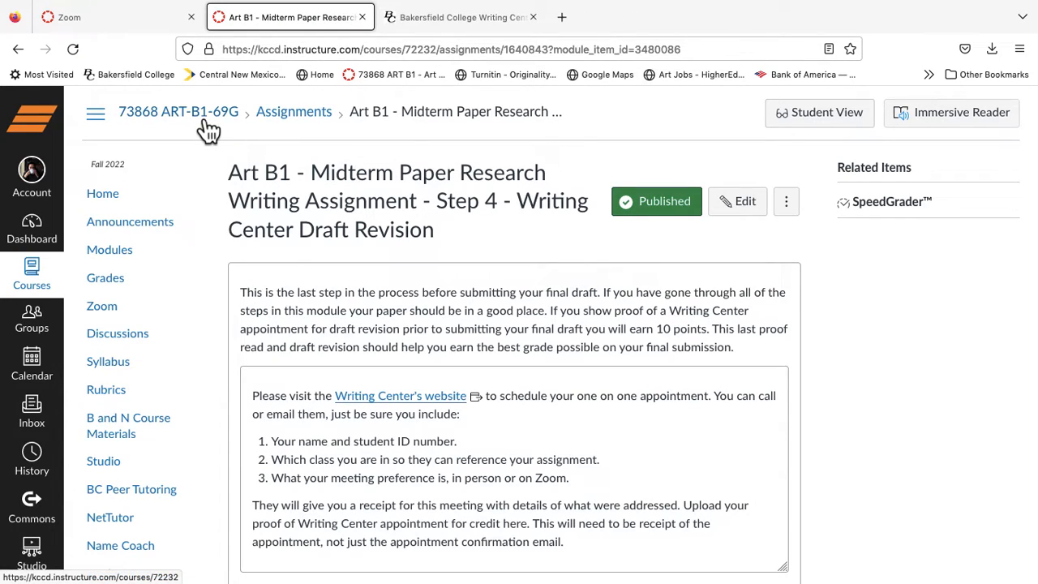
# Step: Return to the ART-B1-69G modules home and scroll through the Week Eleven module items
pyautogui.click(461, 16)
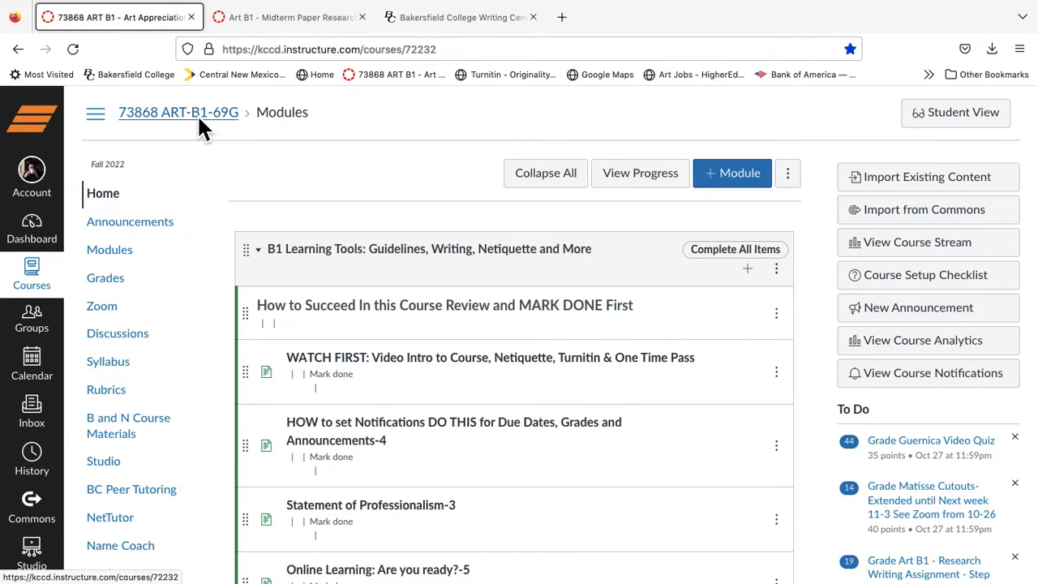
pyautogui.scroll(-3)
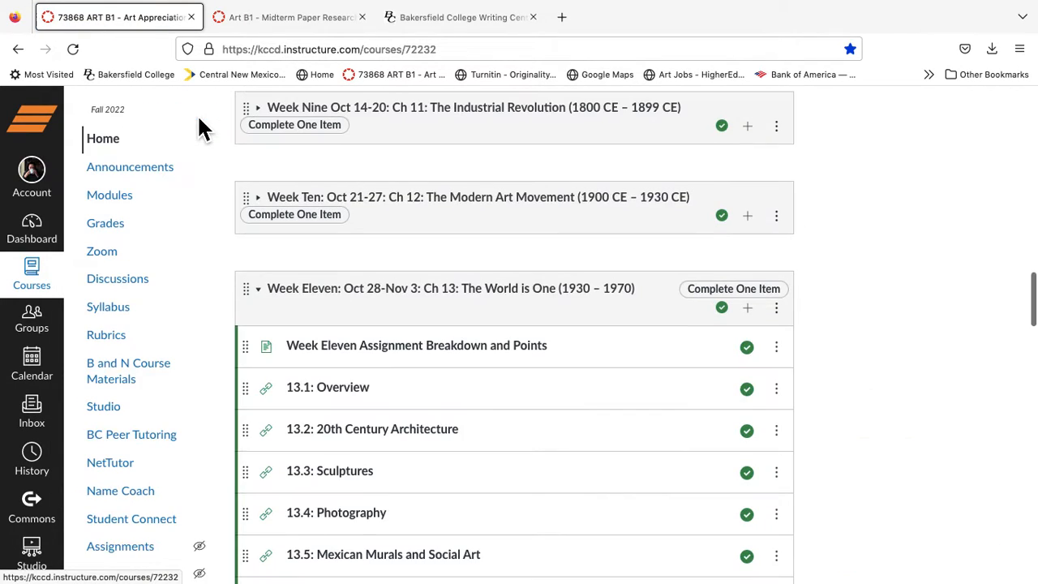
pyautogui.moveTo(284, 299)
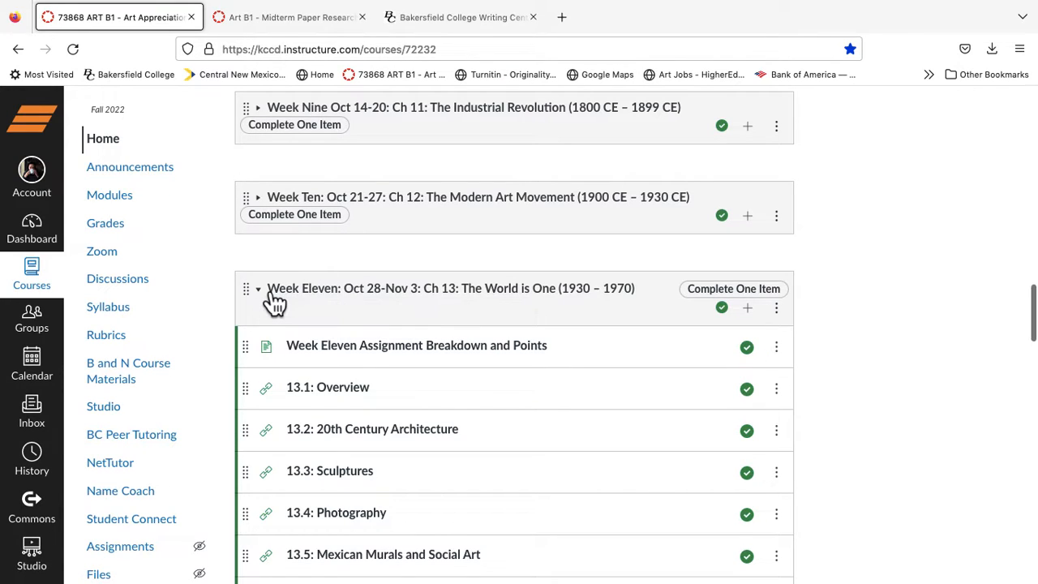
pyautogui.scroll(-3)
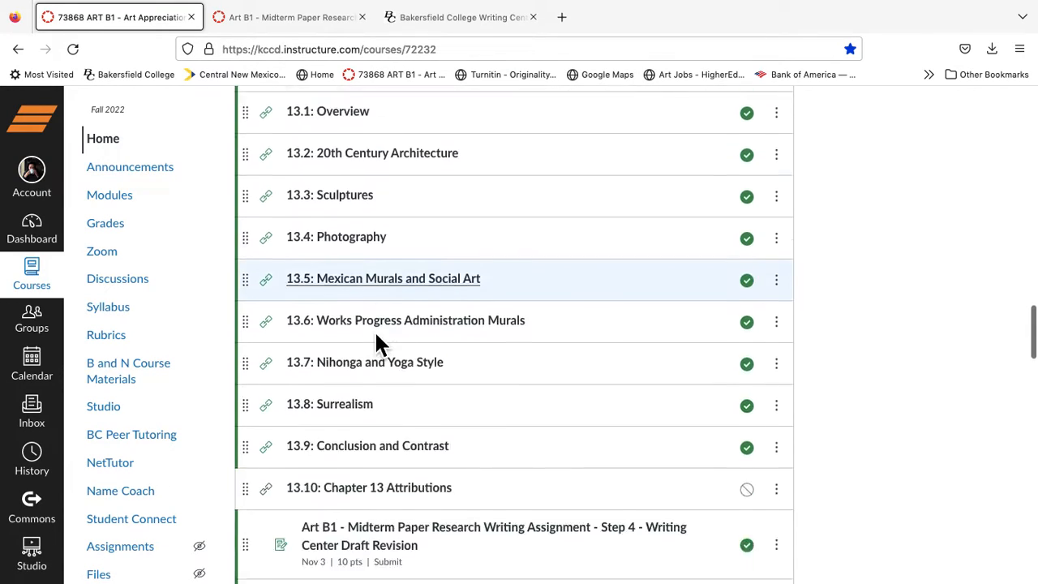
pyautogui.scroll(-3)
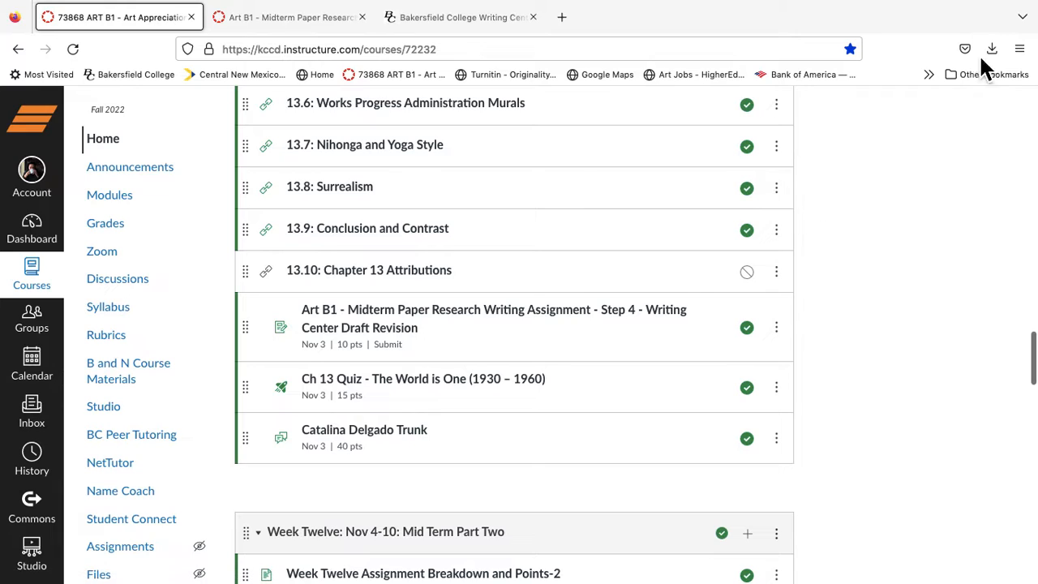
pyautogui.moveTo(867, 150)
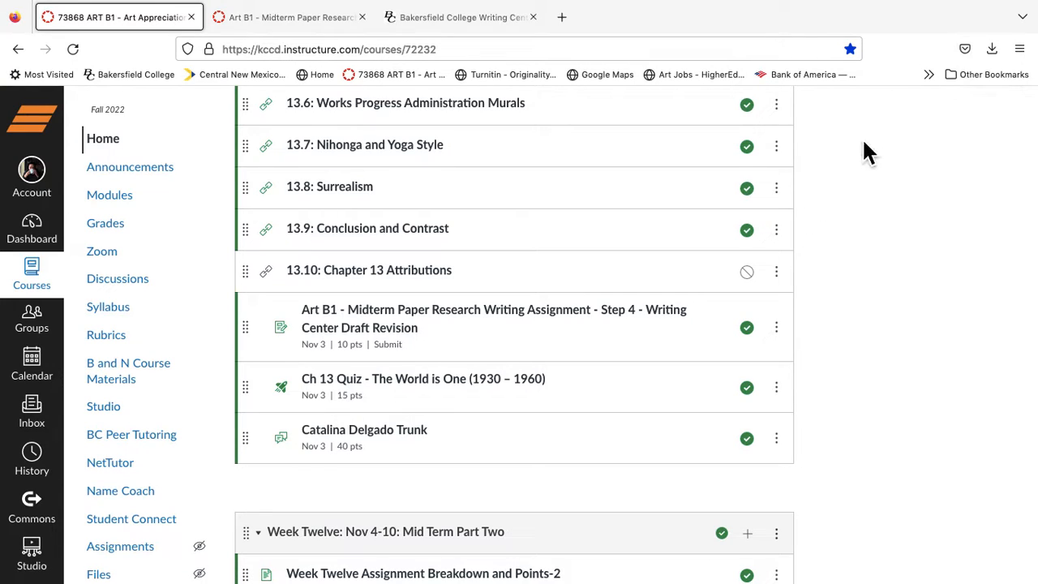
pyautogui.scroll(-3)
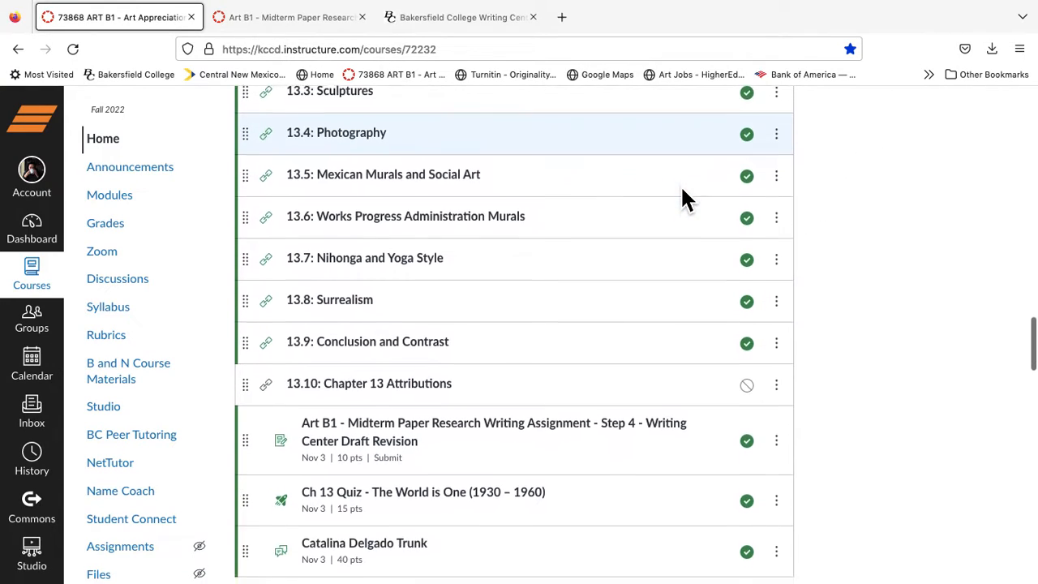
pyautogui.scroll(3)
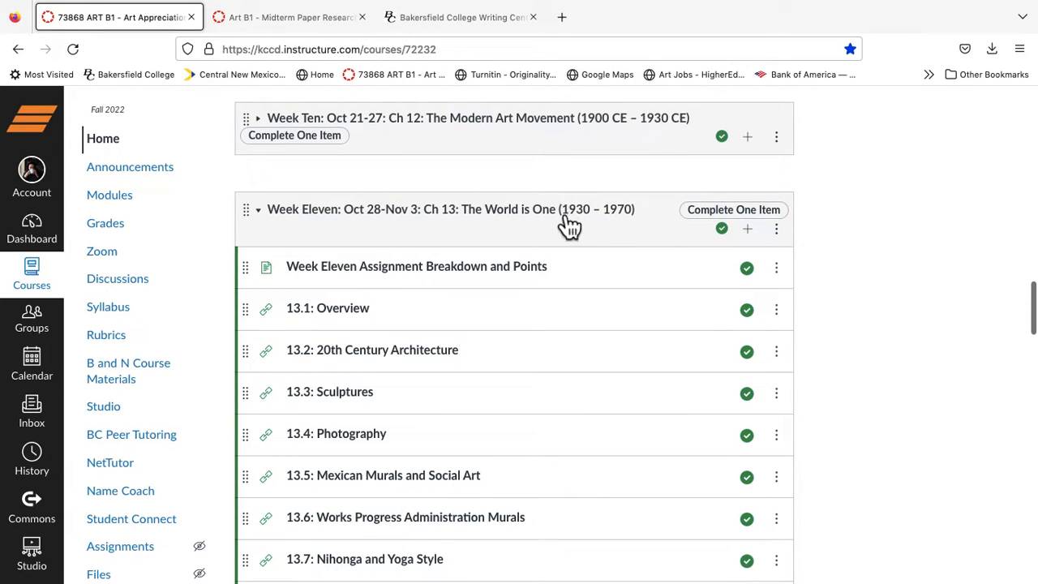
pyautogui.moveTo(568, 224)
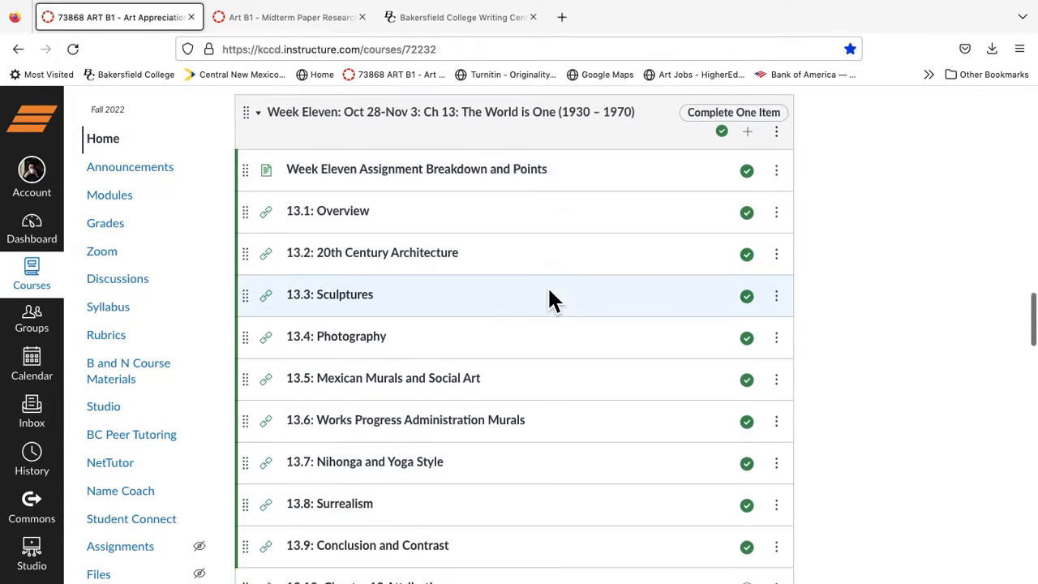
pyautogui.scroll(-3)
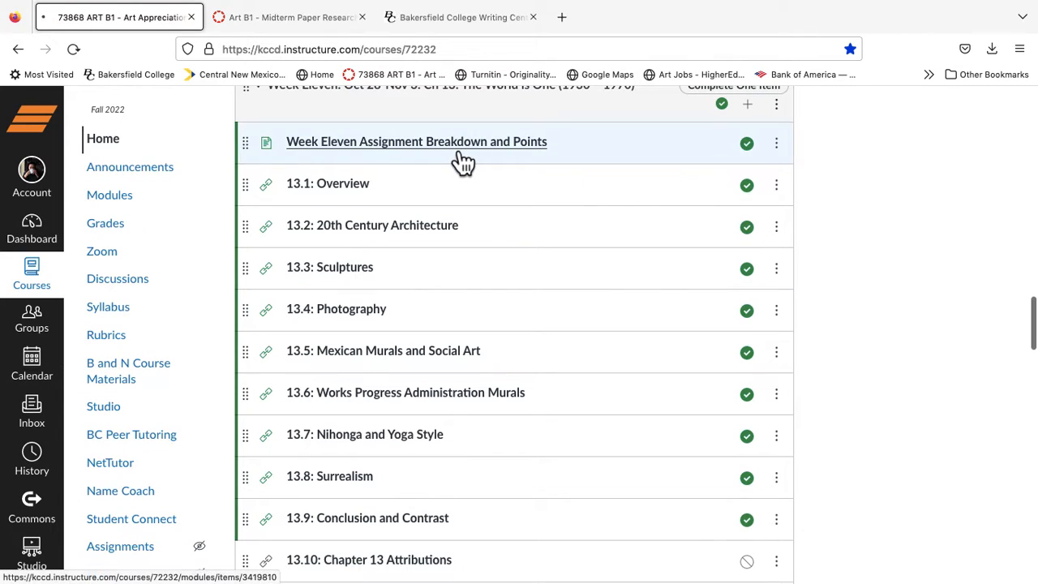
# Step: Open the Week Eleven Assignment Breakdown and Points page and review its 65-point table
pyautogui.click(415, 141)
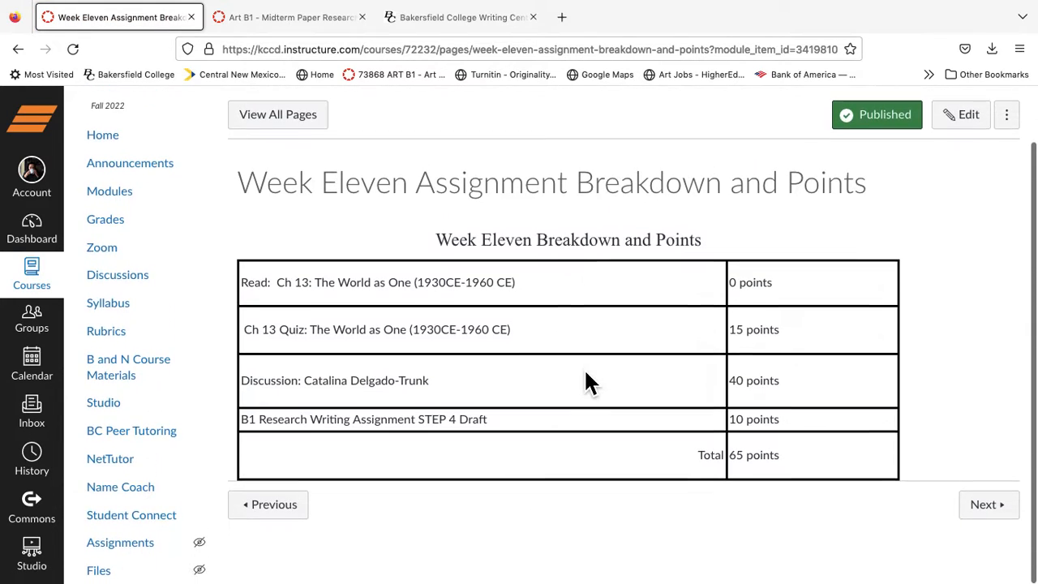
pyautogui.scroll(-3)
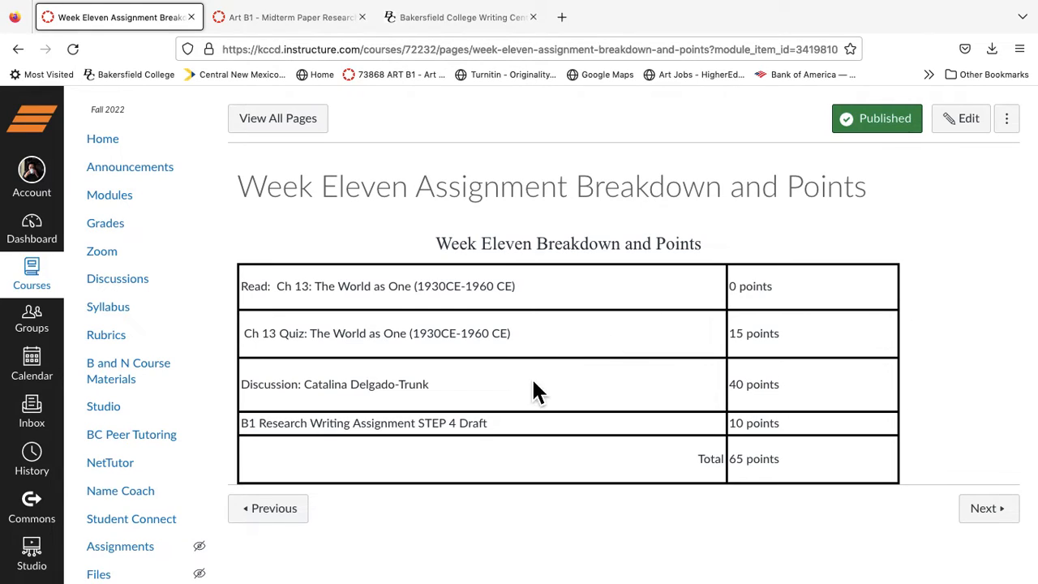
pyautogui.moveTo(745, 409)
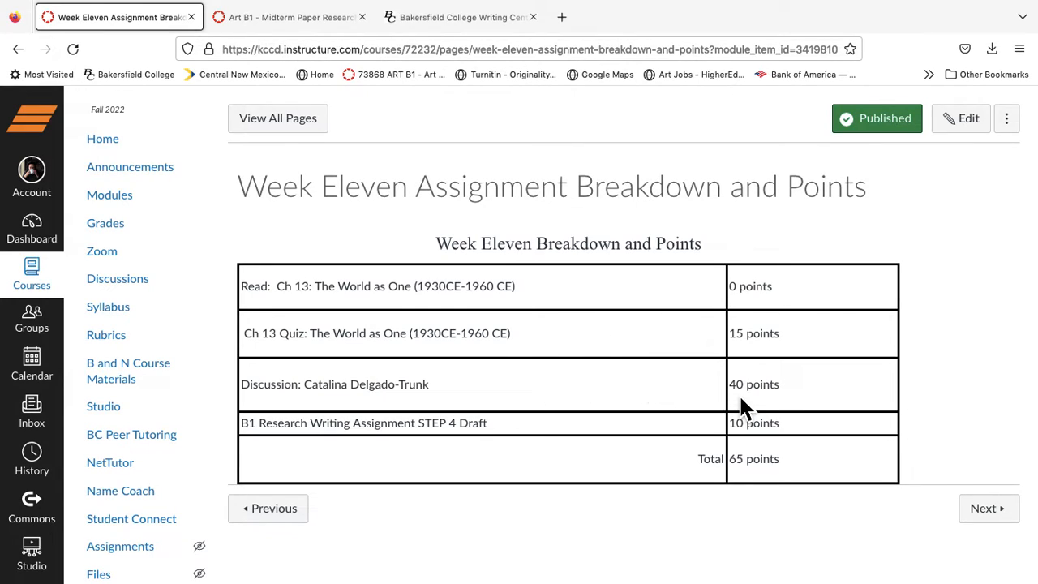
pyautogui.moveTo(759, 441)
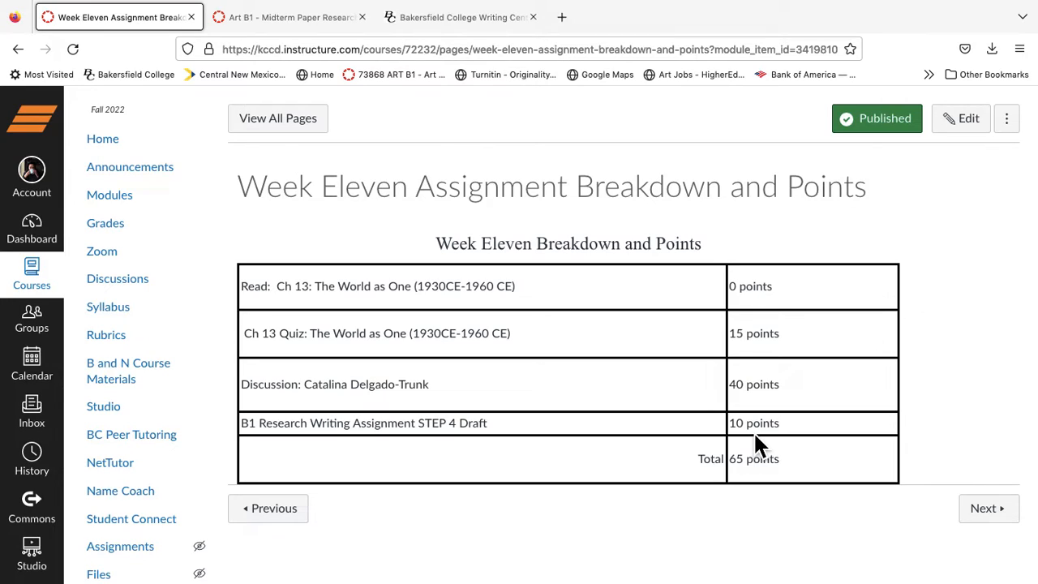
pyautogui.moveTo(973, 503)
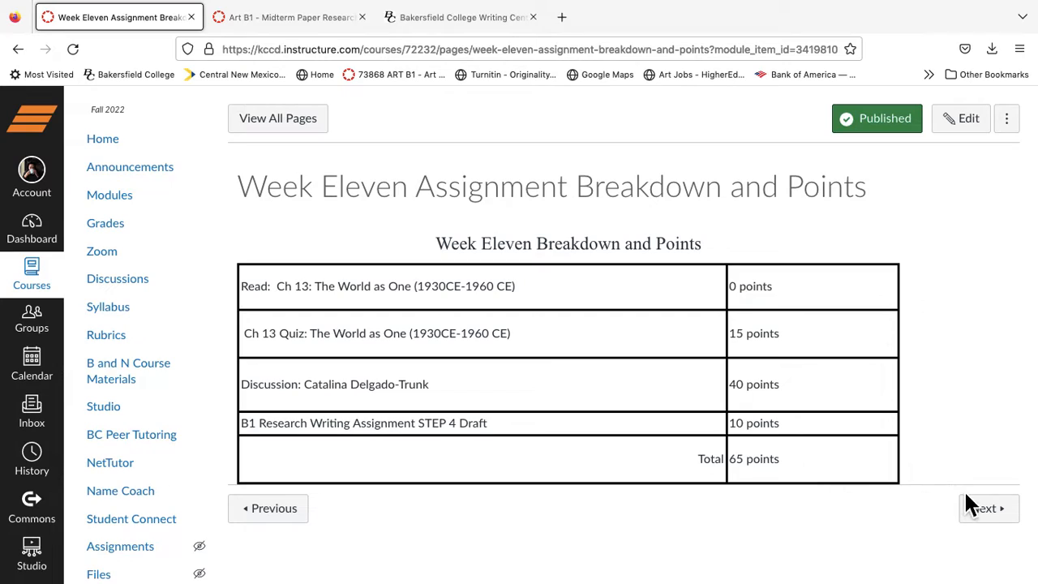
pyautogui.moveTo(448, 318)
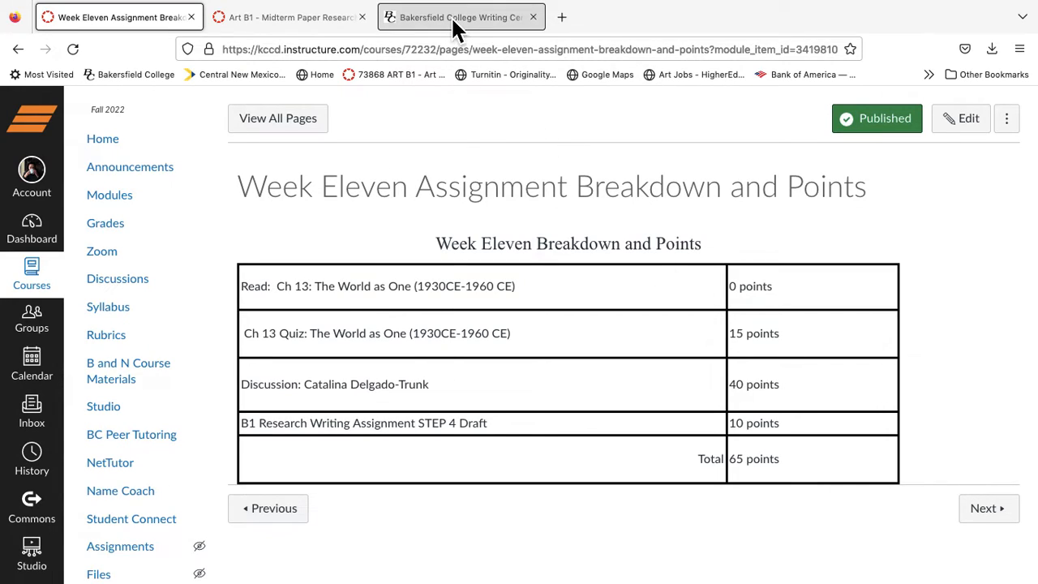
# Step: Switch back to the Step 4 Writing Center Draft Revision assignment worth 10 points
pyautogui.click(289, 17)
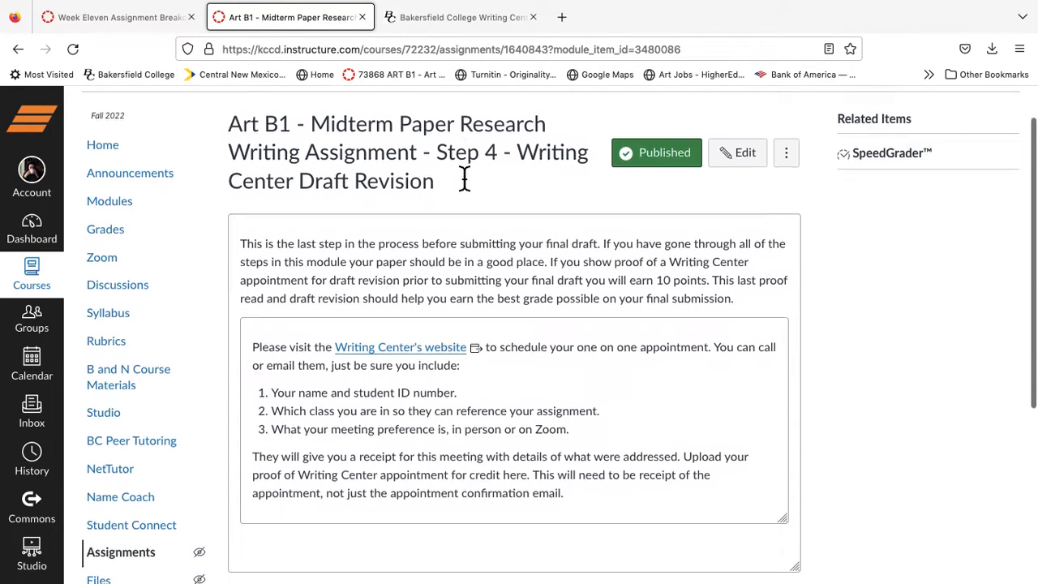
pyautogui.scroll(-3)
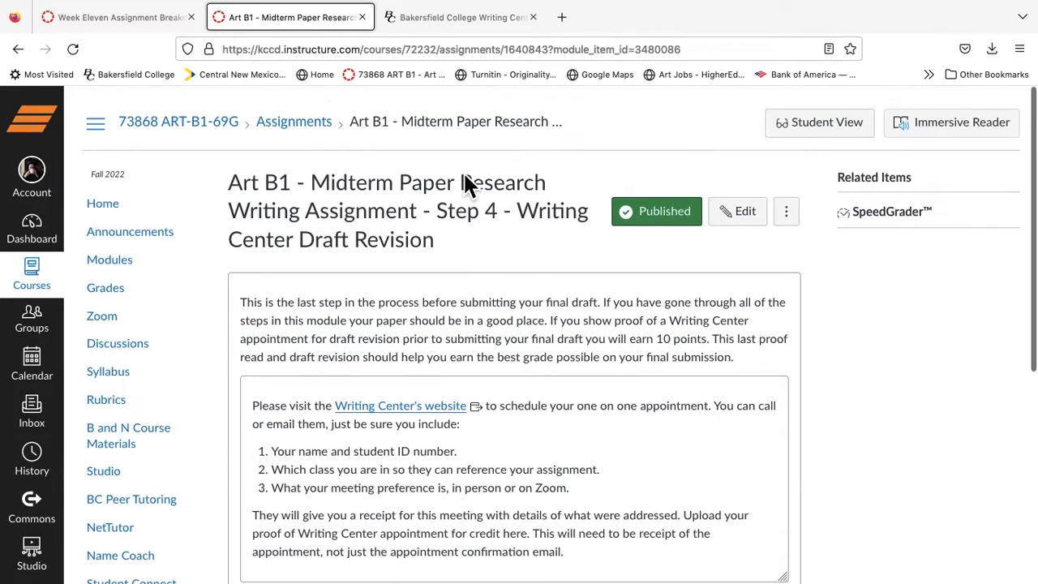
pyautogui.scroll(-3)
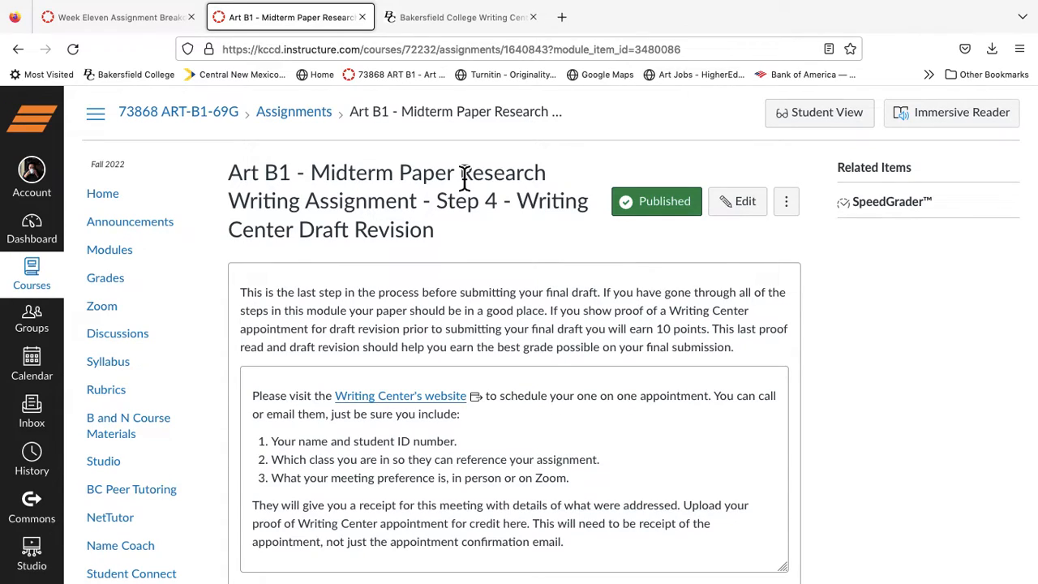
# Step: Scroll the Step 4 assignment description down to its 10-point value
pyautogui.scroll(-3)
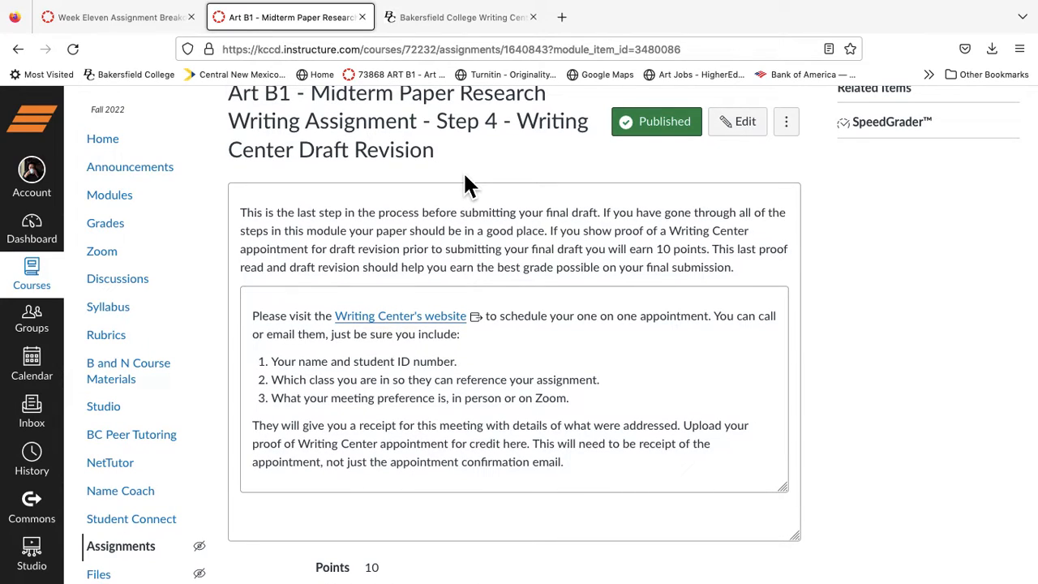
pyautogui.moveTo(436, 214)
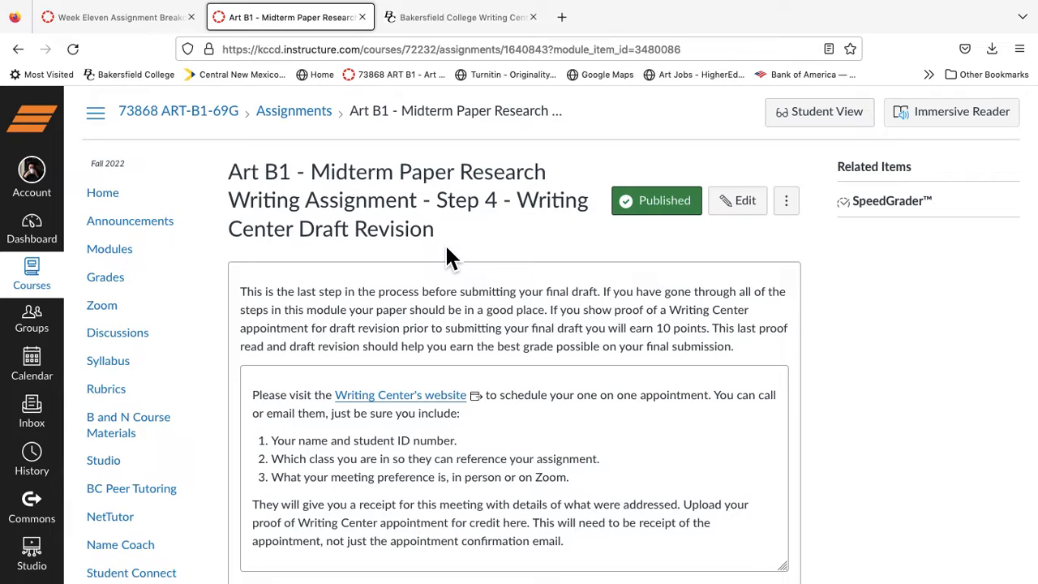
pyautogui.moveTo(399, 396)
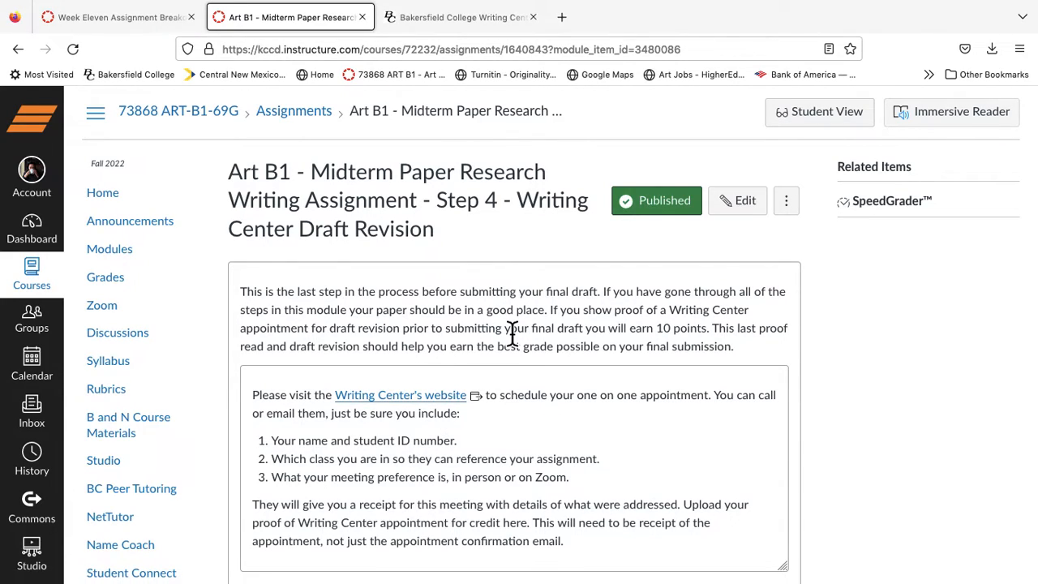
pyautogui.moveTo(510, 304)
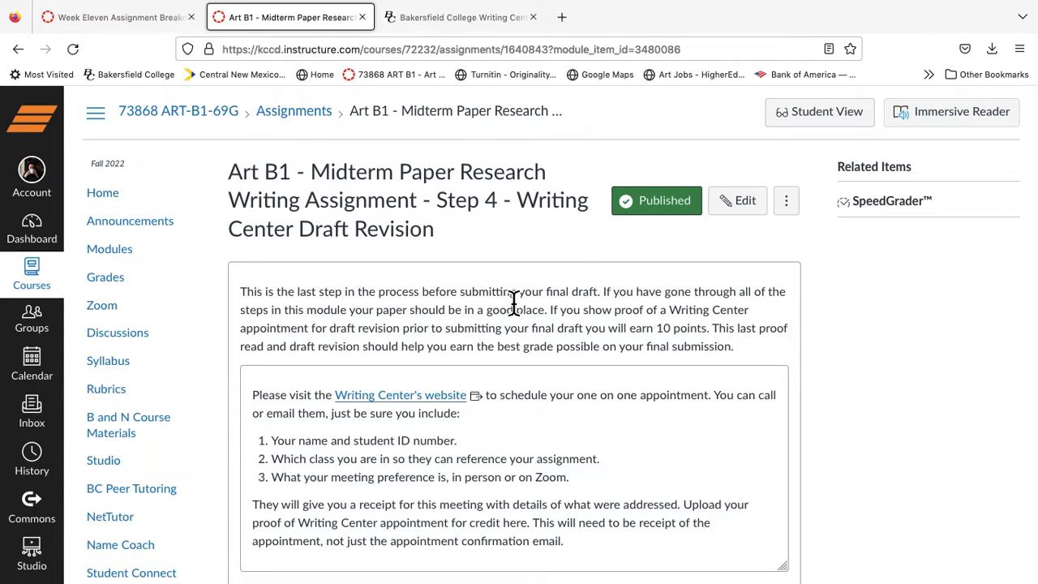
pyautogui.moveTo(576, 317)
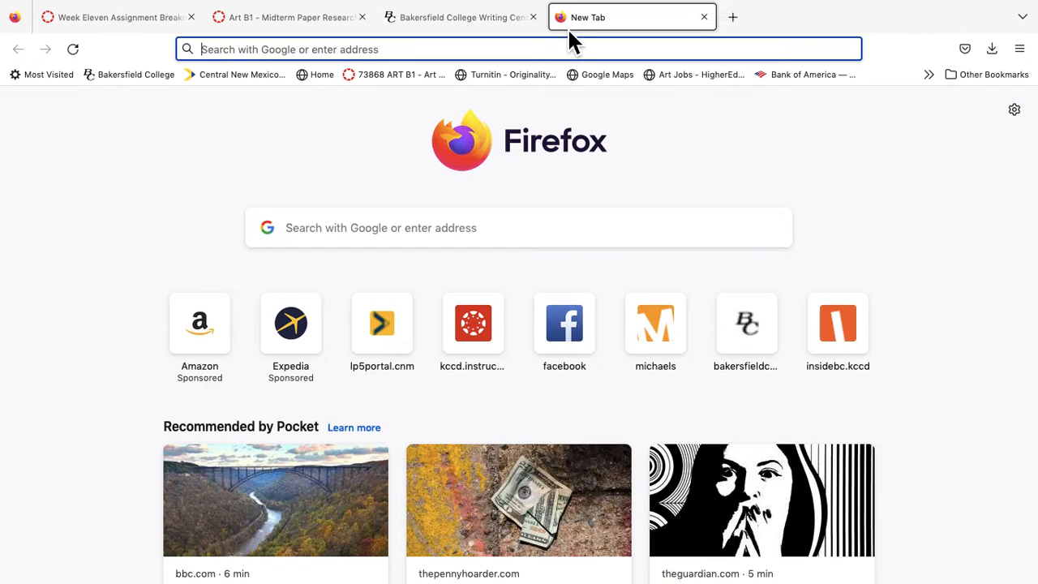
# Step: Load the ART-B1-69G course home page from the bookmarks bar in the new tab
pyautogui.click(393, 74)
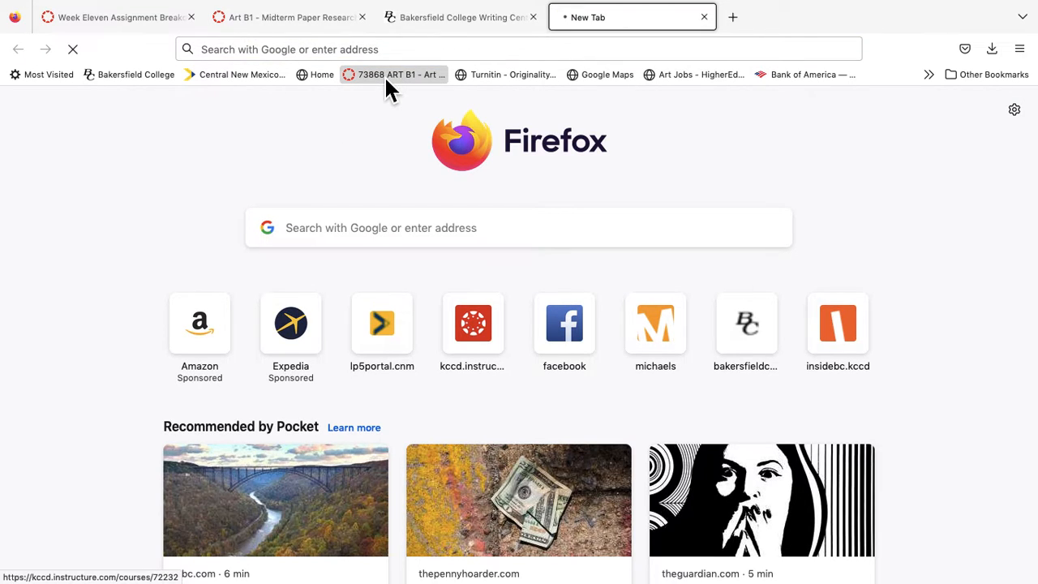
pyautogui.click(399, 74)
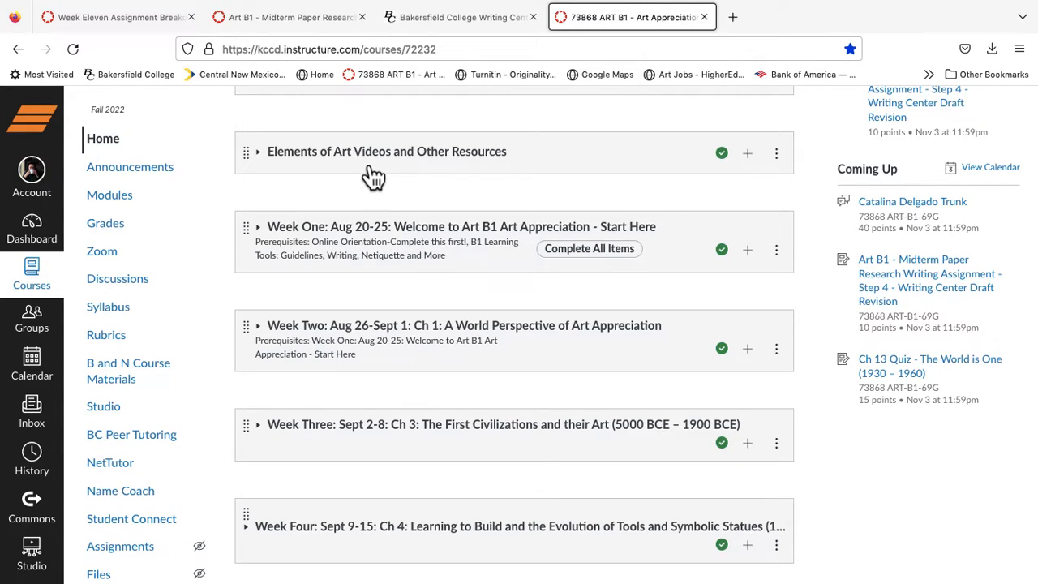
pyautogui.moveTo(386, 225)
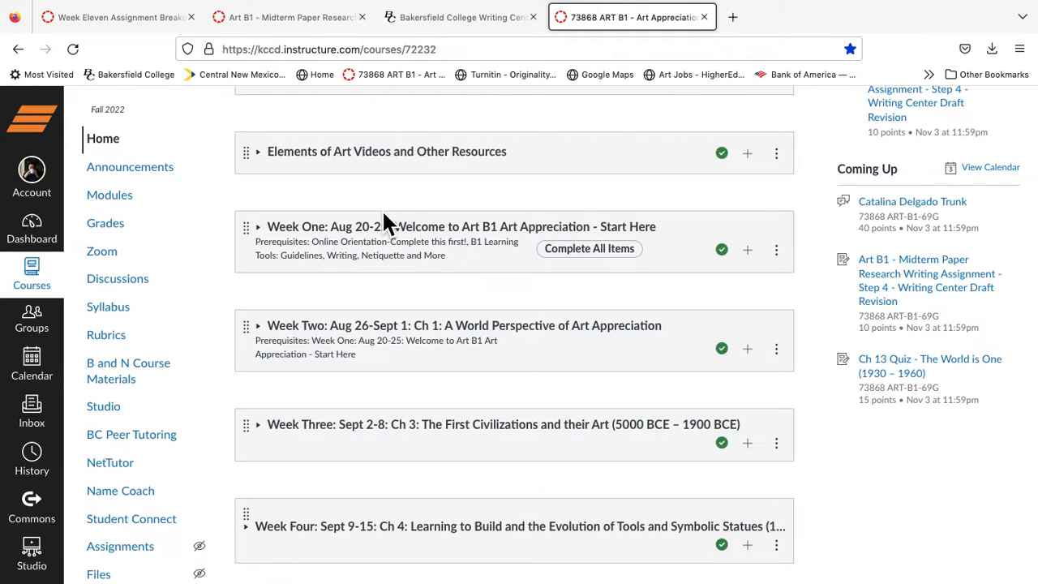
pyautogui.moveTo(441, 409)
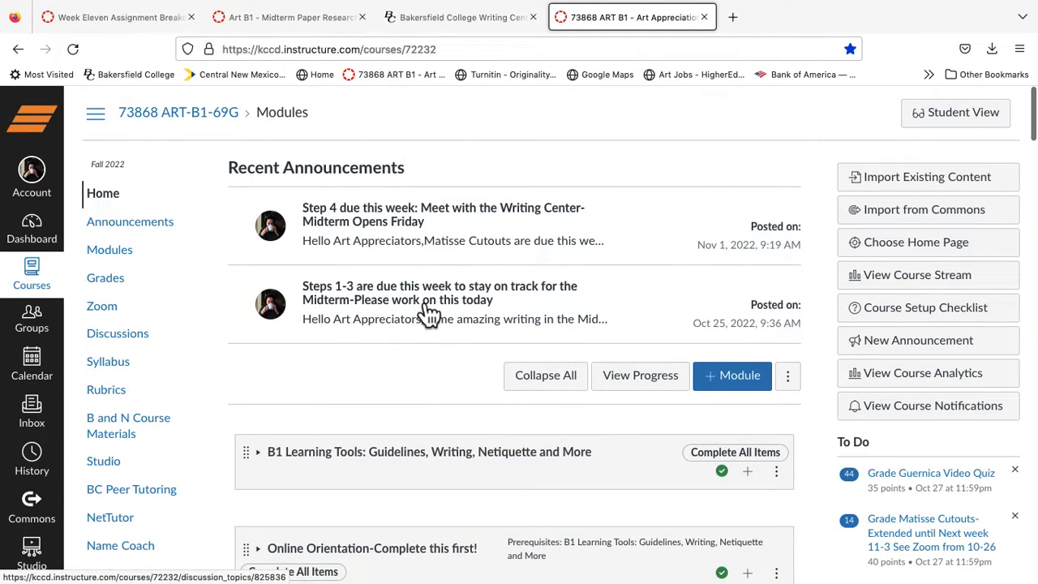
# Step: Open the Steps 1-3 midterm announcement listing the five step links
pyautogui.click(439, 292)
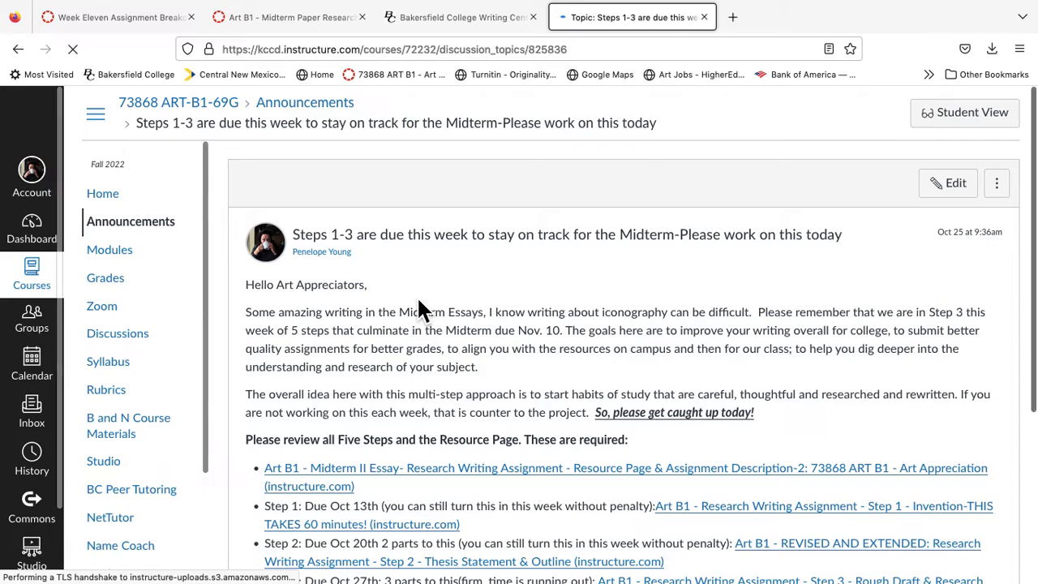
pyautogui.scroll(-3)
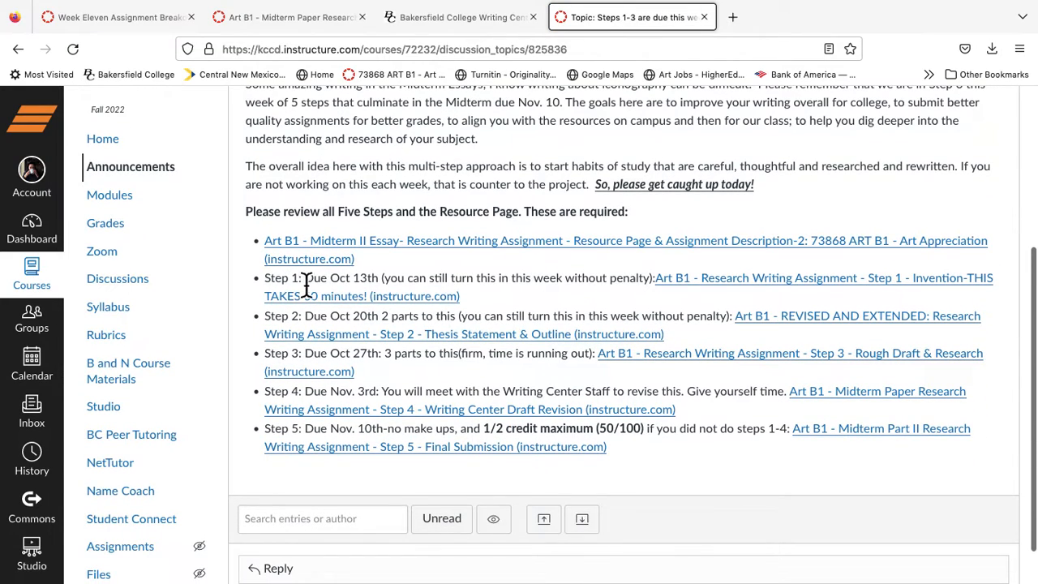
pyautogui.moveTo(344, 431)
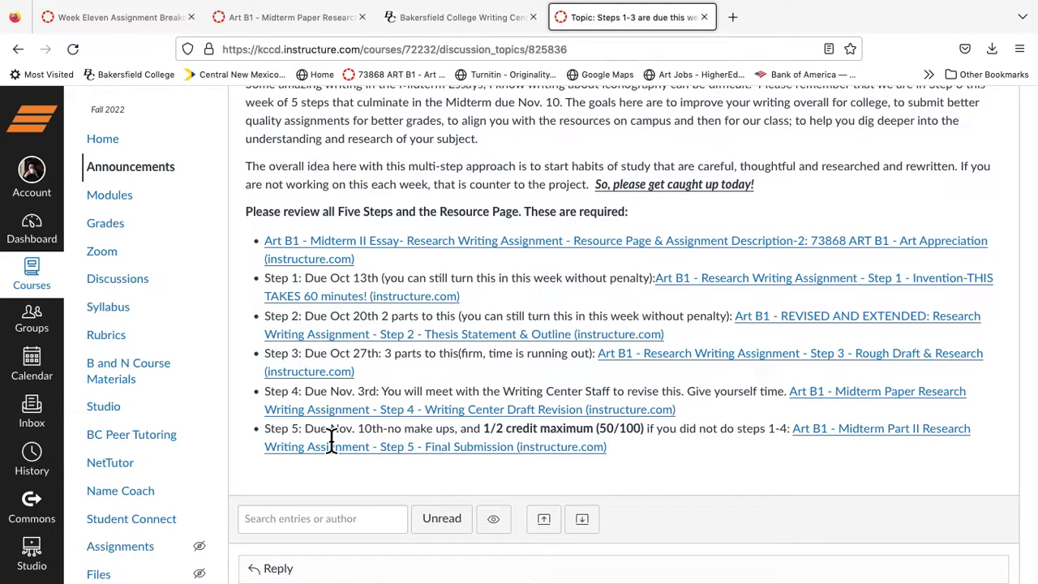
pyautogui.moveTo(328, 261)
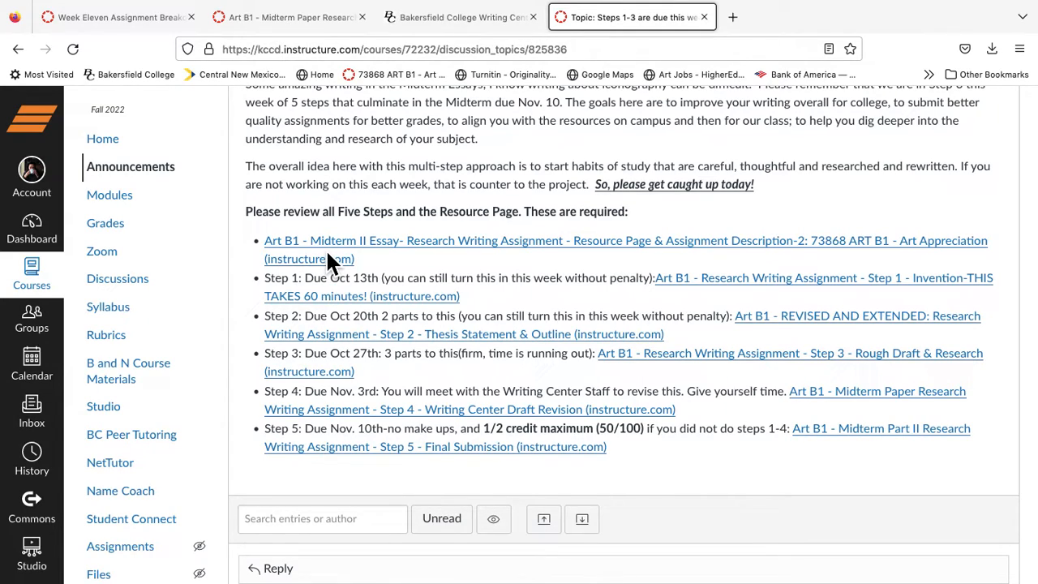
pyautogui.moveTo(340, 259)
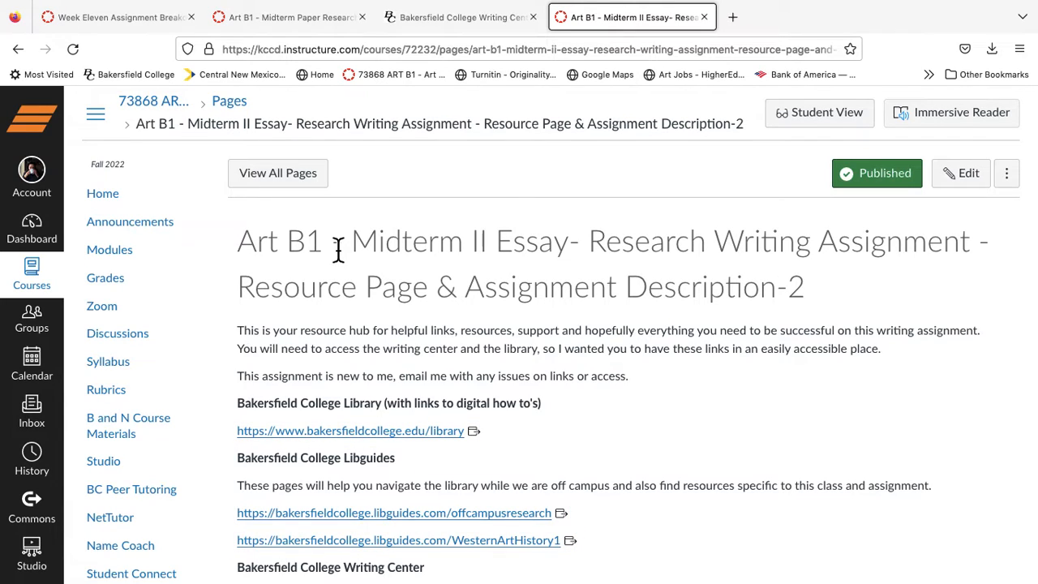
pyautogui.scroll(-3)
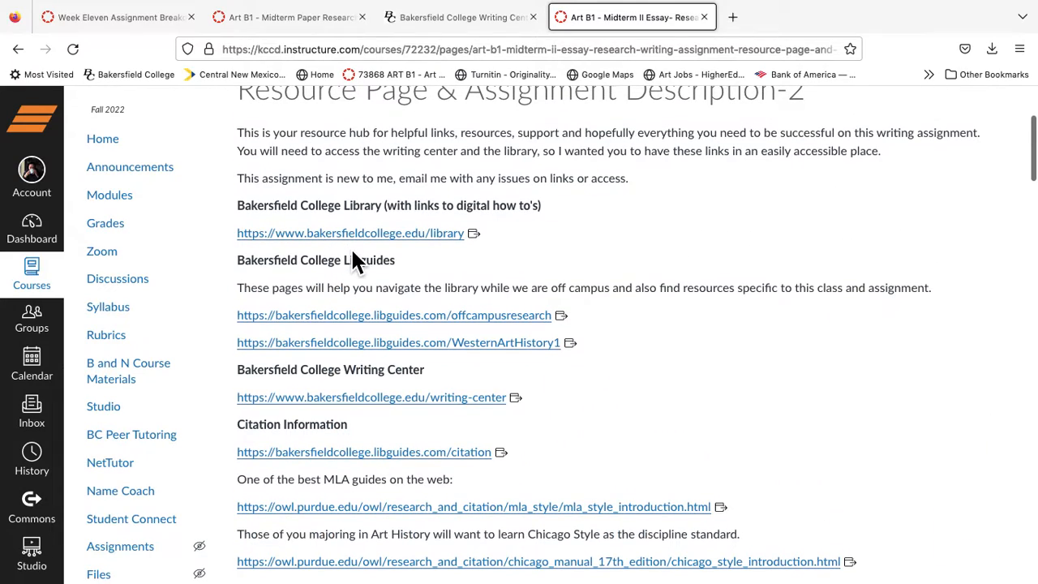
pyautogui.scroll(-3)
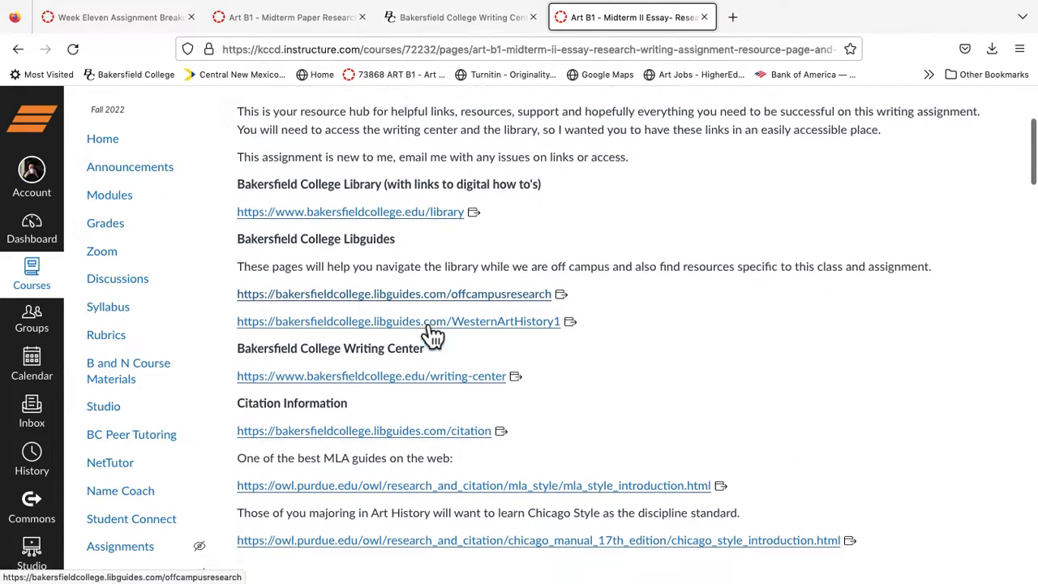
pyautogui.scroll(-3)
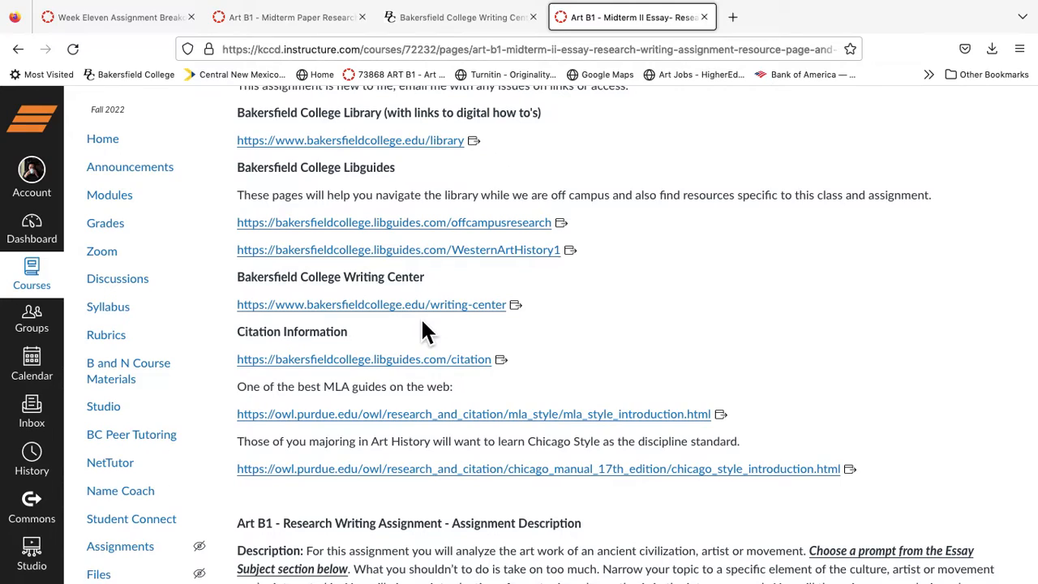
pyautogui.scroll(-3)
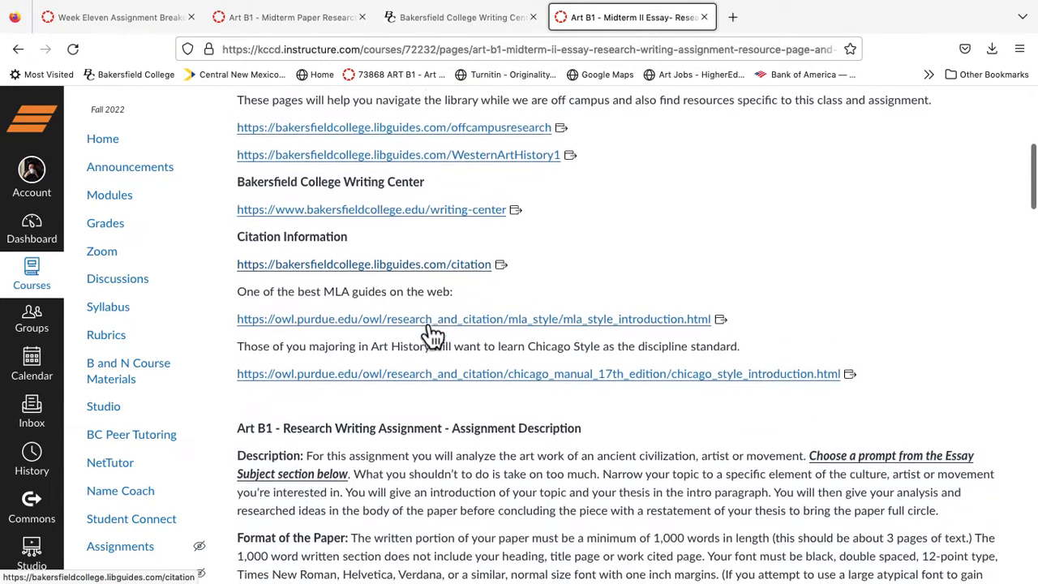
pyautogui.scroll(-3)
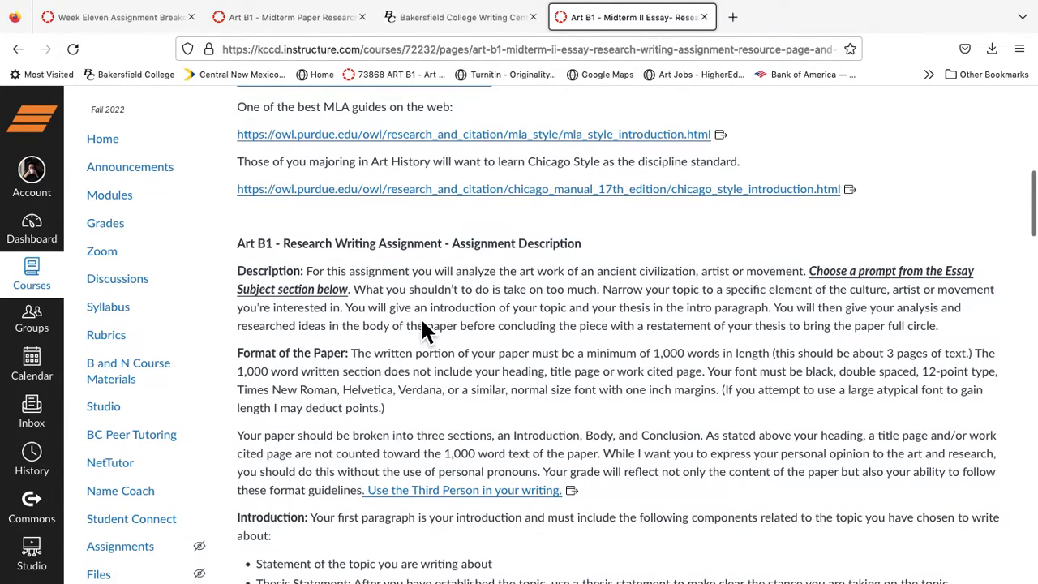
pyautogui.moveTo(361, 161)
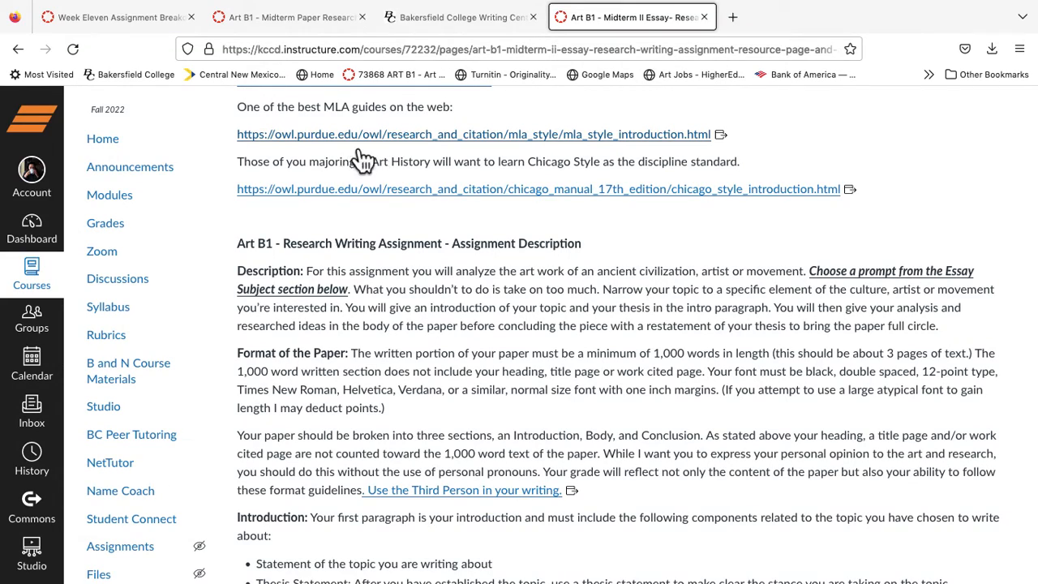
pyautogui.moveTo(364, 154)
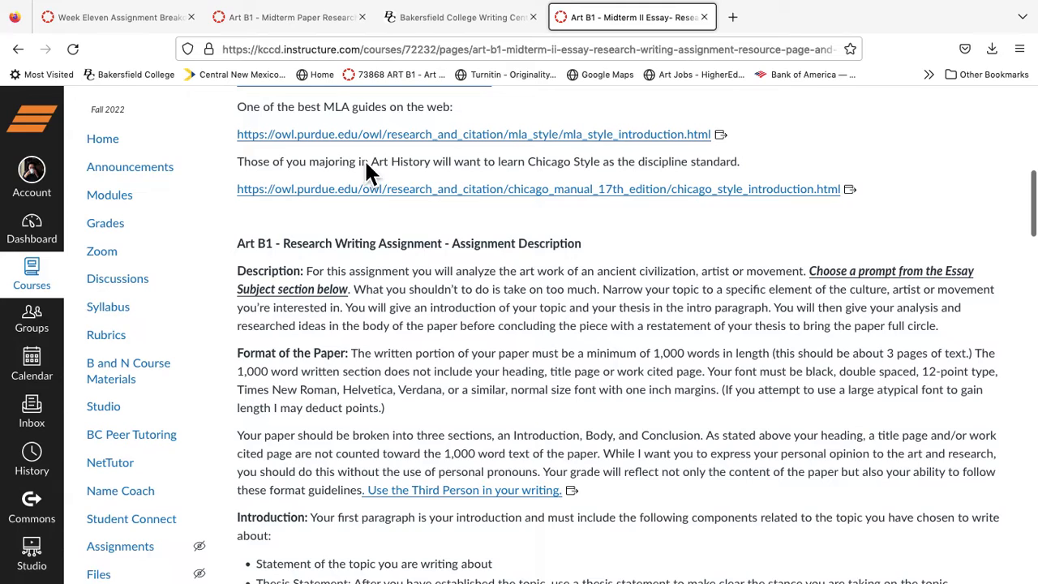
pyautogui.scroll(-3)
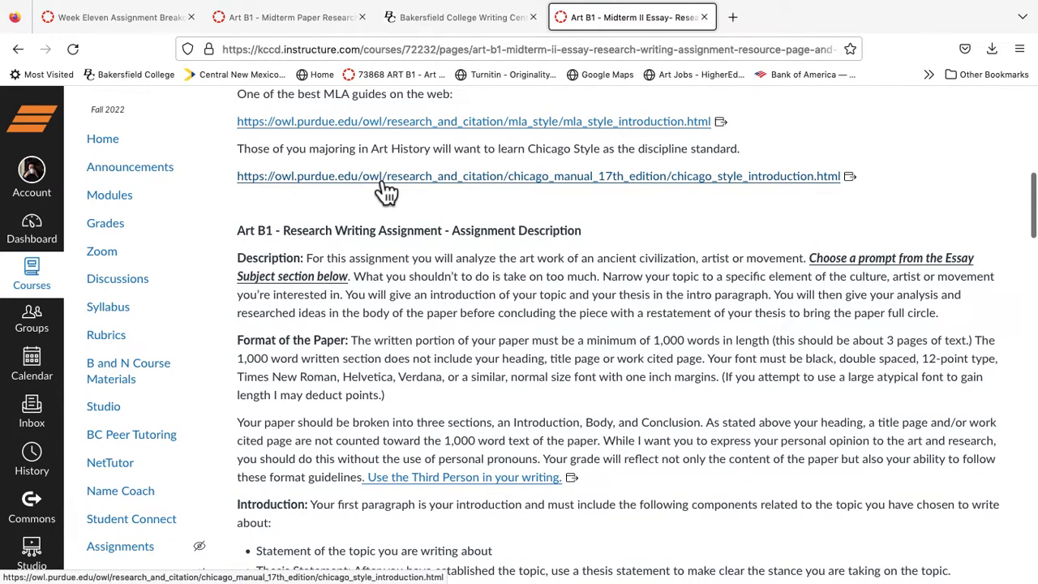
# Step: Open Purdue OWL's MLA Style Introduction, dismiss the location prompt, and skim the guide
pyautogui.click(474, 120)
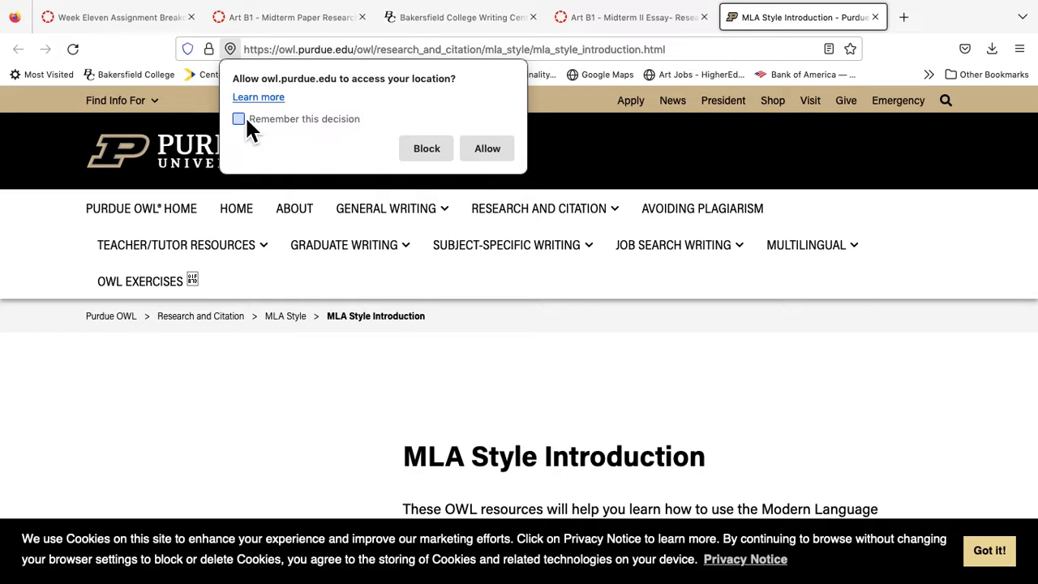
pyautogui.click(427, 149)
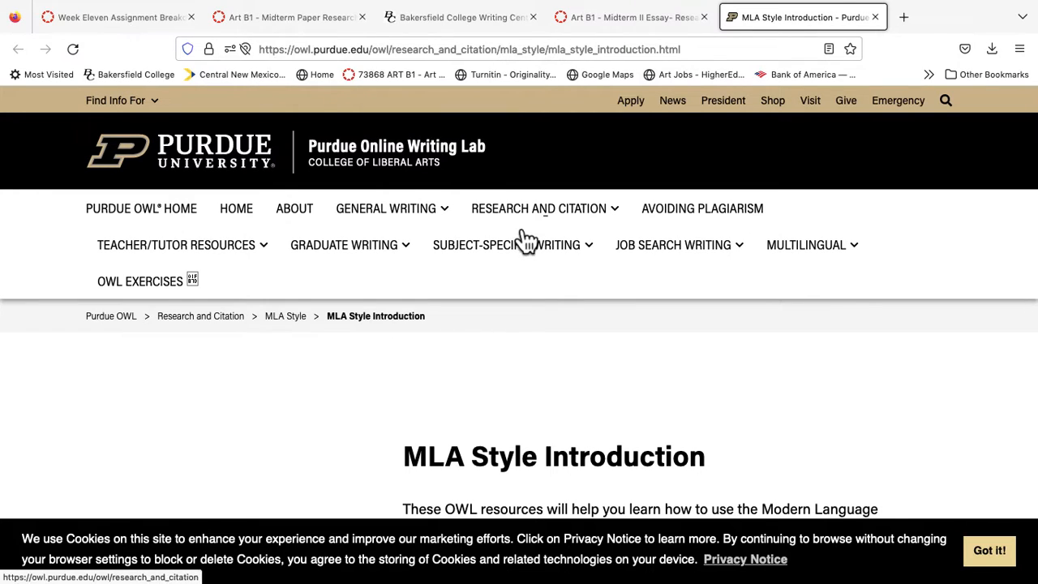
pyautogui.scroll(-3)
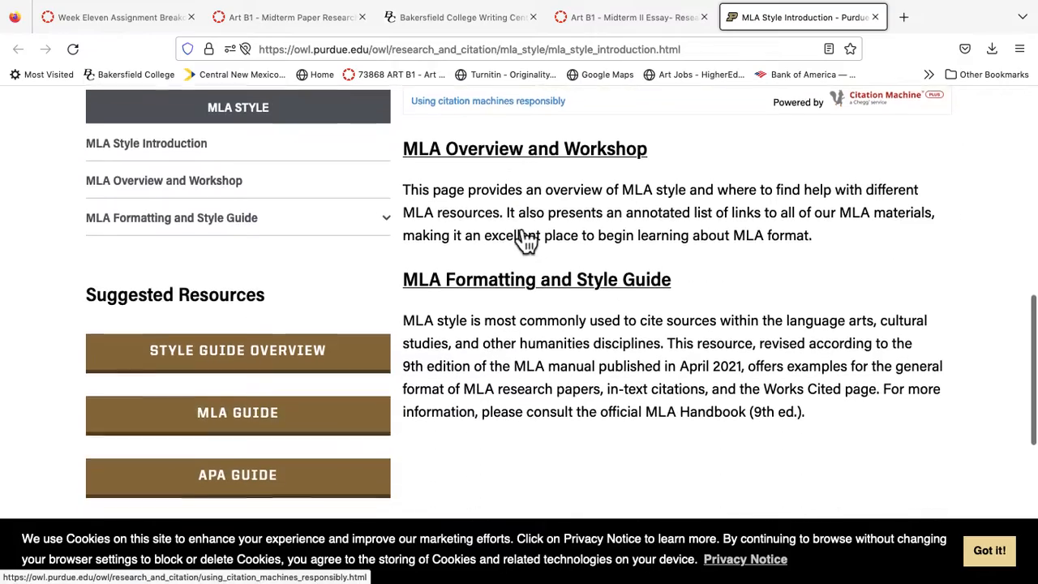
pyautogui.scroll(-3)
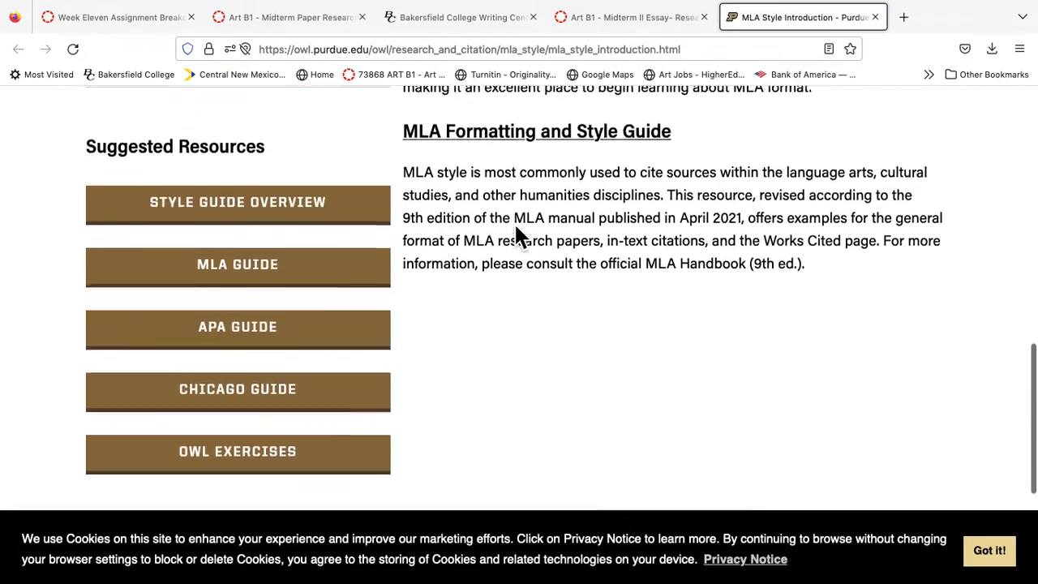
pyautogui.scroll(3)
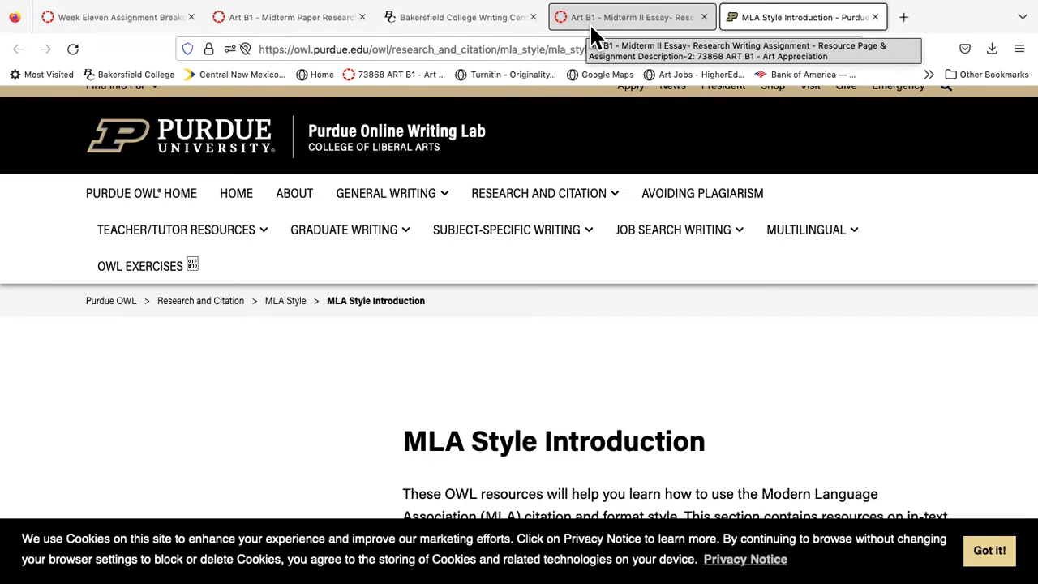
# Step: Return to the Midterm II Essay resource page and scroll through citation, plagiarism and image requirements
pyautogui.click(630, 17)
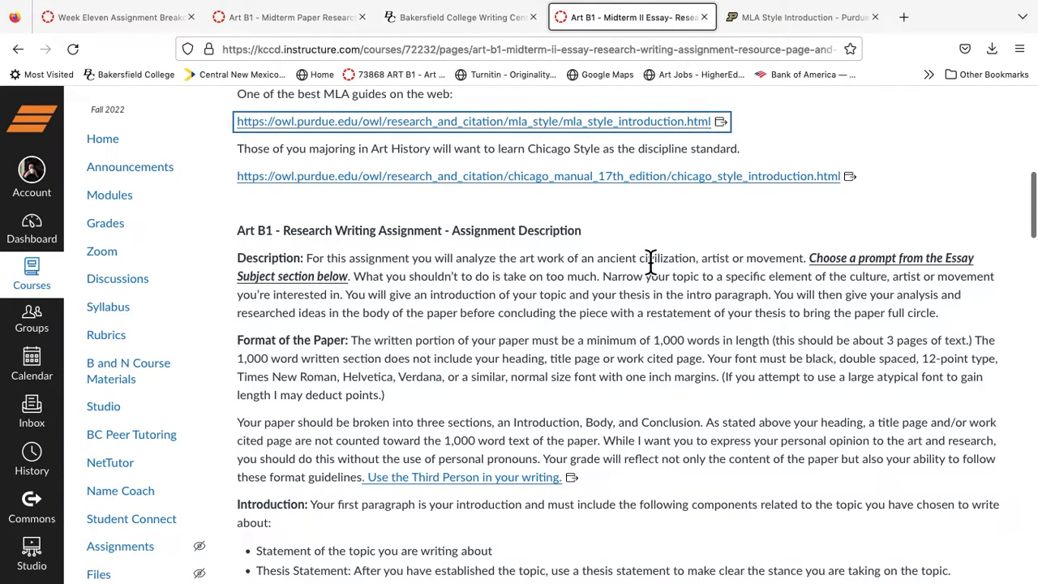
pyautogui.scroll(-3)
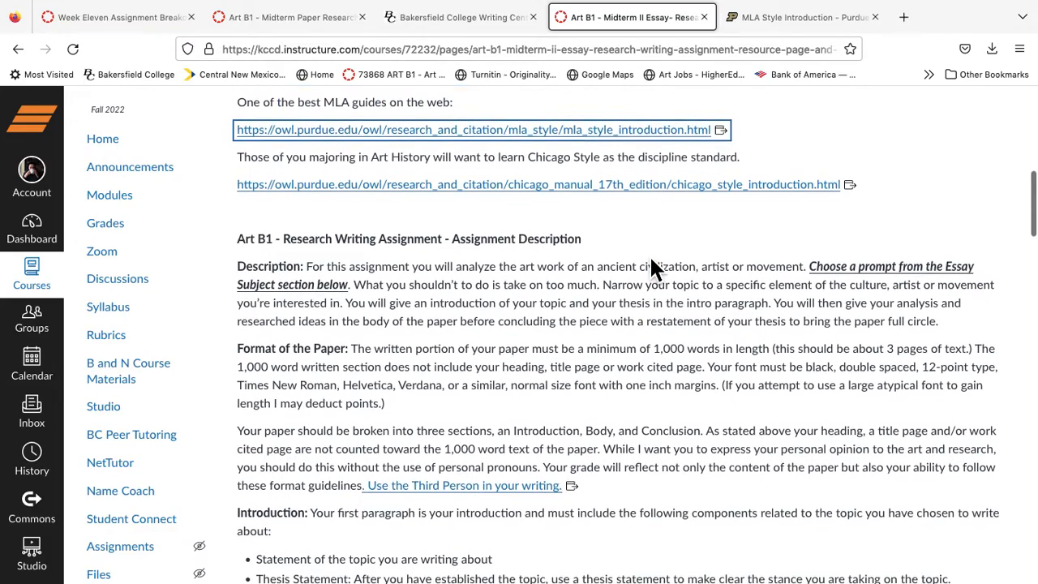
pyautogui.scroll(-3)
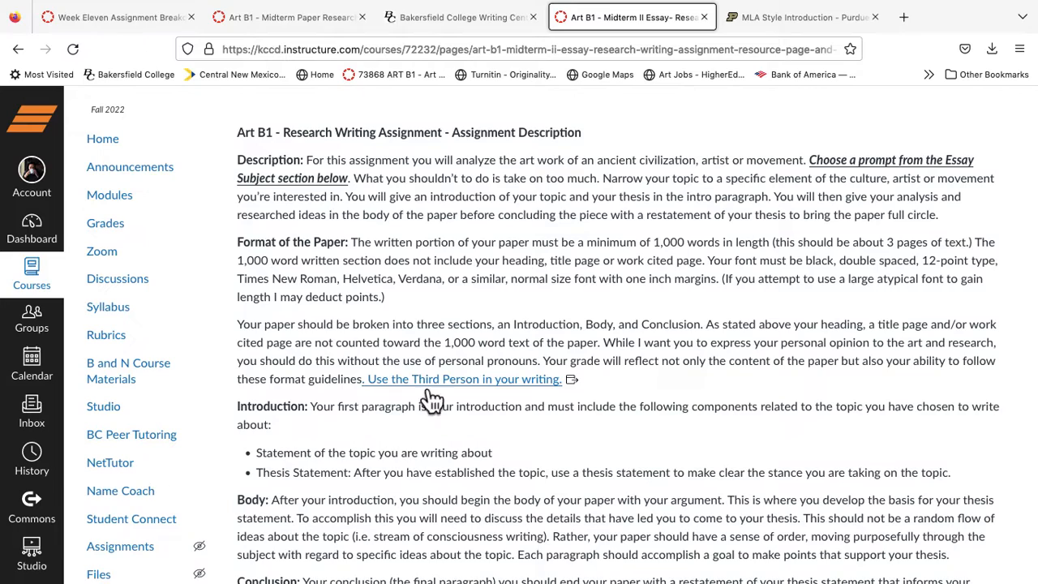
pyautogui.moveTo(444, 398)
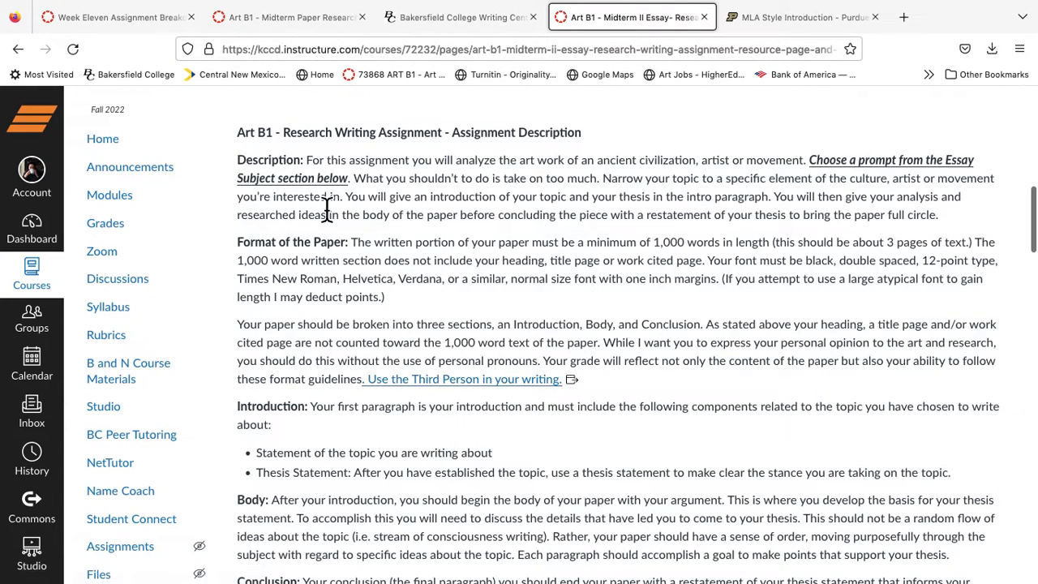
pyautogui.scroll(-3)
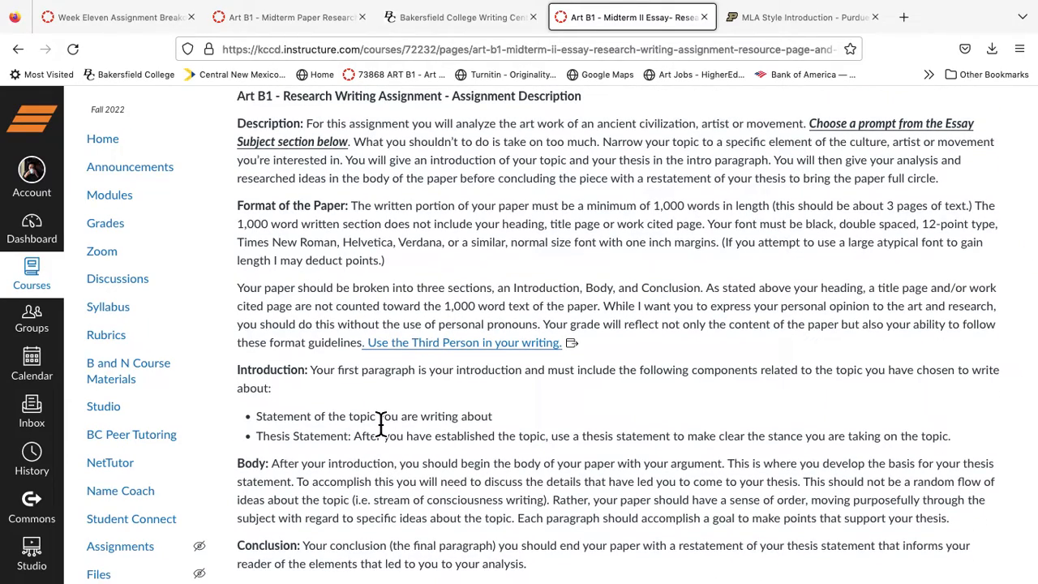
pyautogui.scroll(-3)
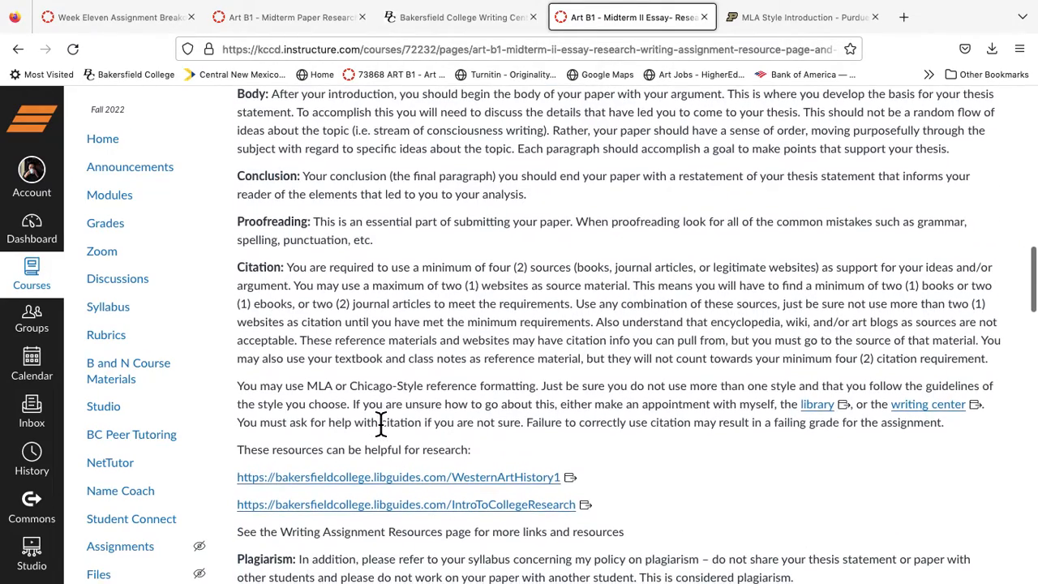
pyautogui.scroll(-3)
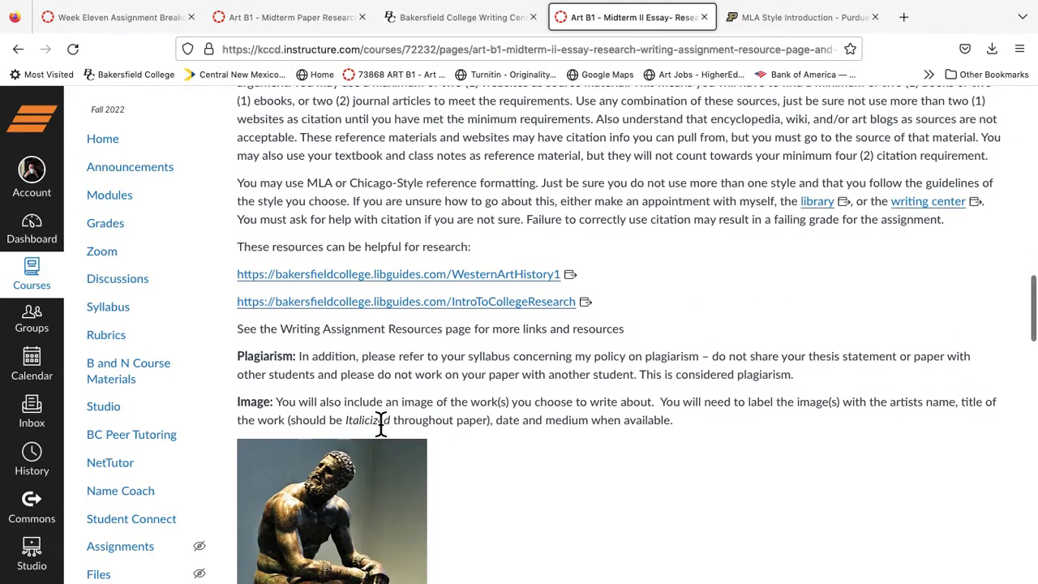
pyautogui.scroll(-3)
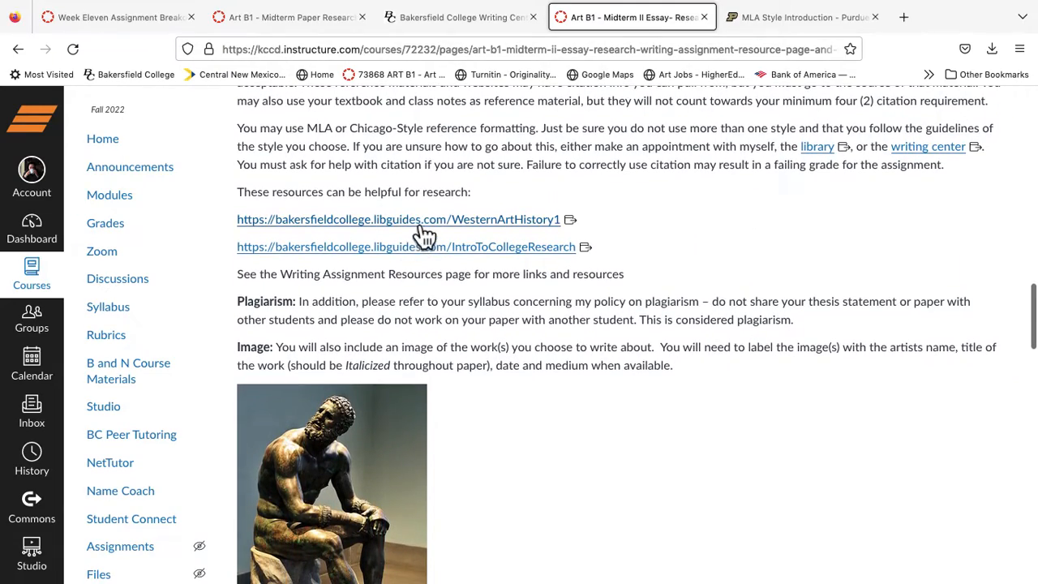
pyautogui.scroll(-3)
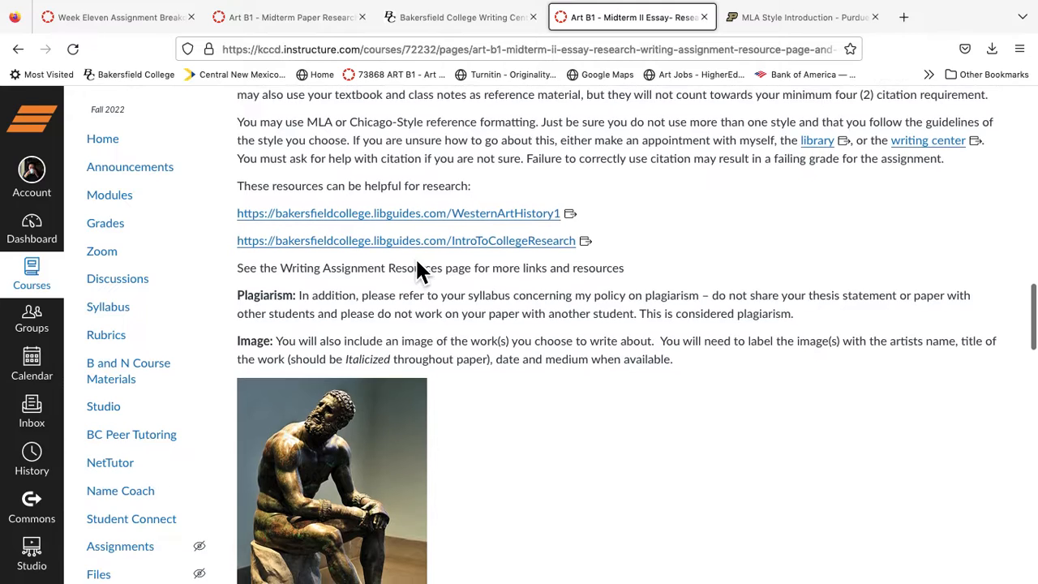
pyautogui.scroll(-3)
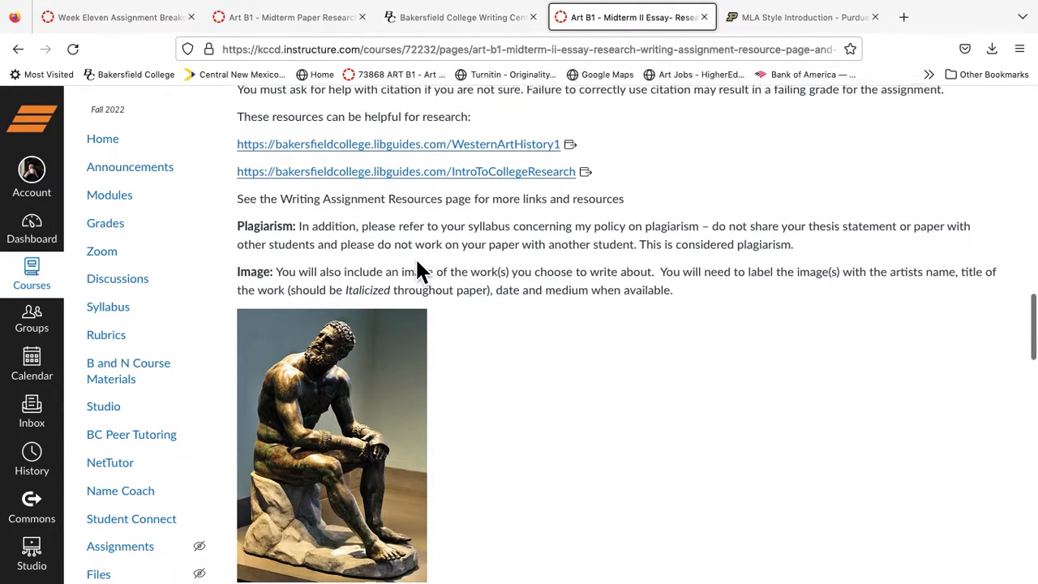
pyautogui.scroll(-3)
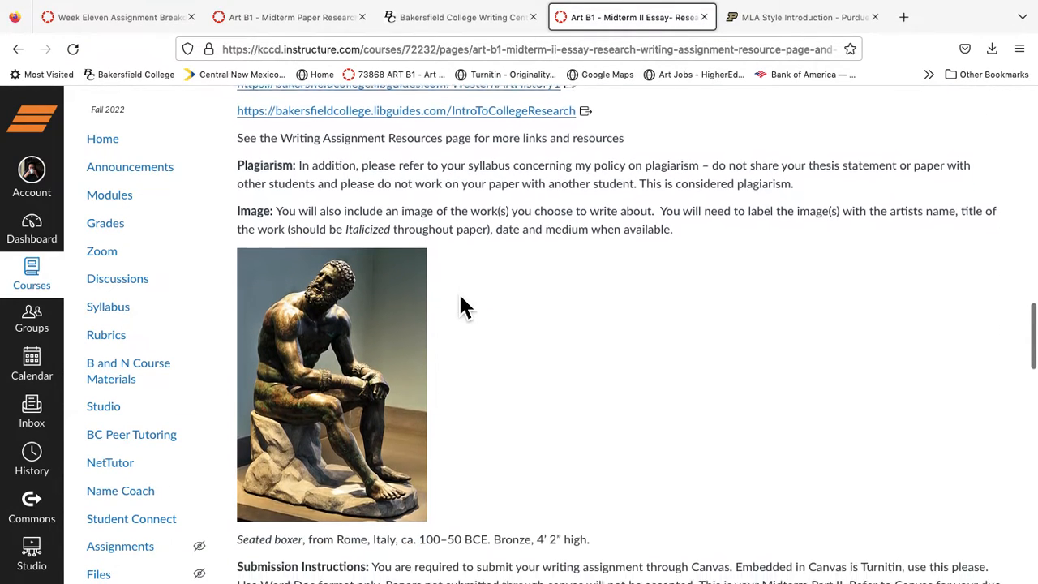
pyautogui.scroll(-3)
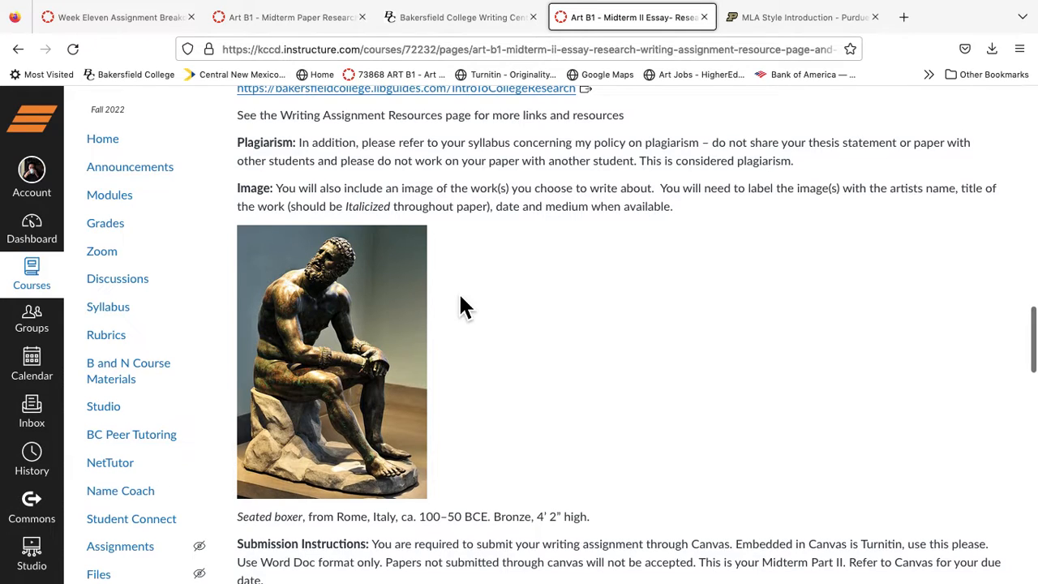
pyautogui.scroll(3)
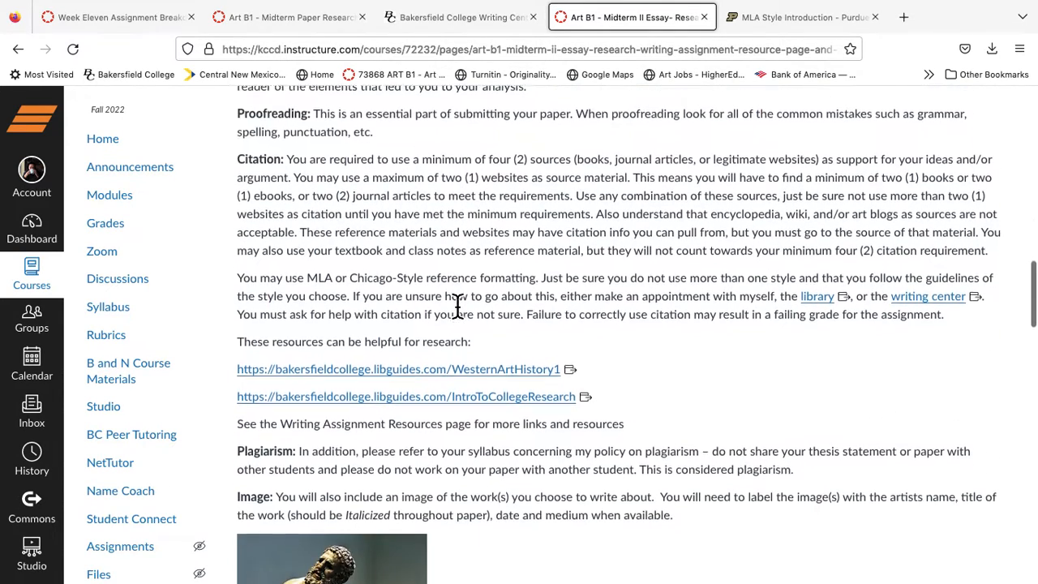
# Step: Scroll through the Essay Subjects list starting with Impressionism and Mexican muralists
pyautogui.scroll(-3)
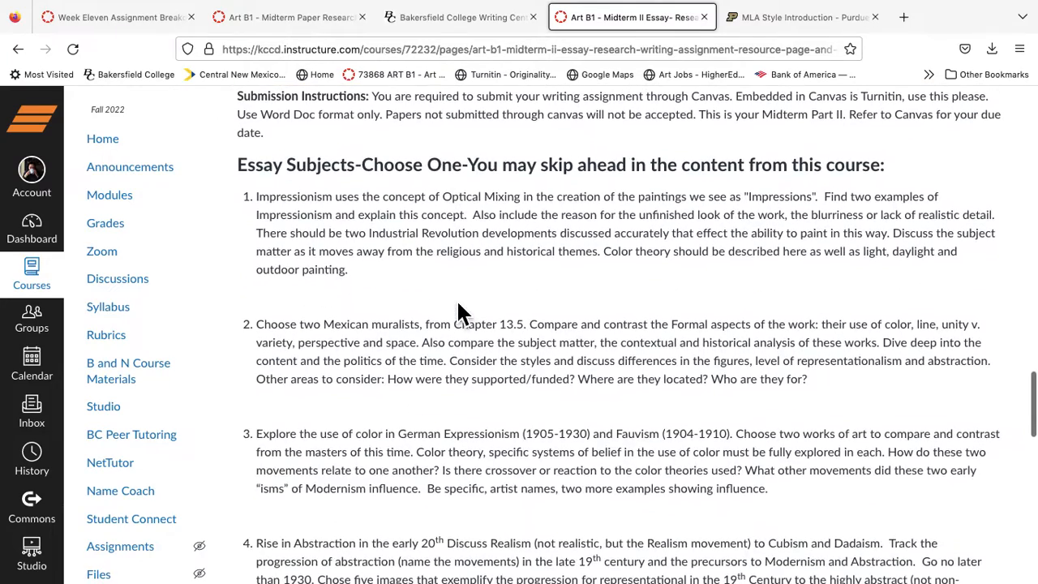
pyautogui.scroll(-3)
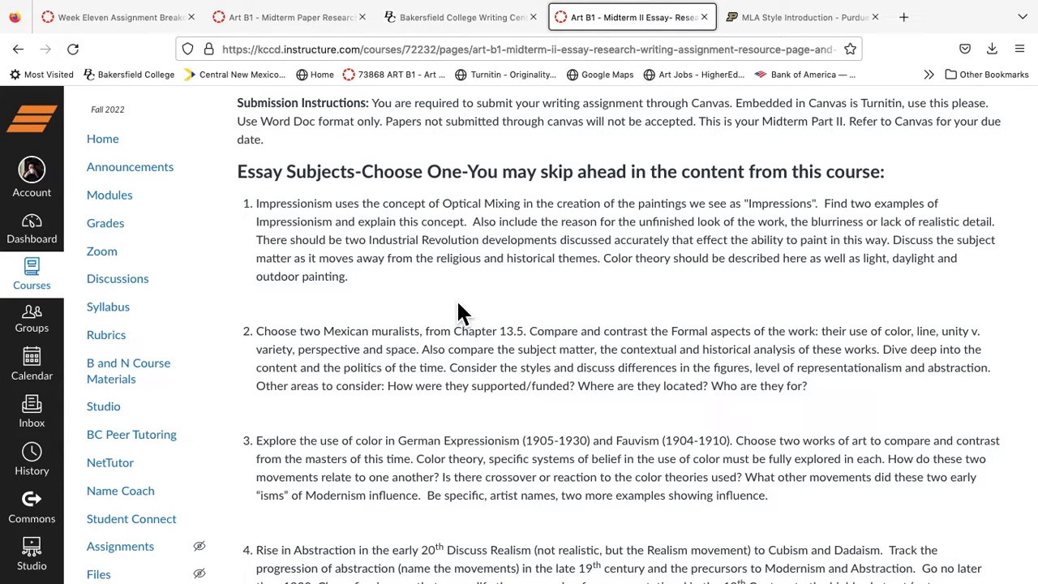
pyautogui.moveTo(452, 230)
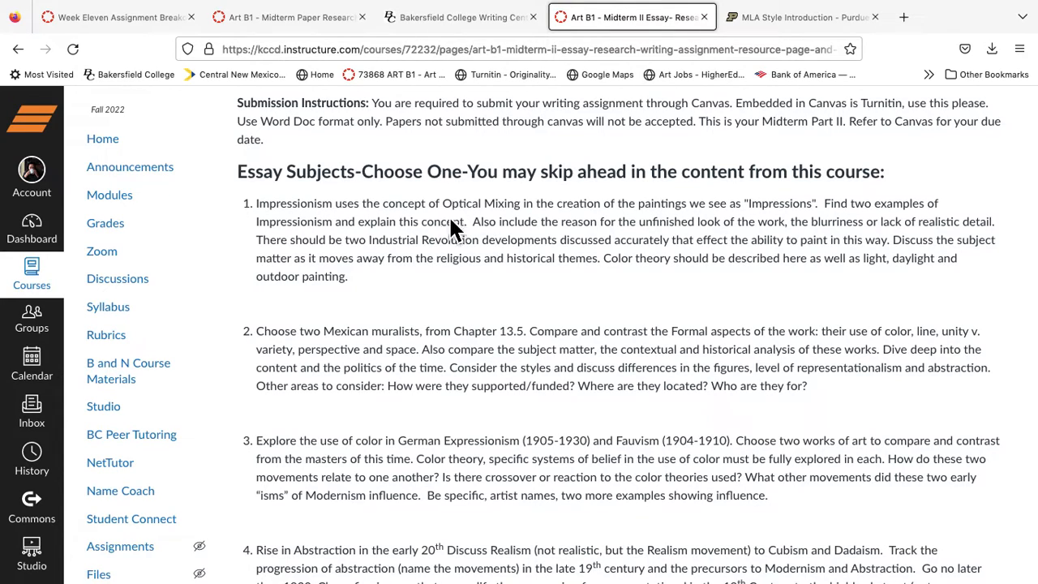
pyautogui.moveTo(503, 243)
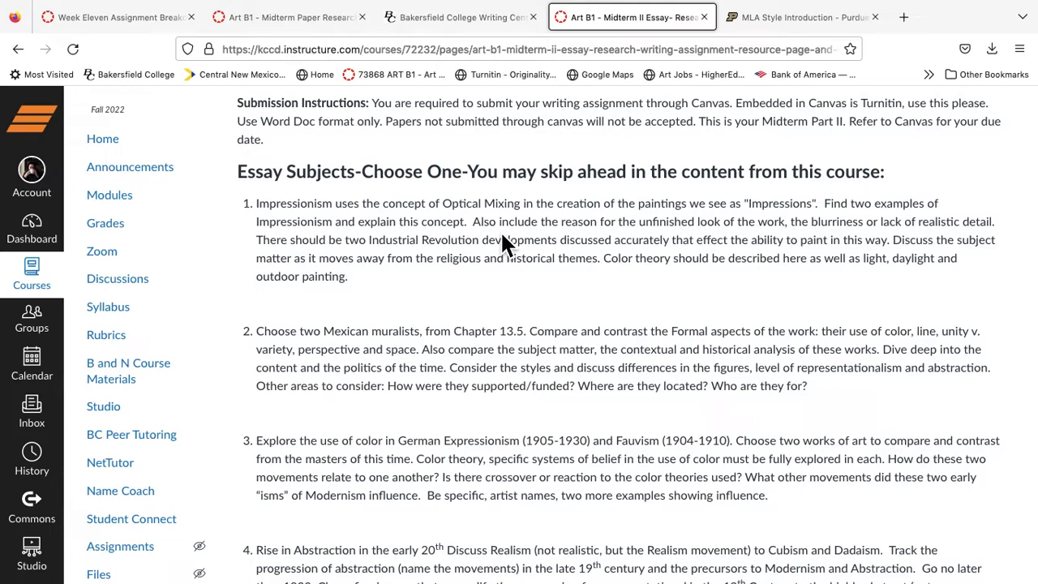
pyautogui.scroll(-3)
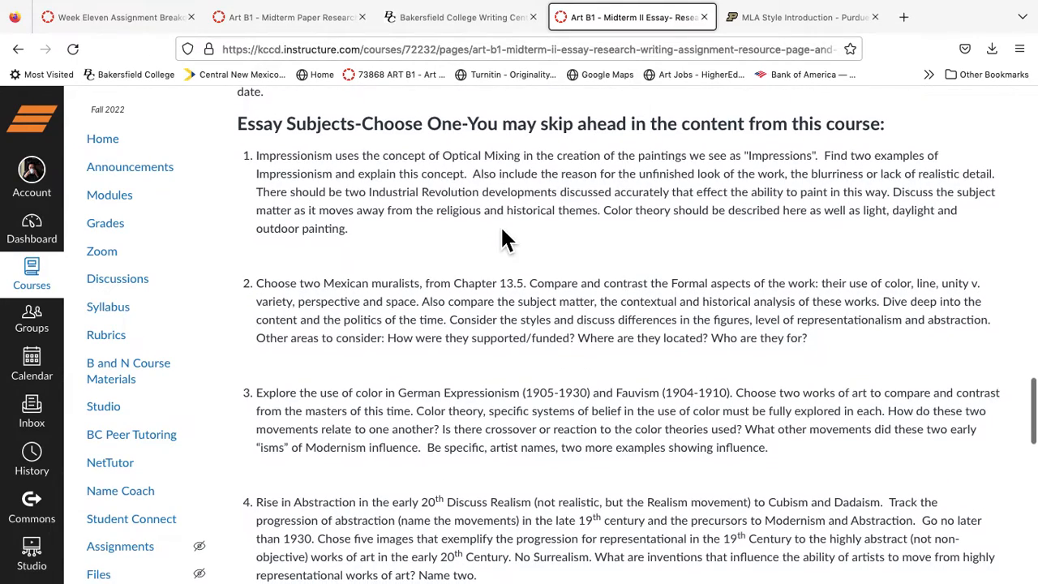
pyautogui.scroll(-3)
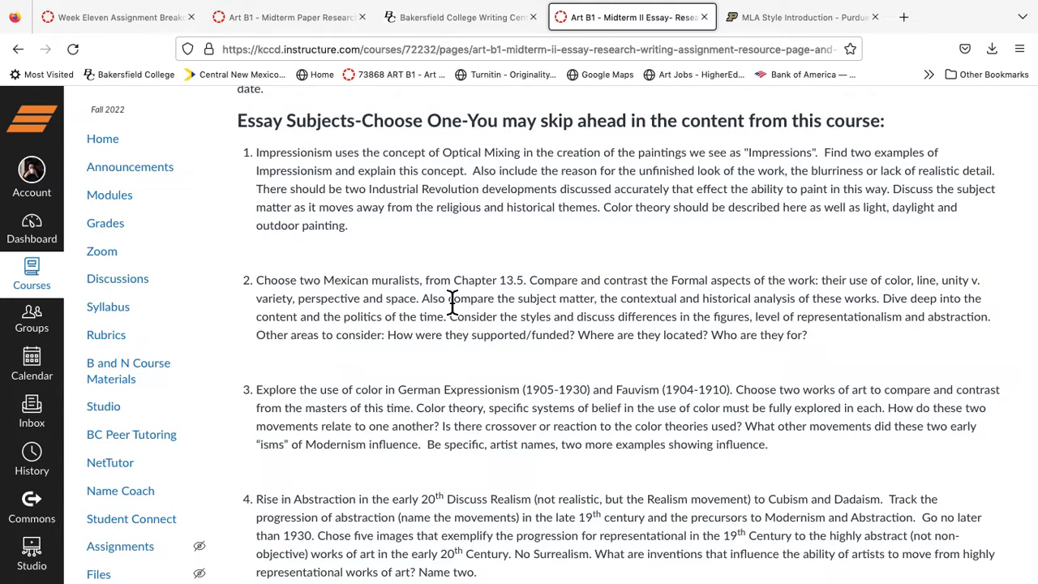
pyautogui.moveTo(902, 57)
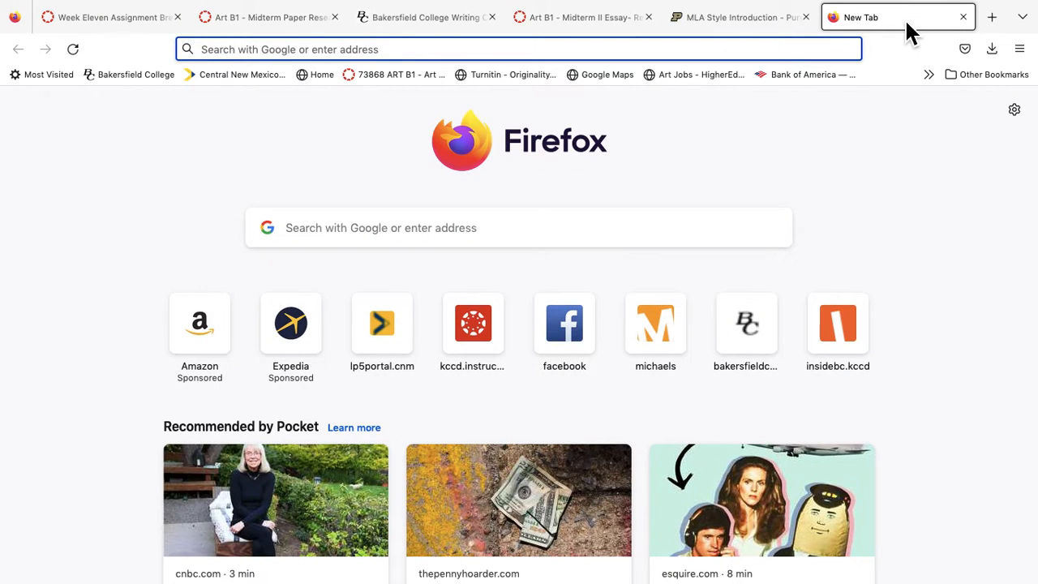
# Step: Search Google for 'diego rivera sfmoma' from the address bar suggestions
pyautogui.write('did')
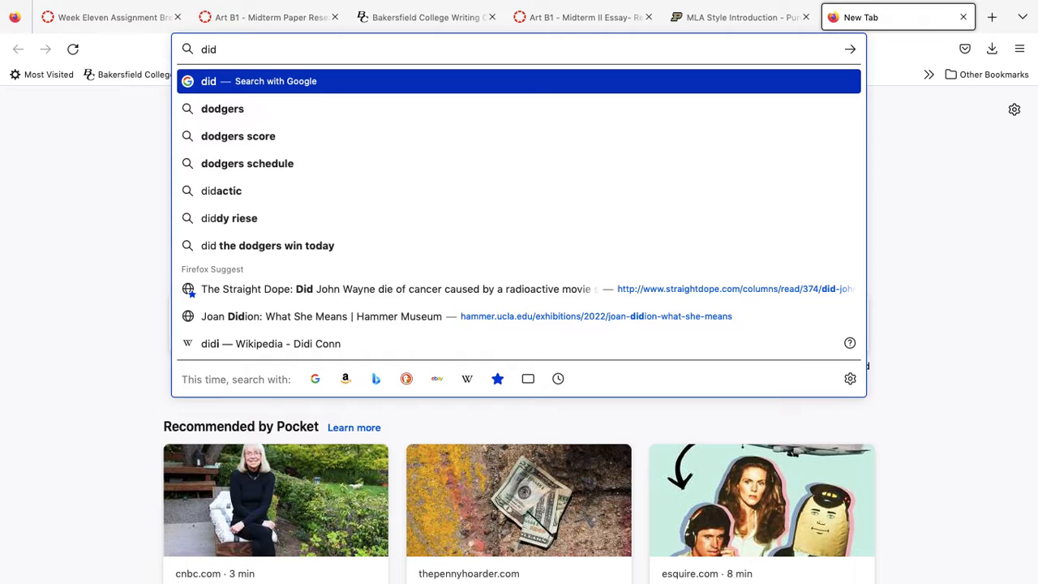
pyautogui.write('diego rivera')
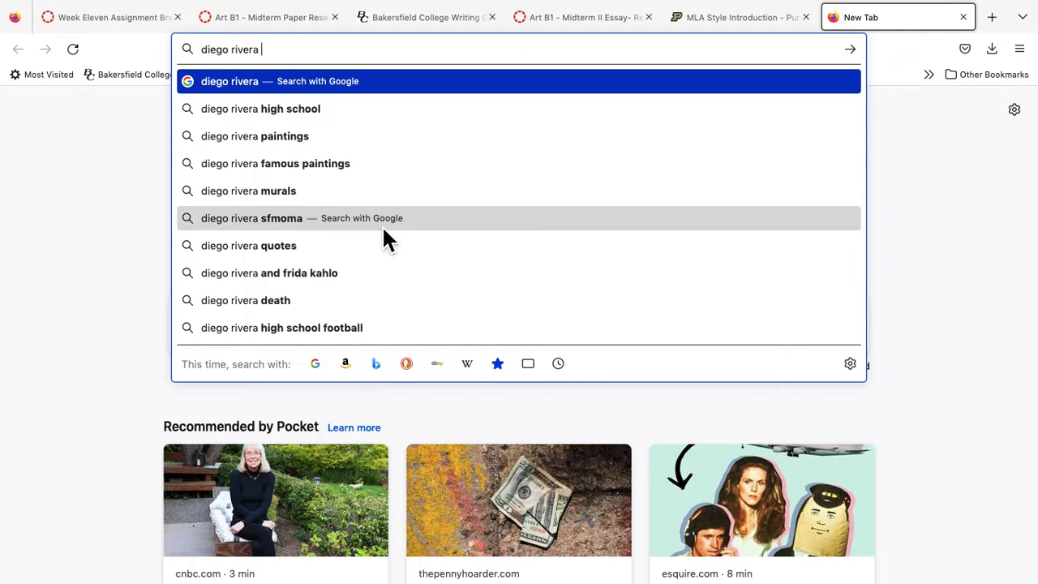
pyautogui.click(251, 217)
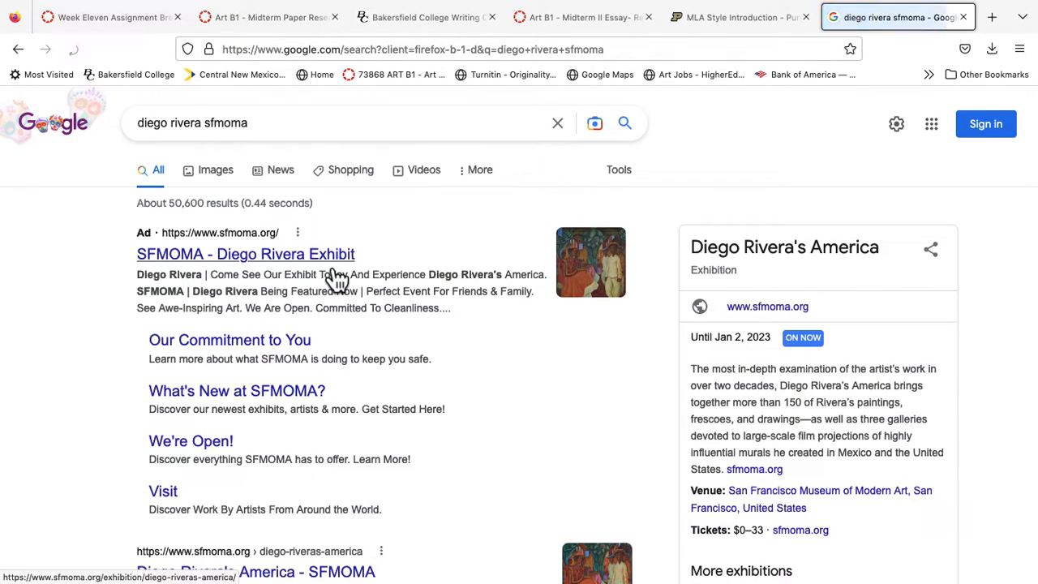
pyautogui.click(245, 253)
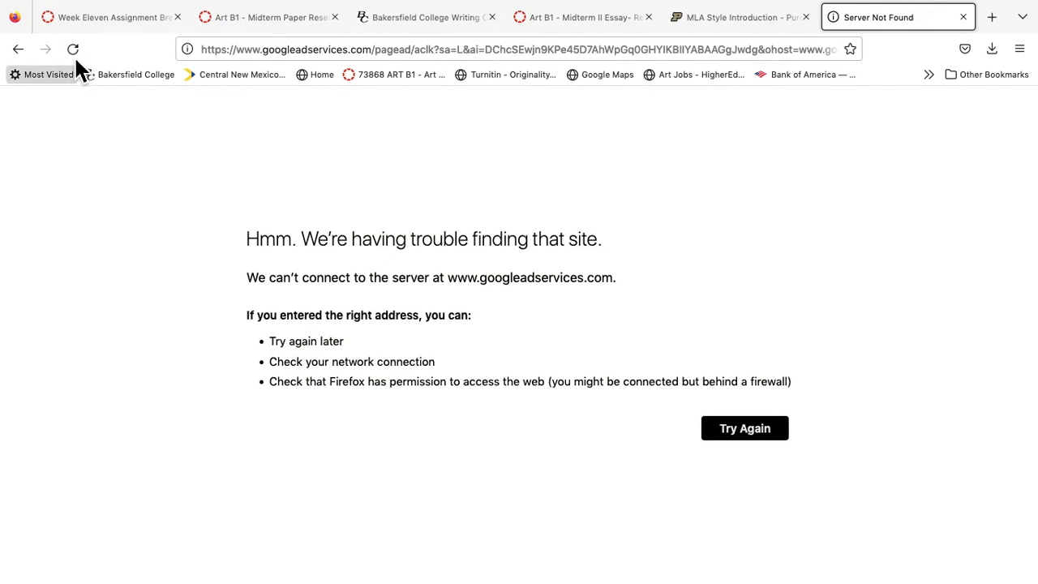
pyautogui.click(73, 49)
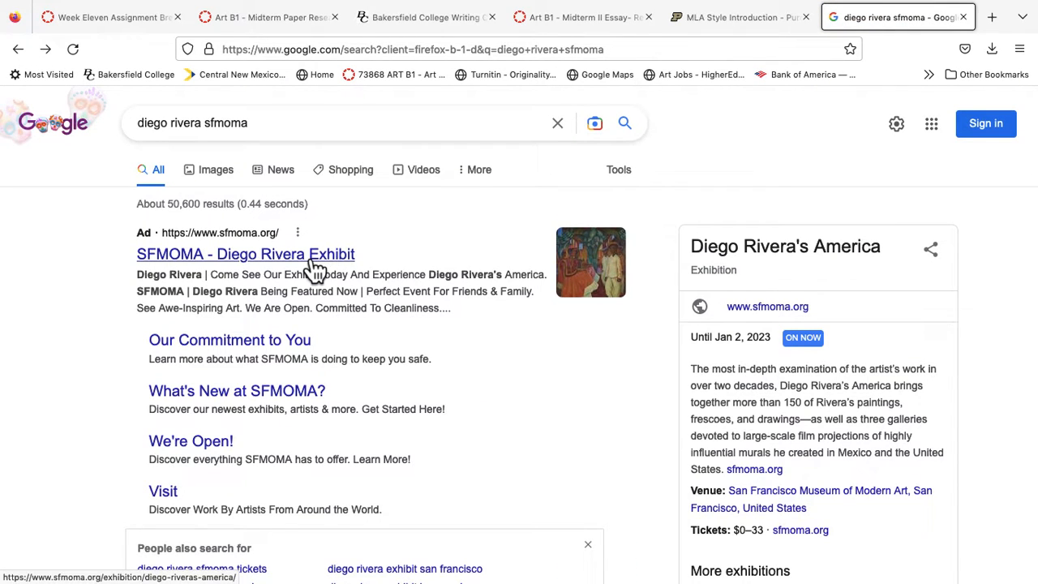
pyautogui.scroll(-3)
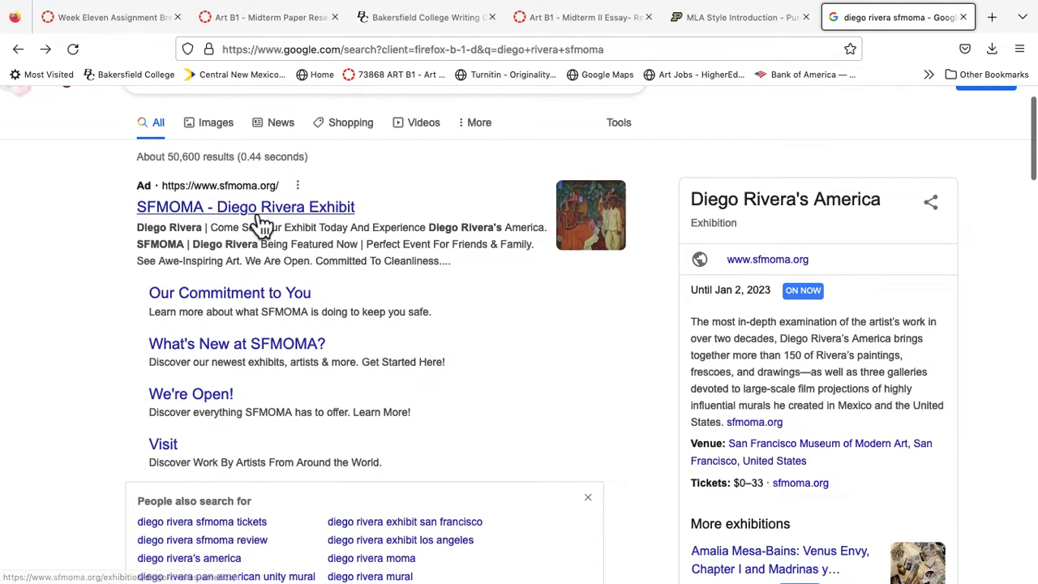
pyautogui.moveTo(259, 292)
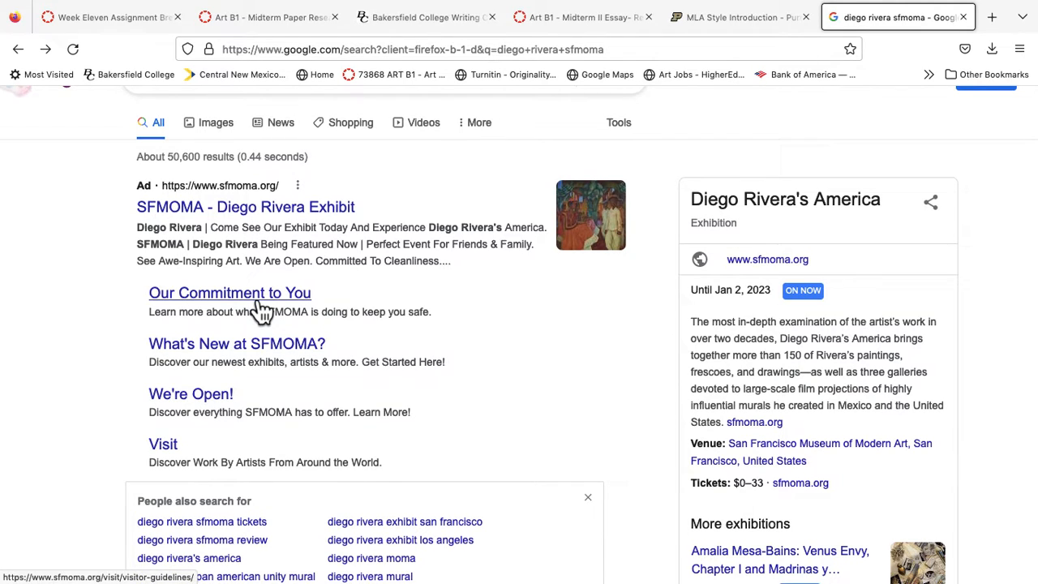
pyautogui.scroll(-3)
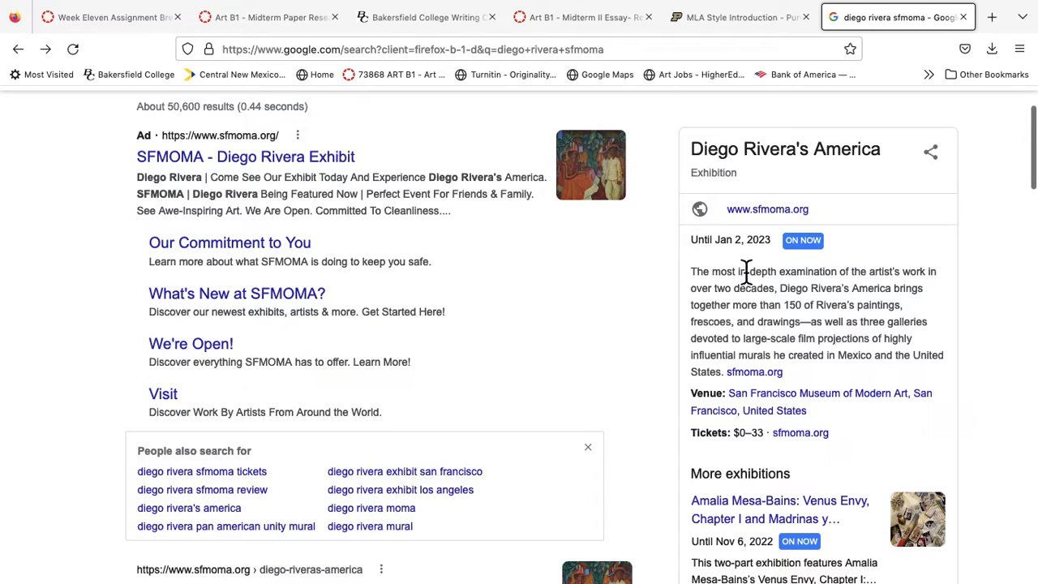
pyautogui.moveTo(787, 272)
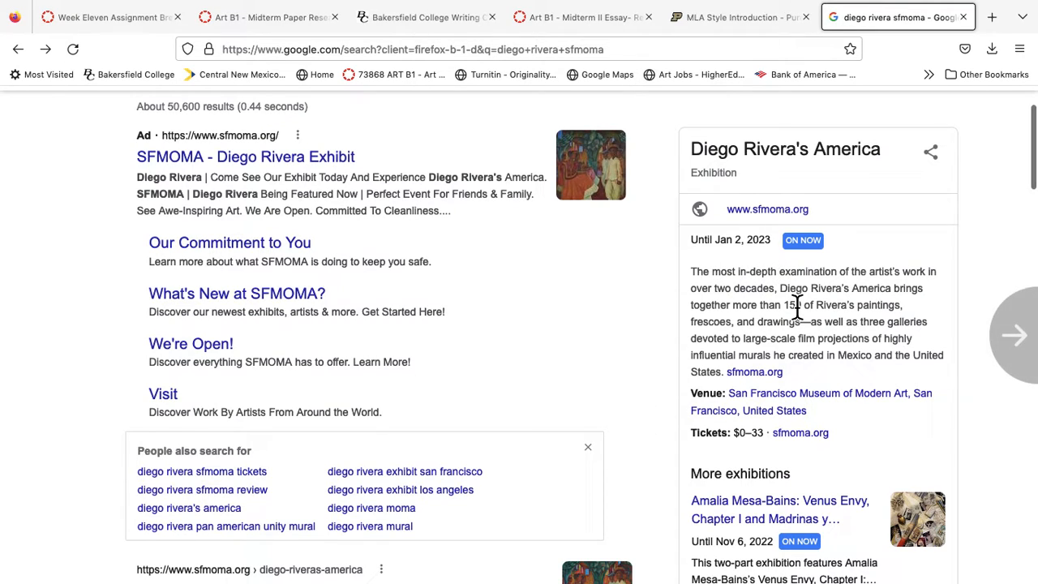
pyautogui.scroll(-3)
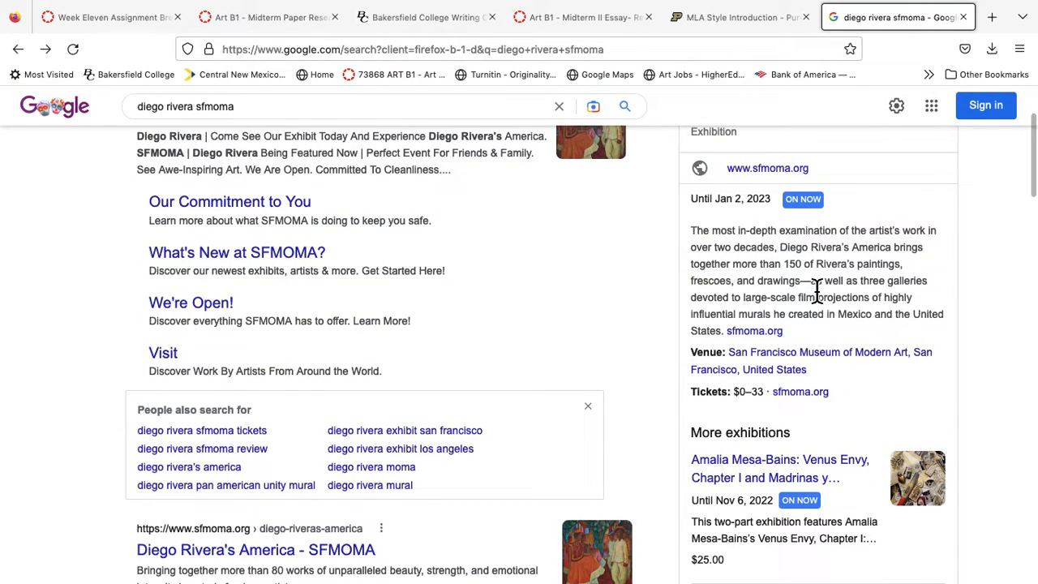
pyautogui.moveTo(827, 317)
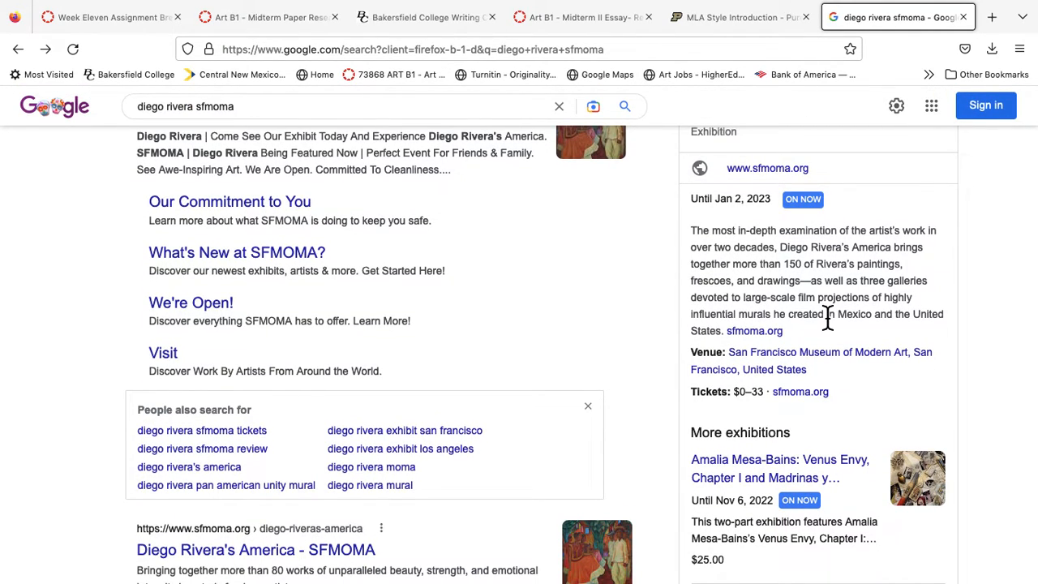
pyautogui.scroll(-3)
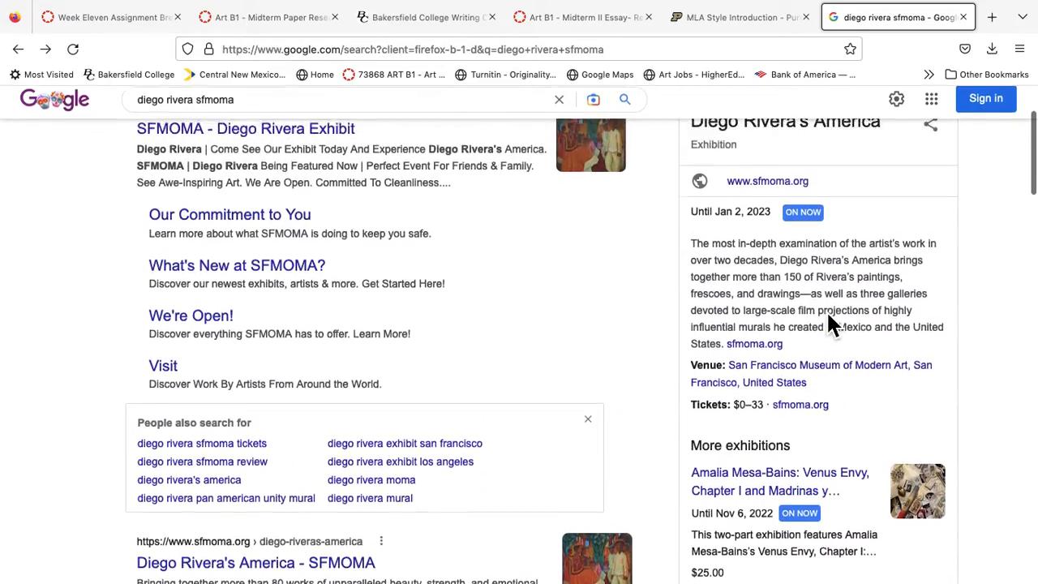
pyautogui.scroll(3)
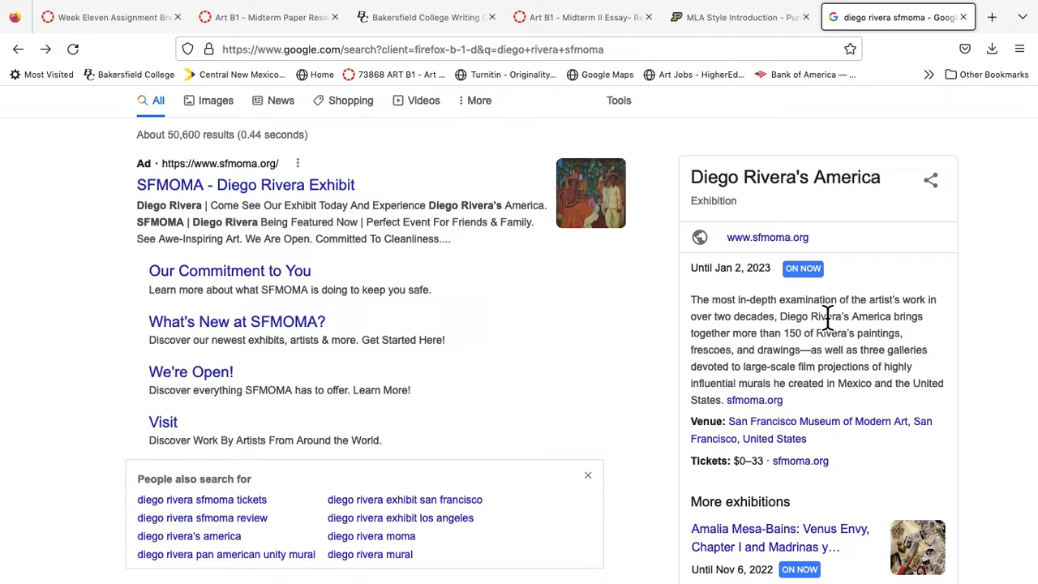
pyautogui.scroll(-3)
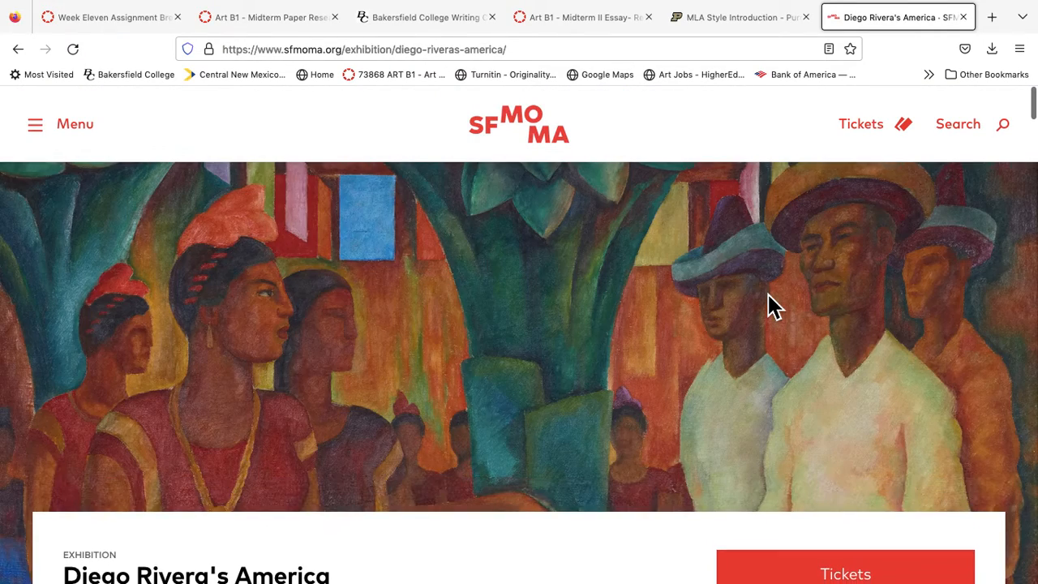
pyautogui.moveTo(771, 268)
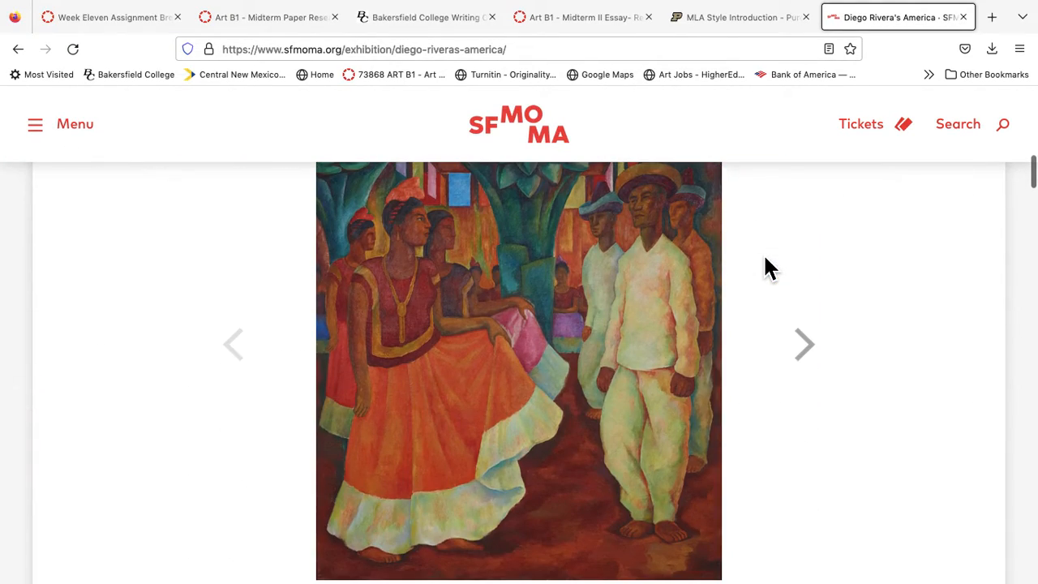
# Step: Advance the Diego Rivera exhibition preview slideshow through five paintings
pyautogui.click(804, 343)
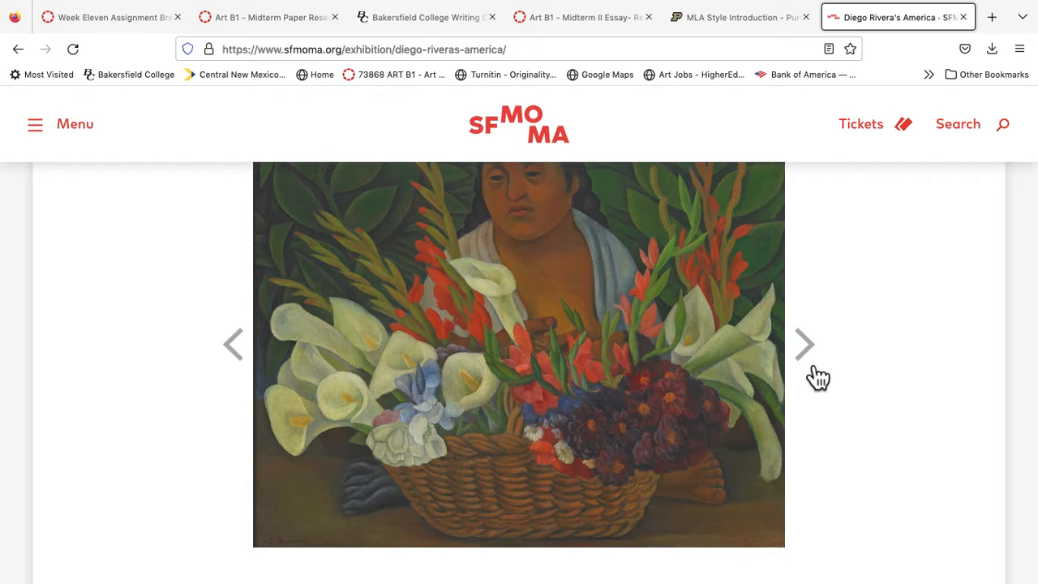
pyautogui.click(805, 344)
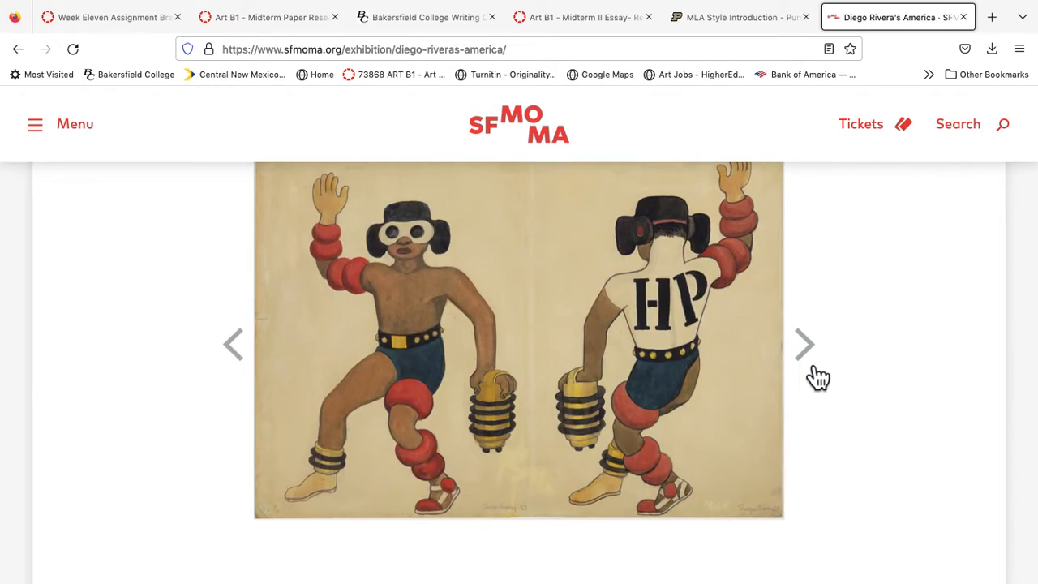
pyautogui.moveTo(814, 365)
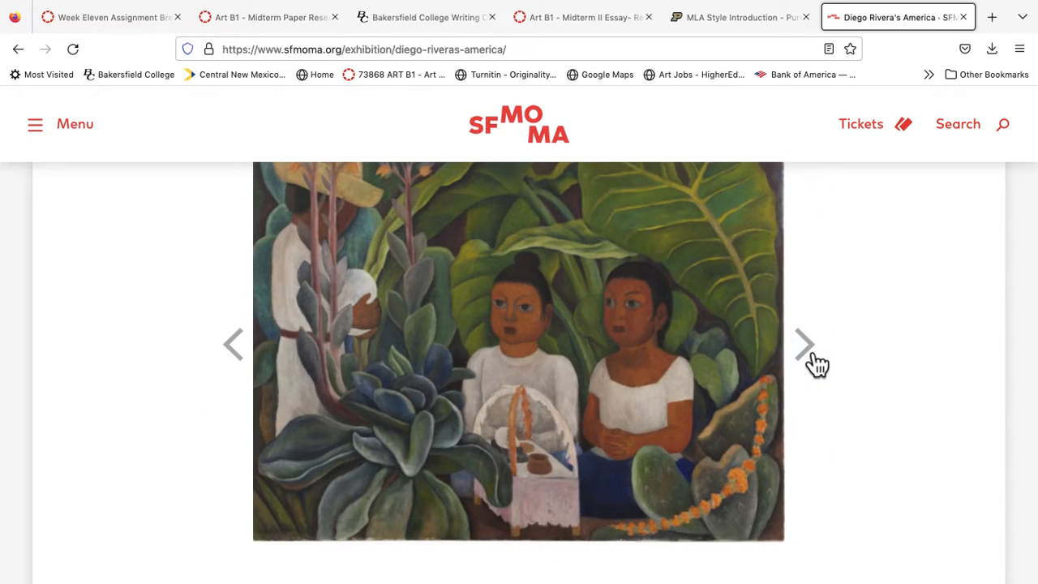
pyautogui.click(804, 343)
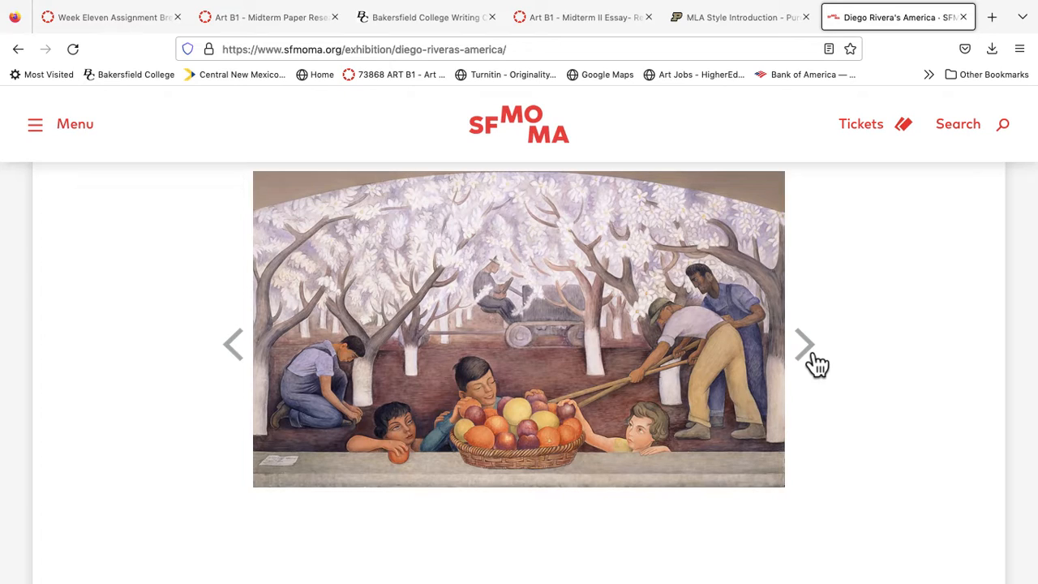
pyautogui.moveTo(777, 347)
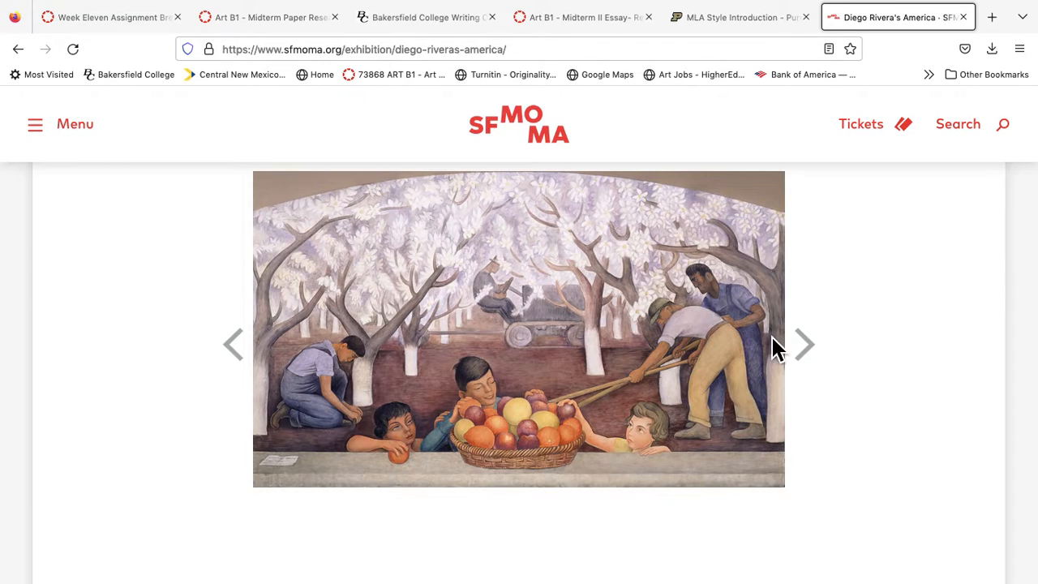
pyautogui.click(805, 344)
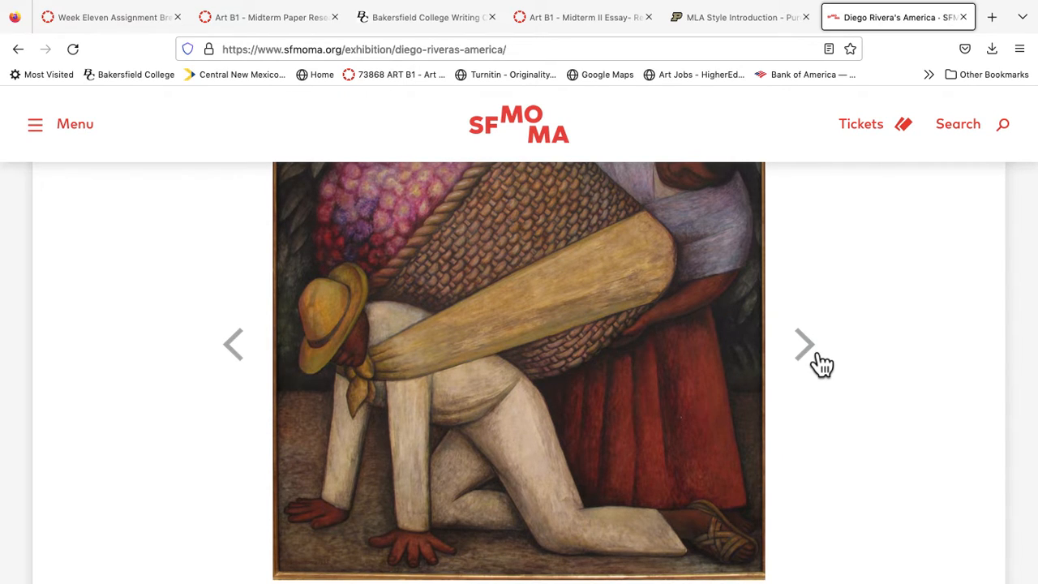
pyautogui.click(805, 344)
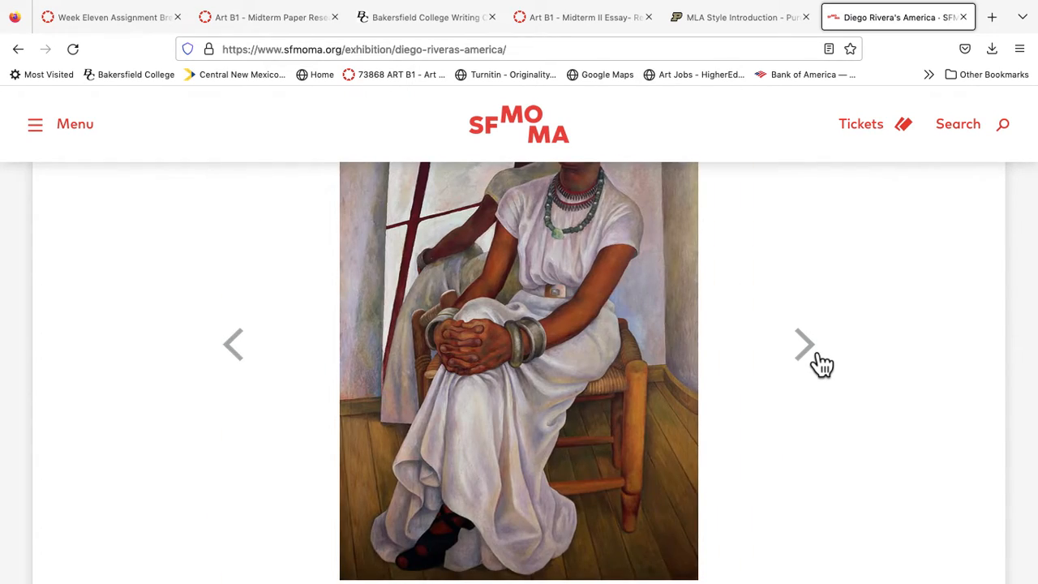
# Step: Continue the slideshow to the calla lily flower-seller painting and read below it
pyautogui.scroll(3)
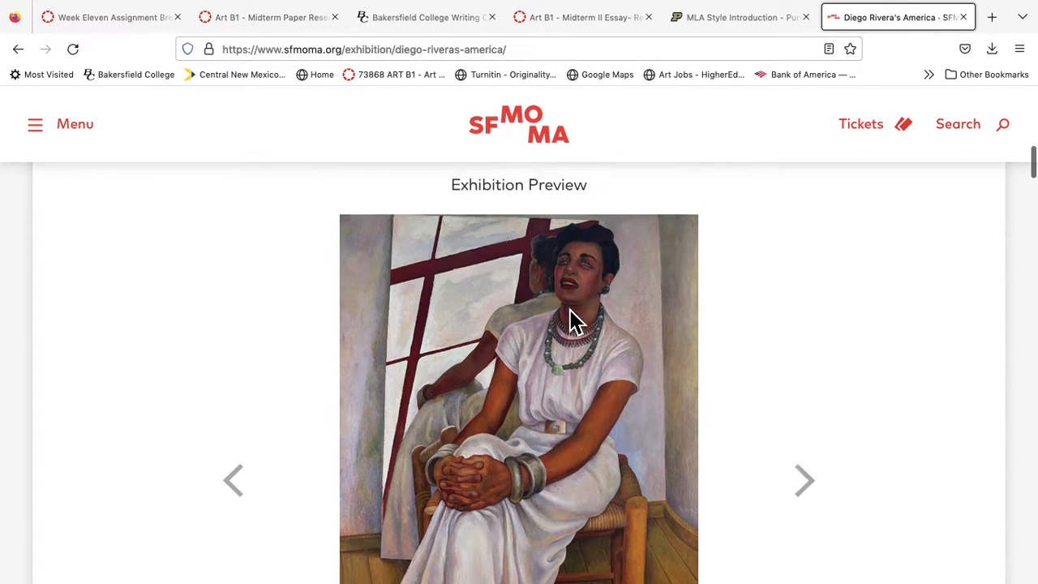
pyautogui.scroll(-3)
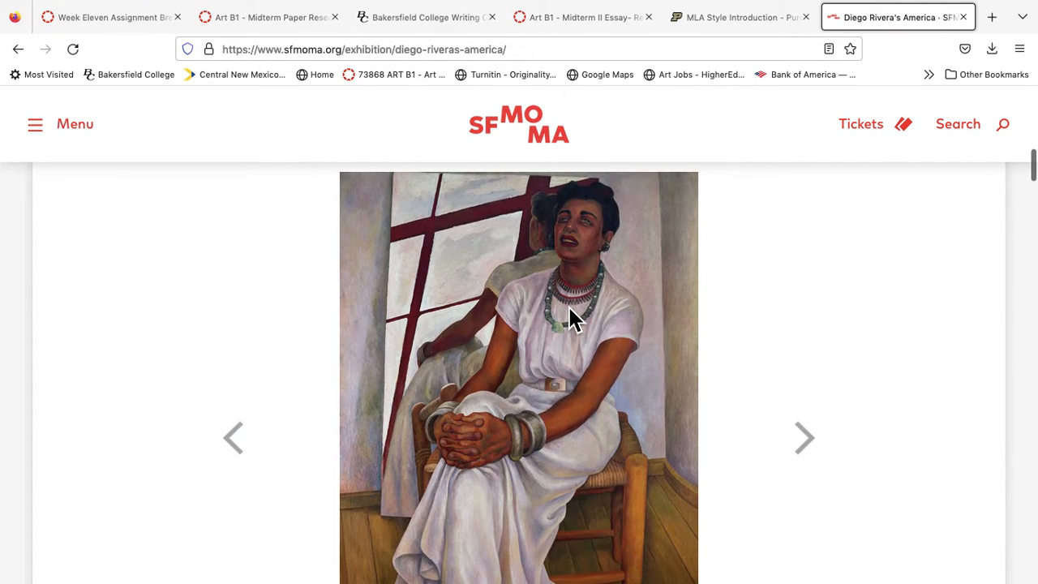
pyautogui.scroll(-3)
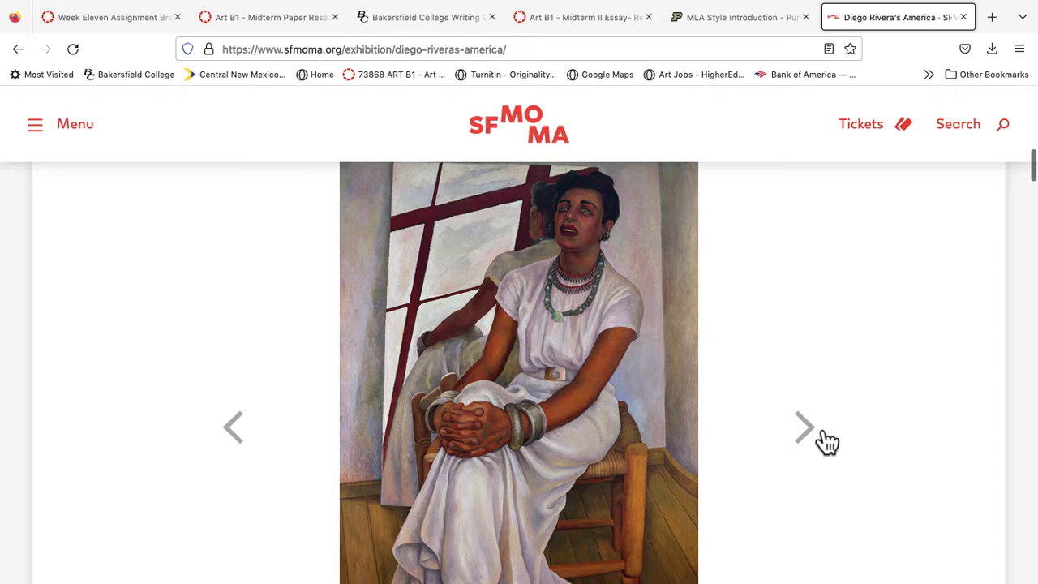
pyautogui.click(805, 427)
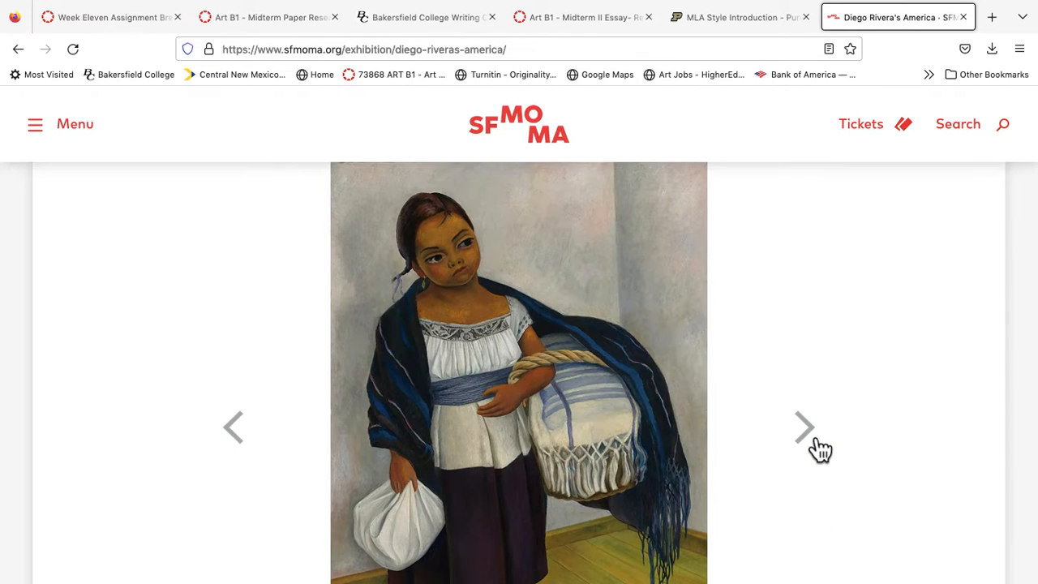
pyautogui.click(805, 426)
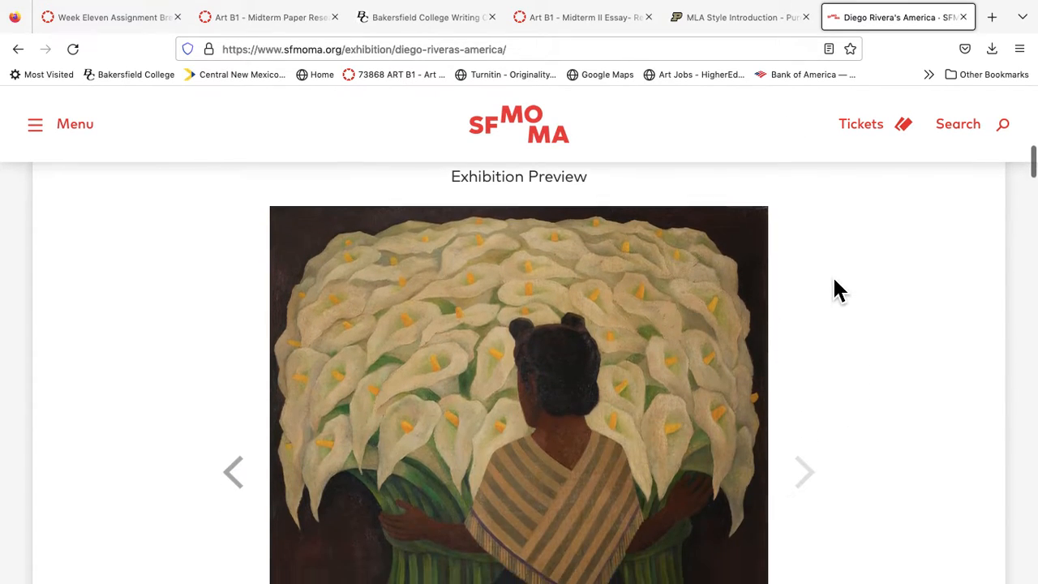
pyautogui.scroll(-3)
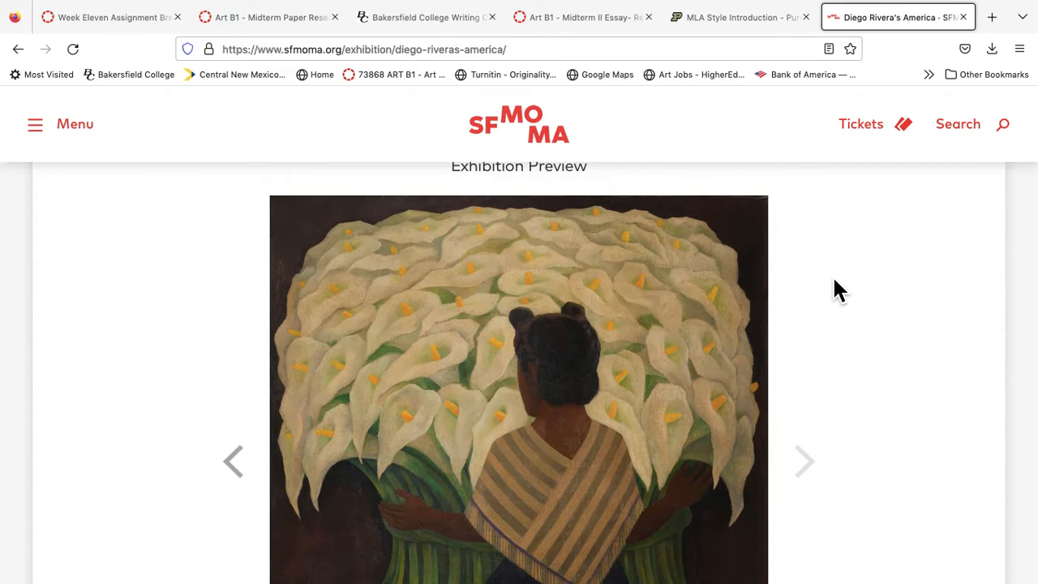
pyautogui.moveTo(397, 74)
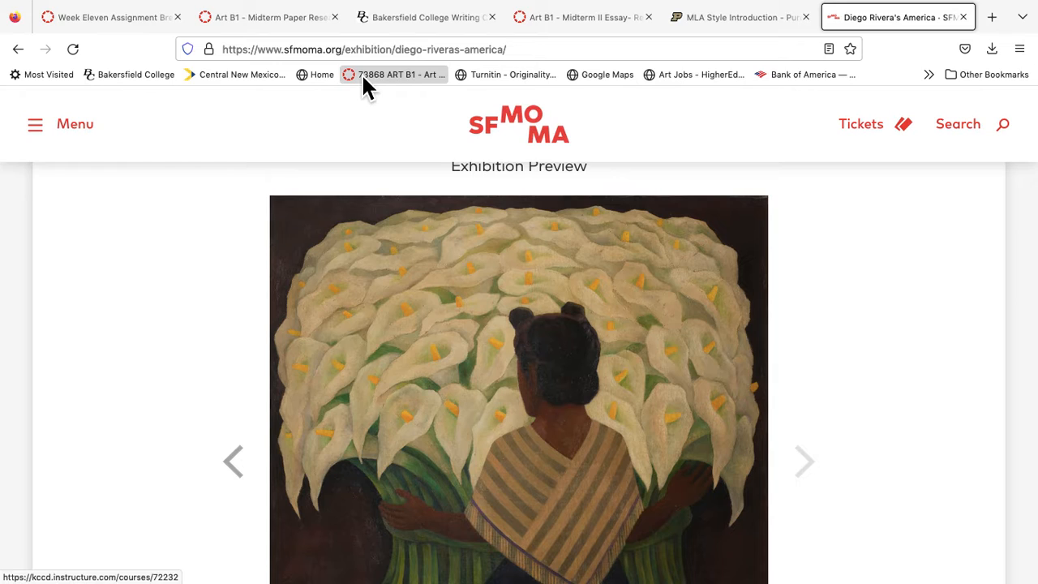
# Step: Return to the Step 4 Writing Center Draft Revision assignment and review its instructions and Nov 3 due date
pyautogui.click(268, 17)
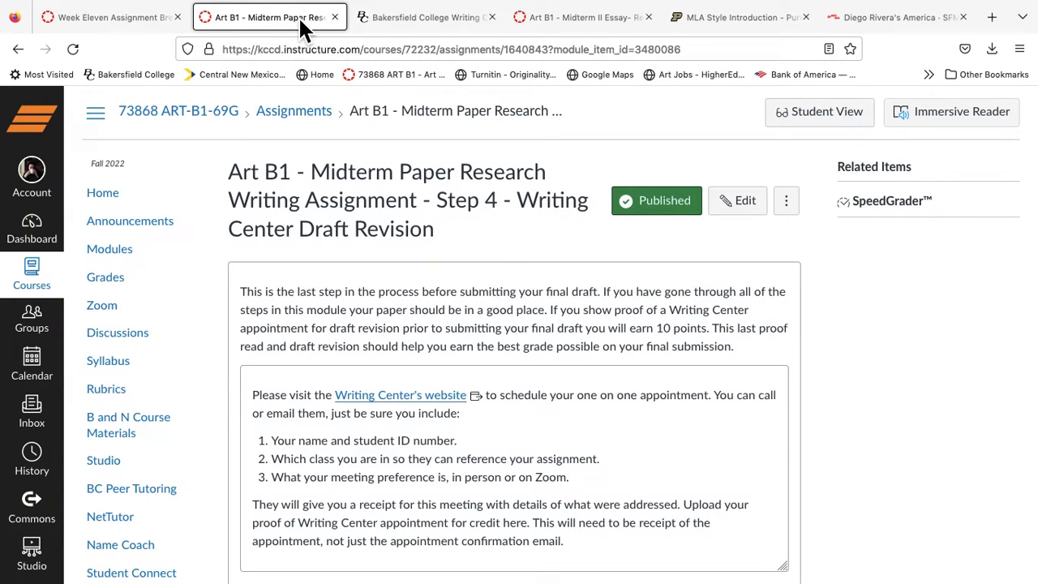
pyautogui.scroll(-3)
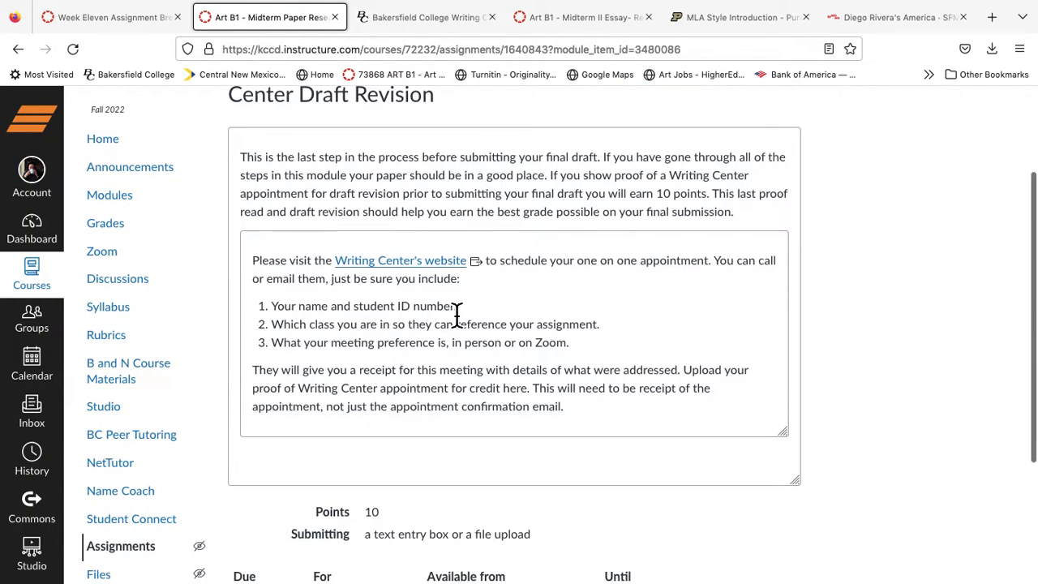
pyautogui.scroll(-3)
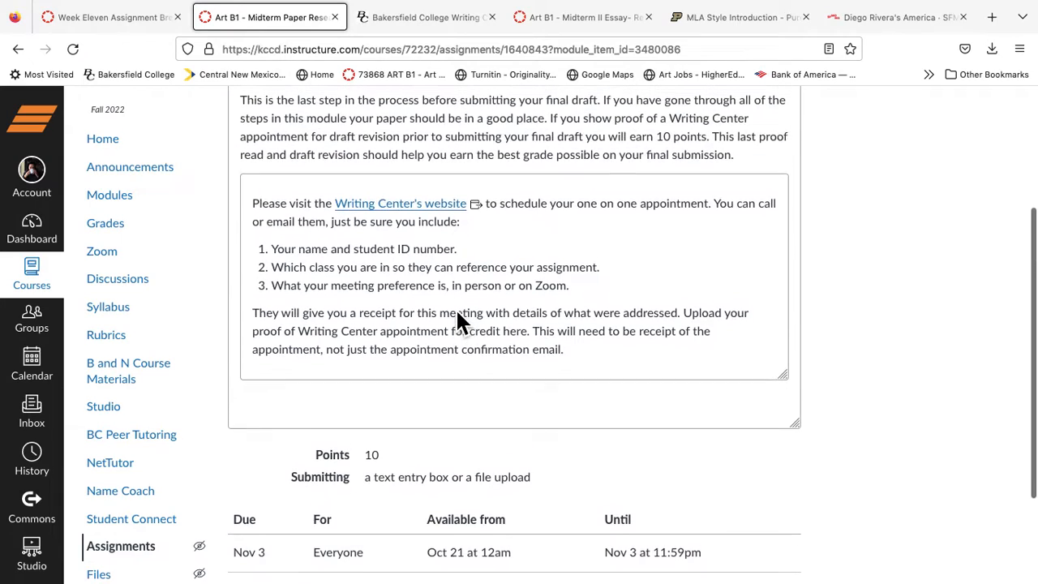
pyautogui.scroll(3)
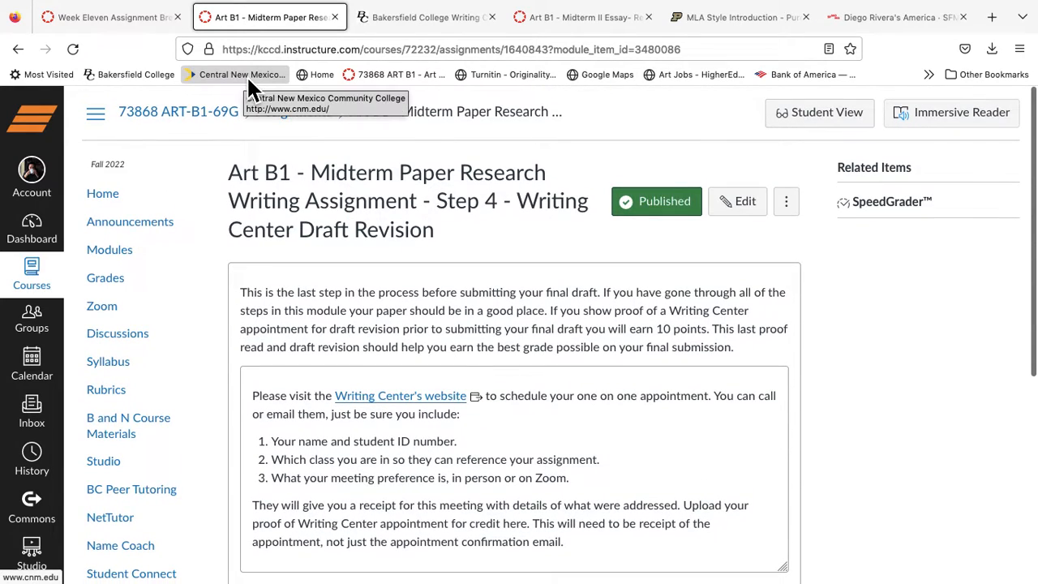
pyautogui.moveTo(581, 16)
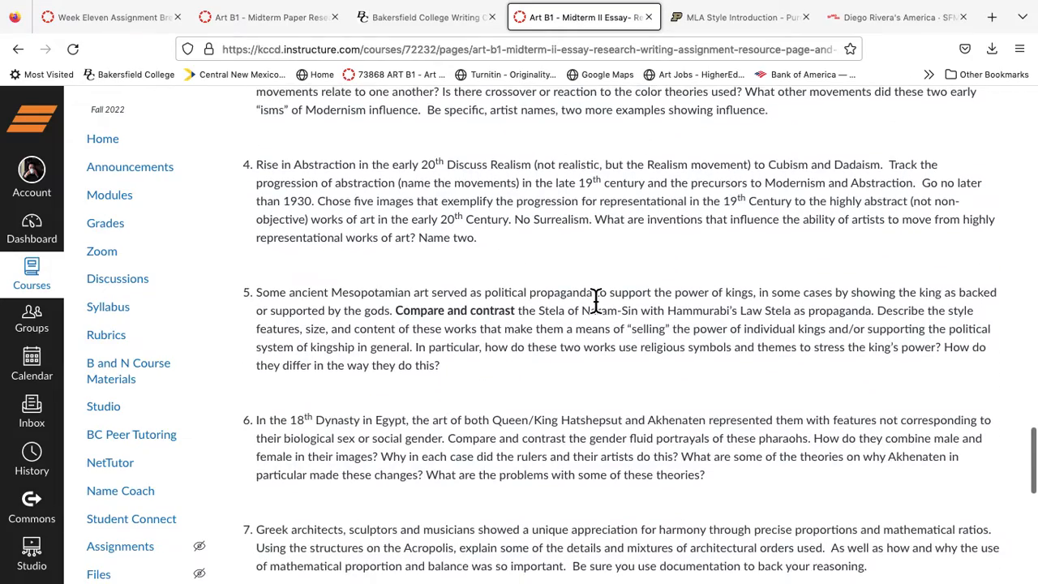
# Step: Review Midterm II essay subjects 5 to 11, ending back at the Impressionism topic
pyautogui.scroll(-3)
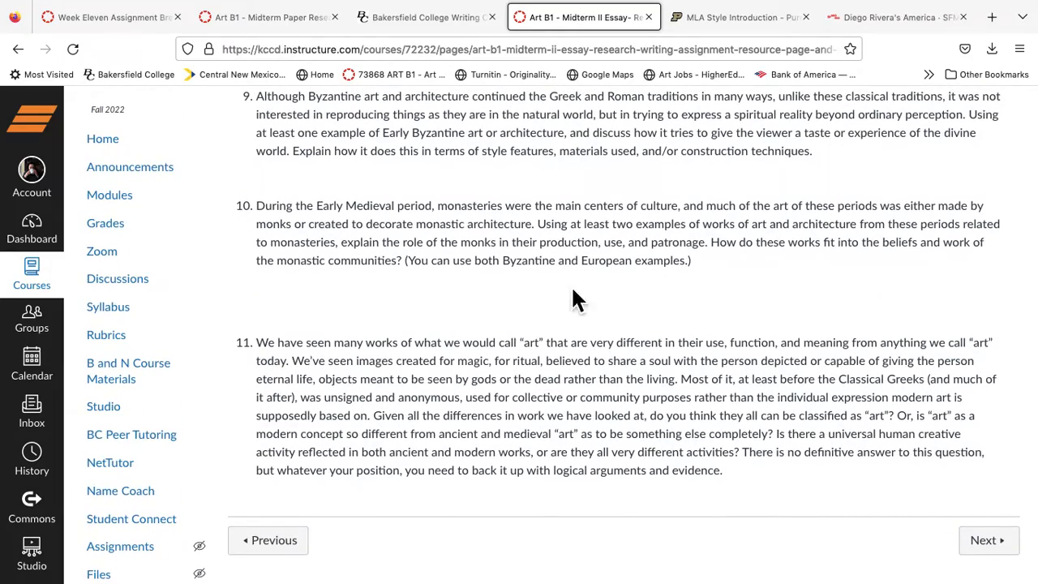
pyautogui.moveTo(700, 402)
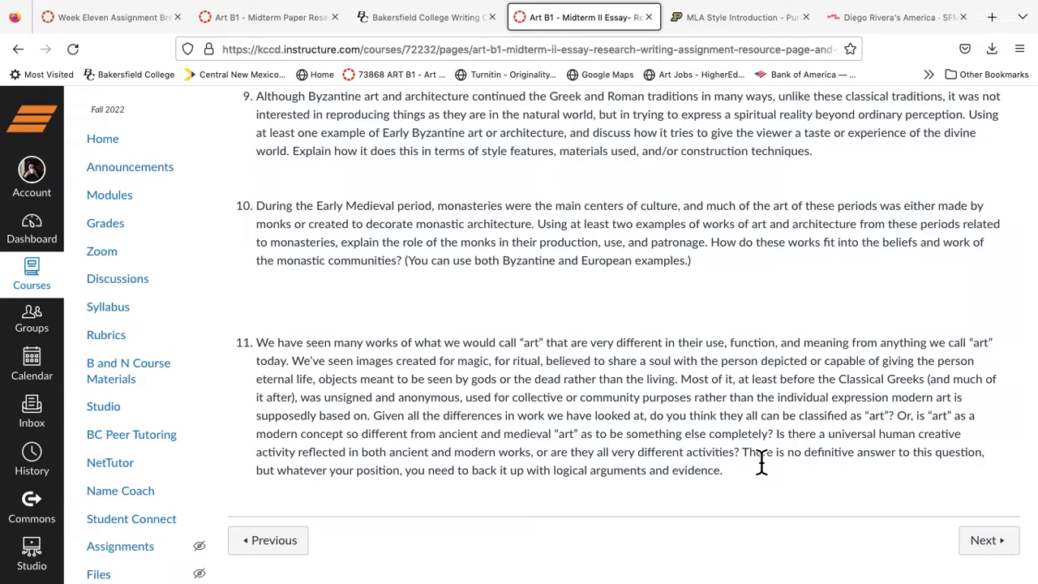
pyautogui.moveTo(658, 438)
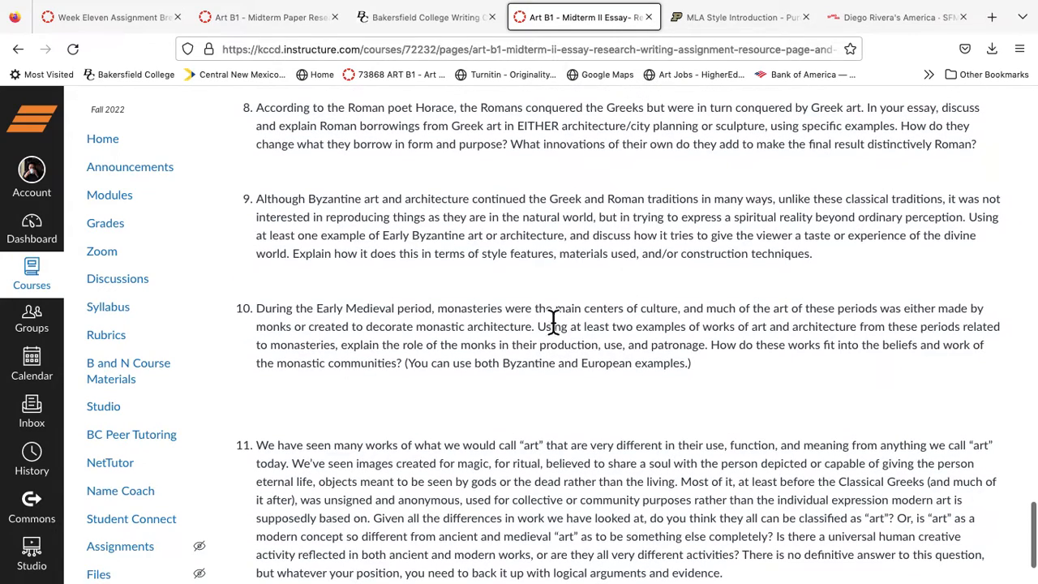
pyautogui.scroll(3)
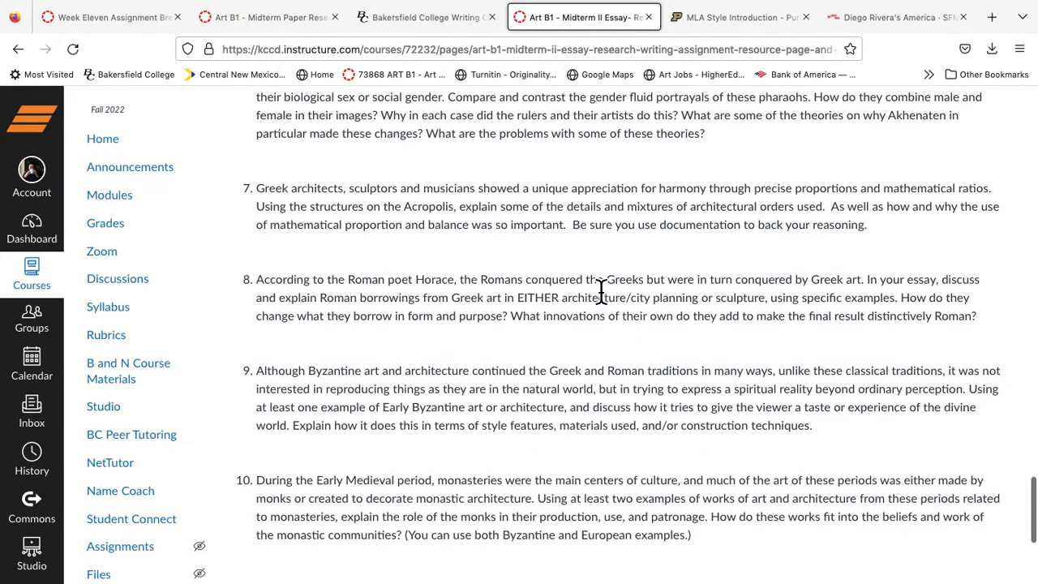
pyautogui.scroll(3)
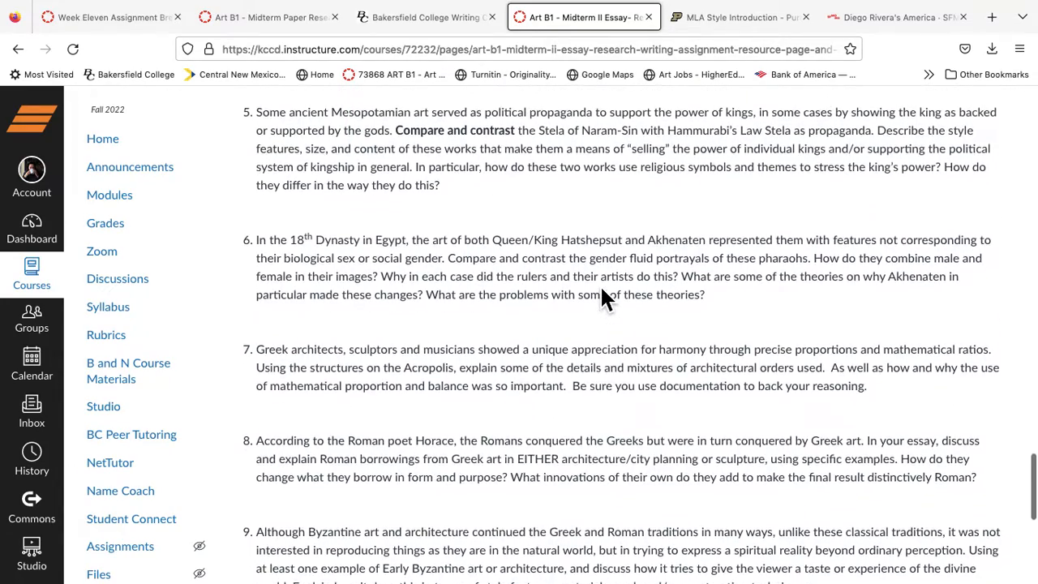
pyautogui.scroll(3)
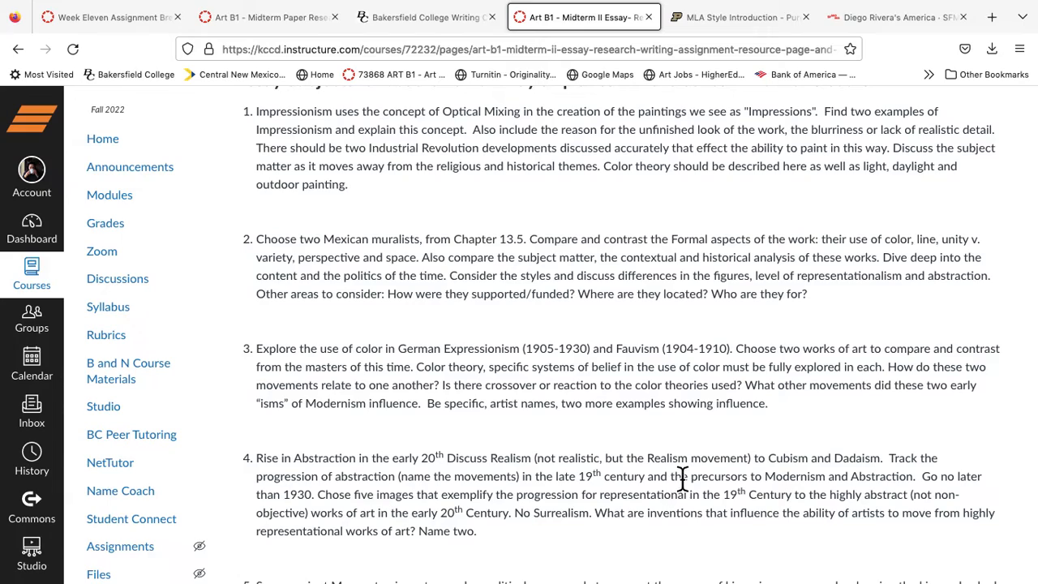
pyautogui.moveTo(684, 478)
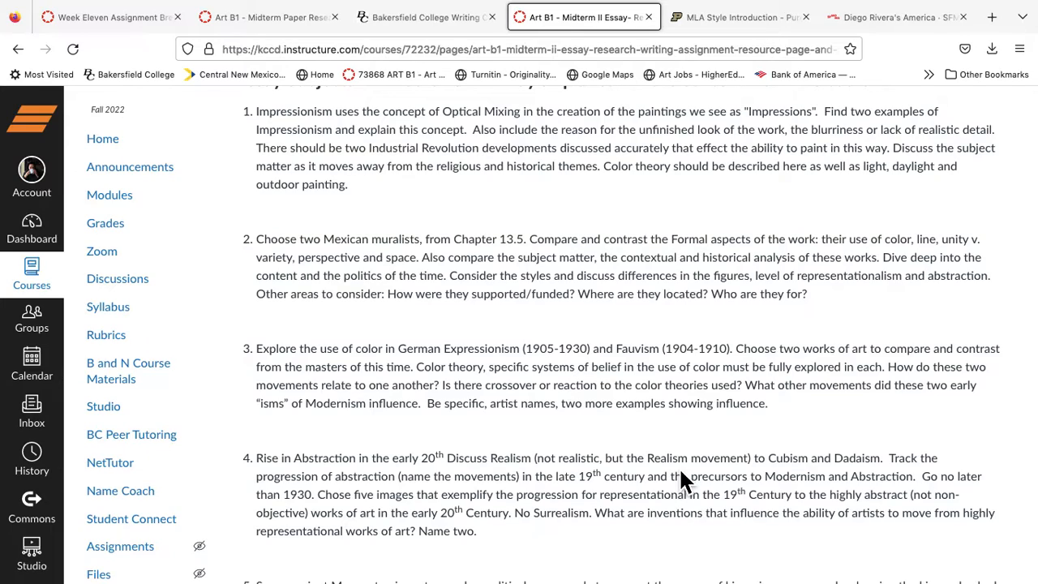
pyautogui.scroll(-3)
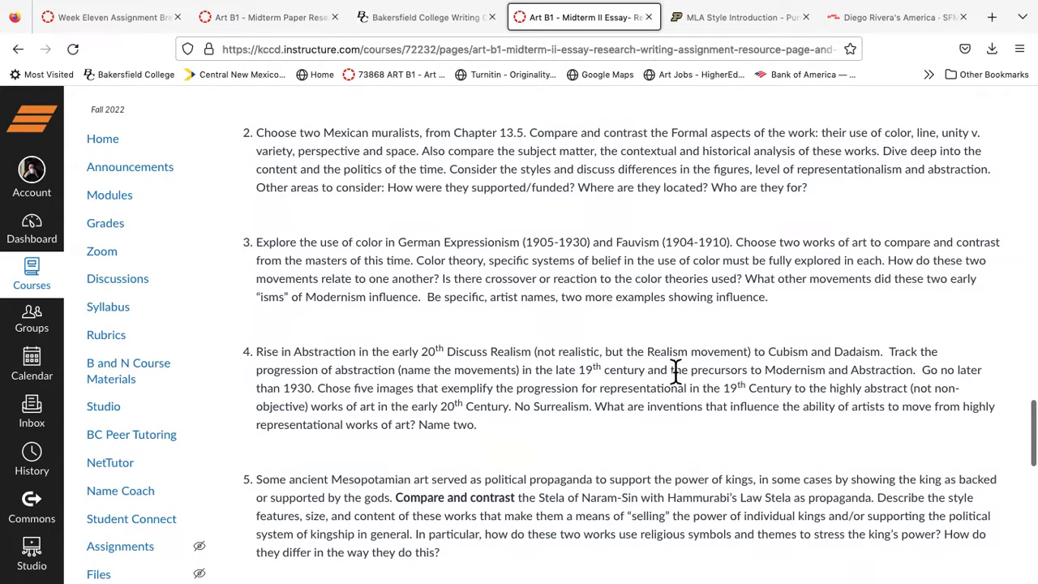
pyautogui.moveTo(707, 334)
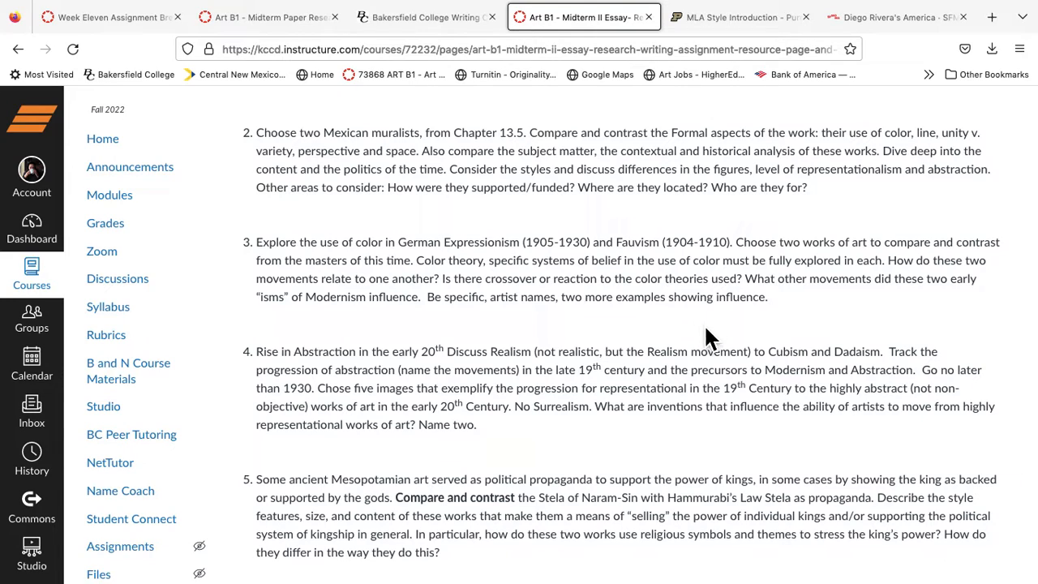
pyautogui.moveTo(652, 437)
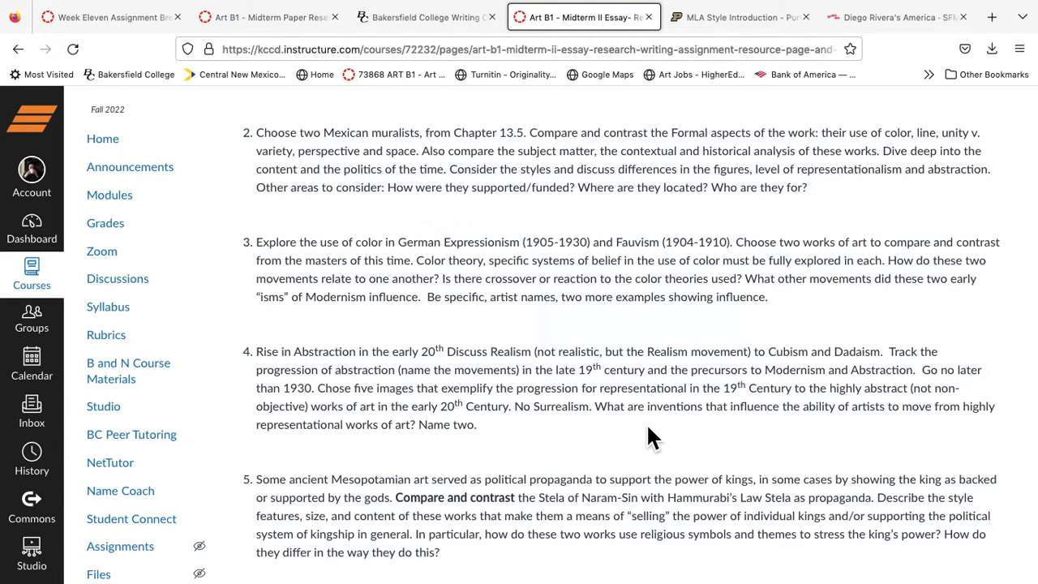
pyautogui.moveTo(737, 422)
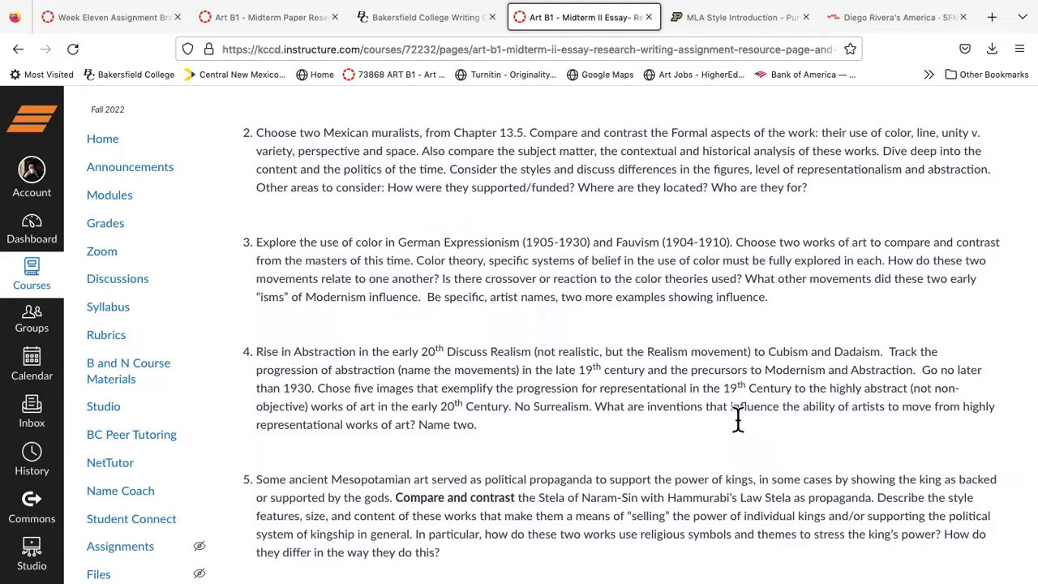
pyautogui.scroll(-3)
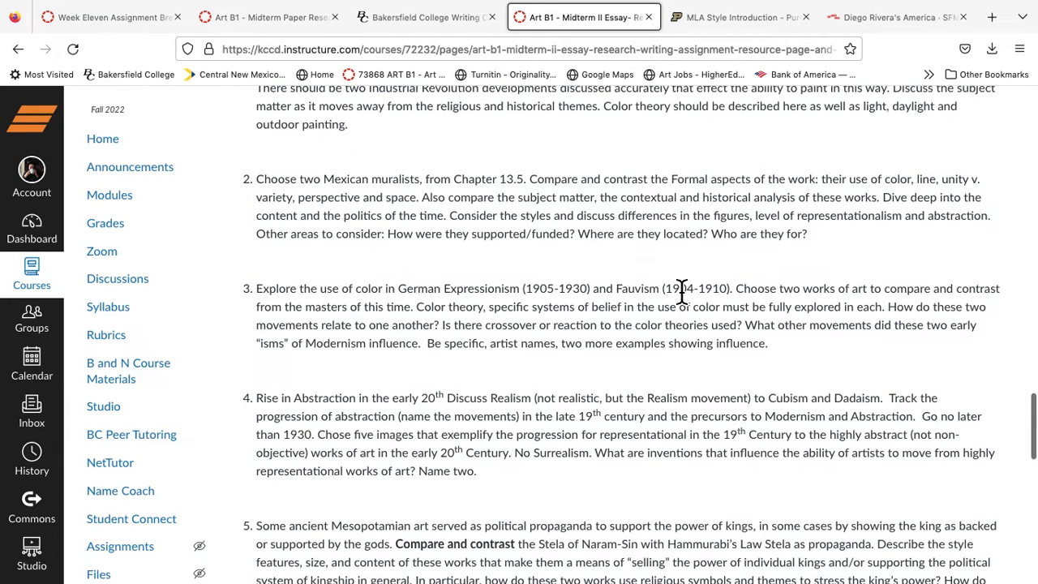
pyautogui.moveTo(665, 328)
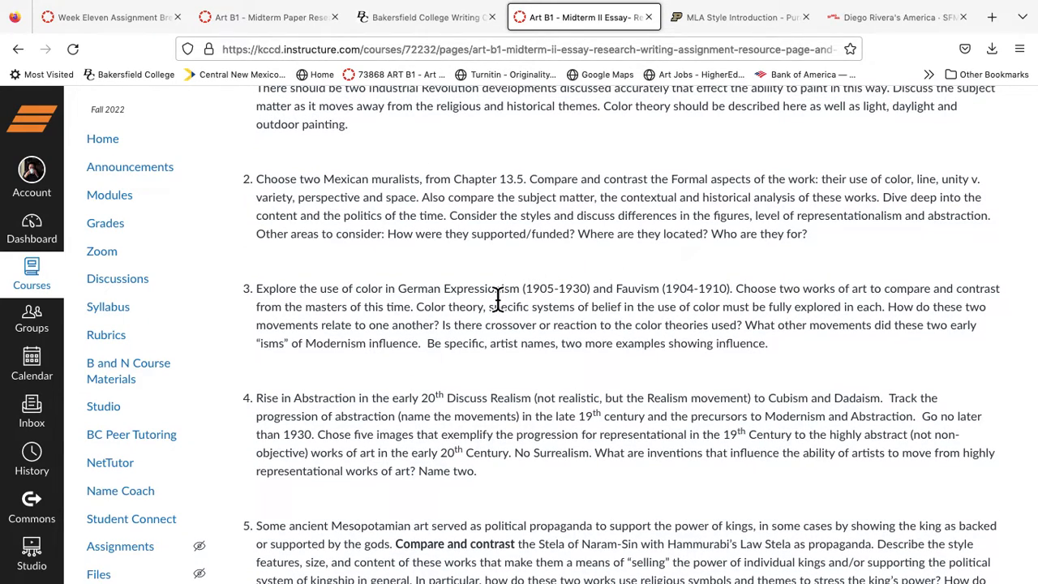
pyautogui.moveTo(665, 327)
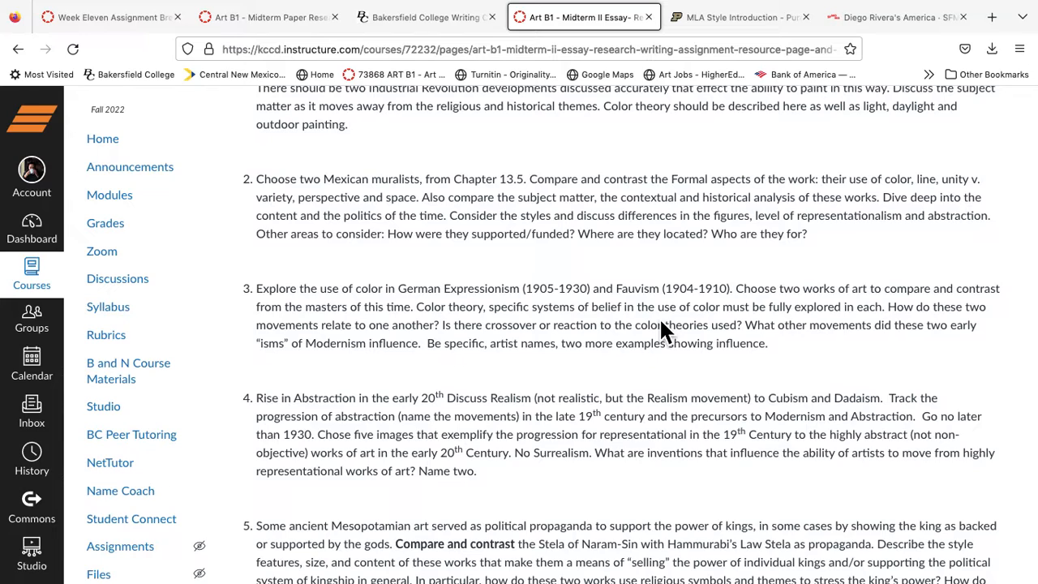
# Step: Scroll the Midterm II Essay page to the 'Essay Subjects-Choose One' section showing topics one through four
pyautogui.scroll(3)
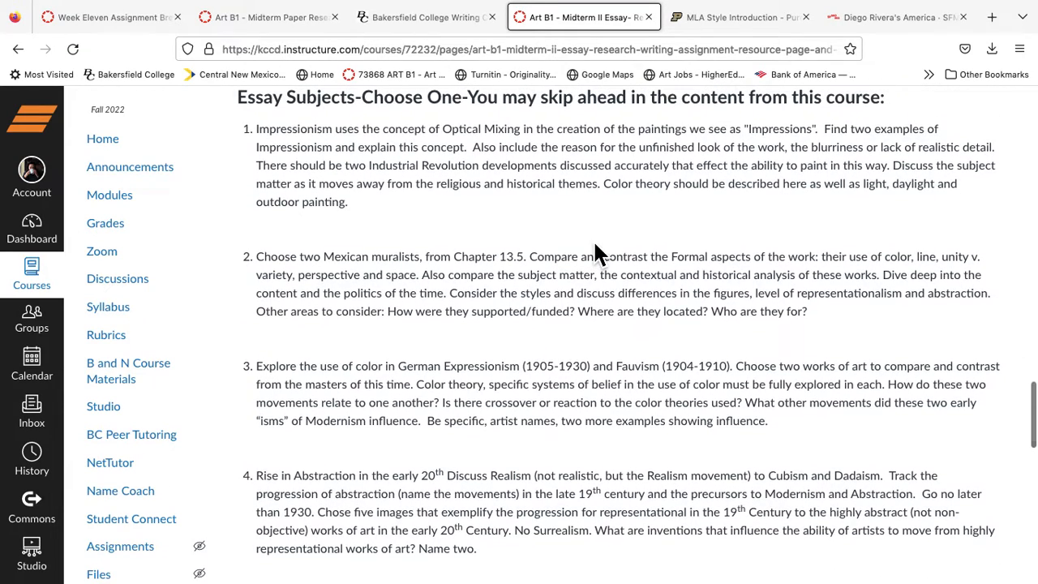
pyautogui.moveTo(597, 272)
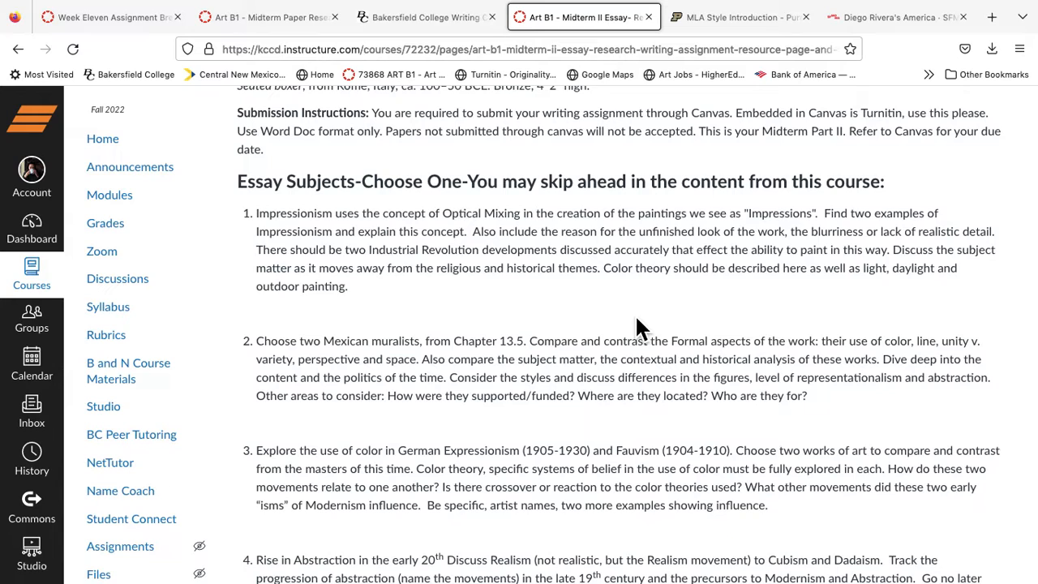
pyautogui.scroll(-3)
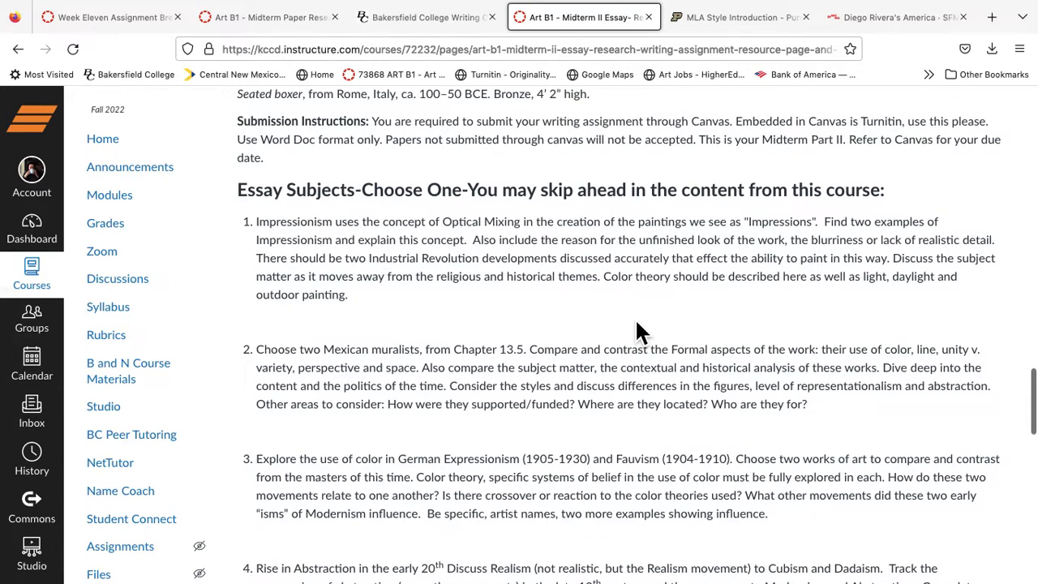
pyautogui.scroll(3)
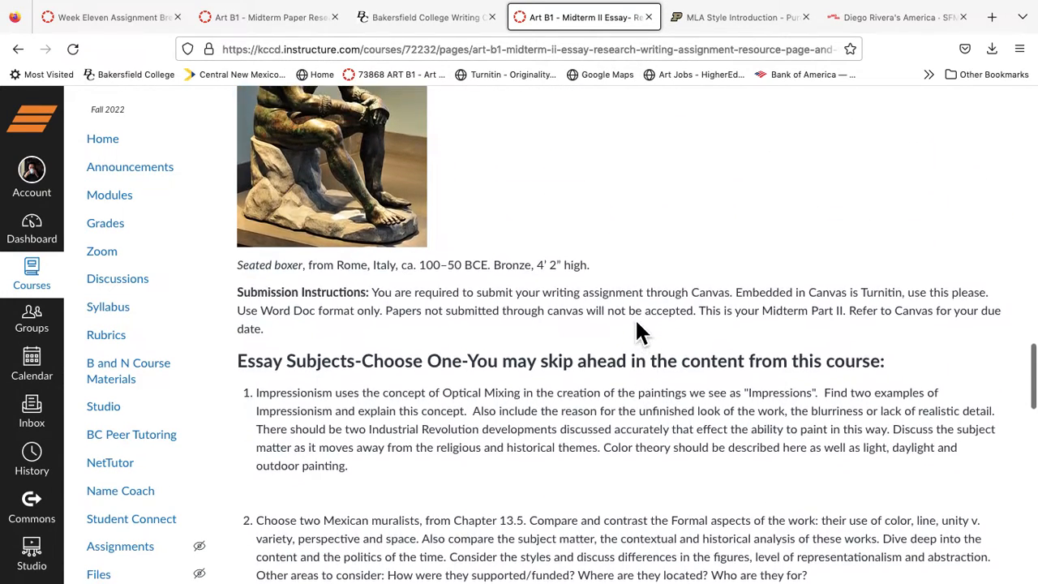
pyautogui.scroll(-3)
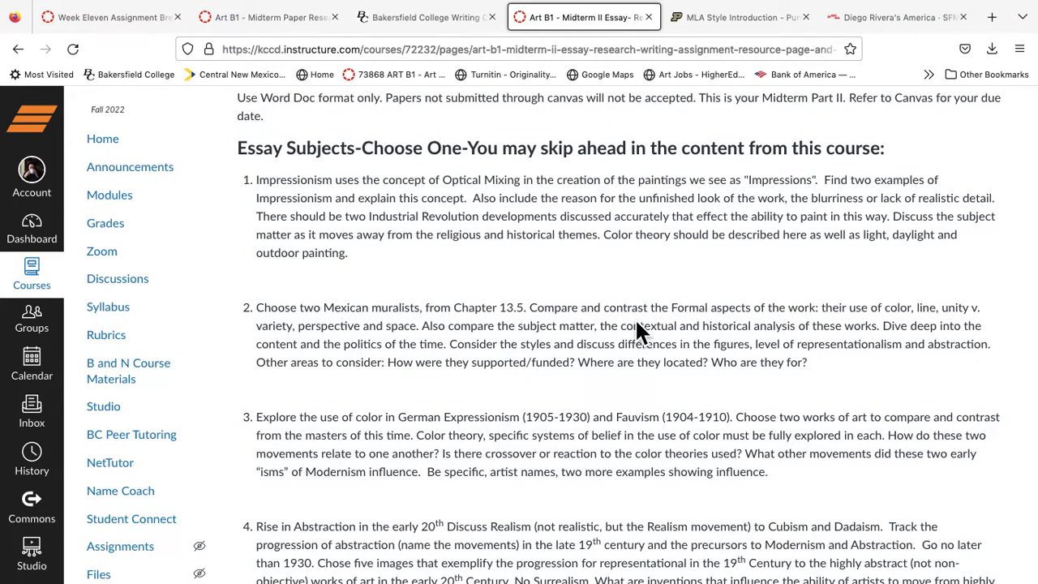
pyautogui.moveTo(484, 377)
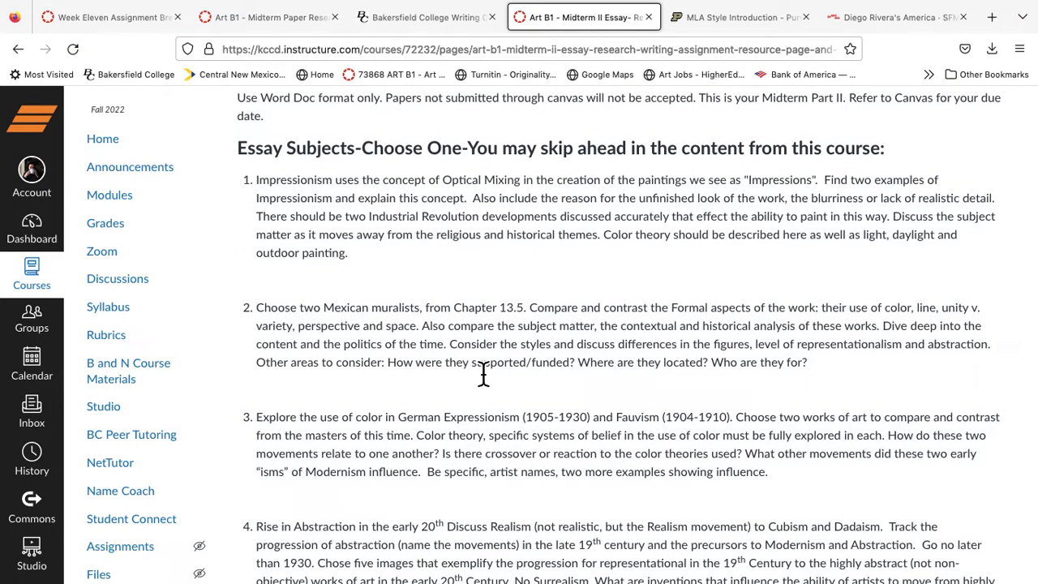
pyautogui.moveTo(490, 376)
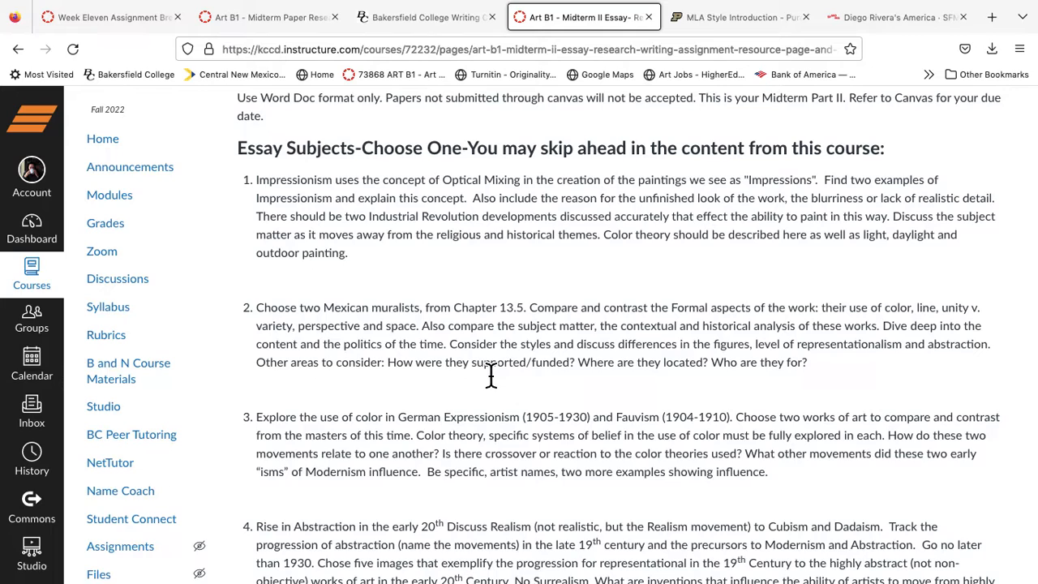
pyautogui.scroll(-3)
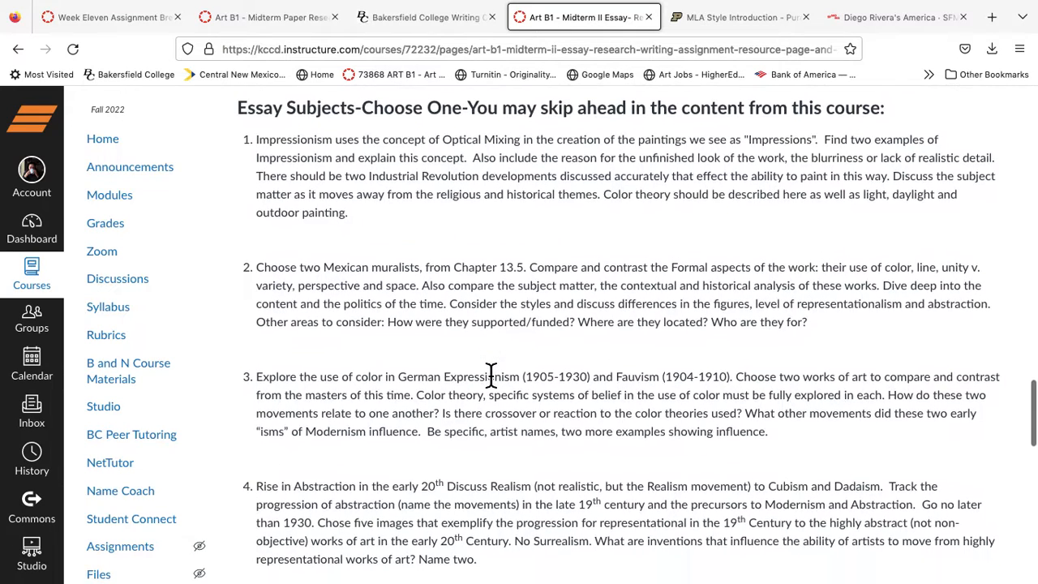
pyautogui.scroll(-3)
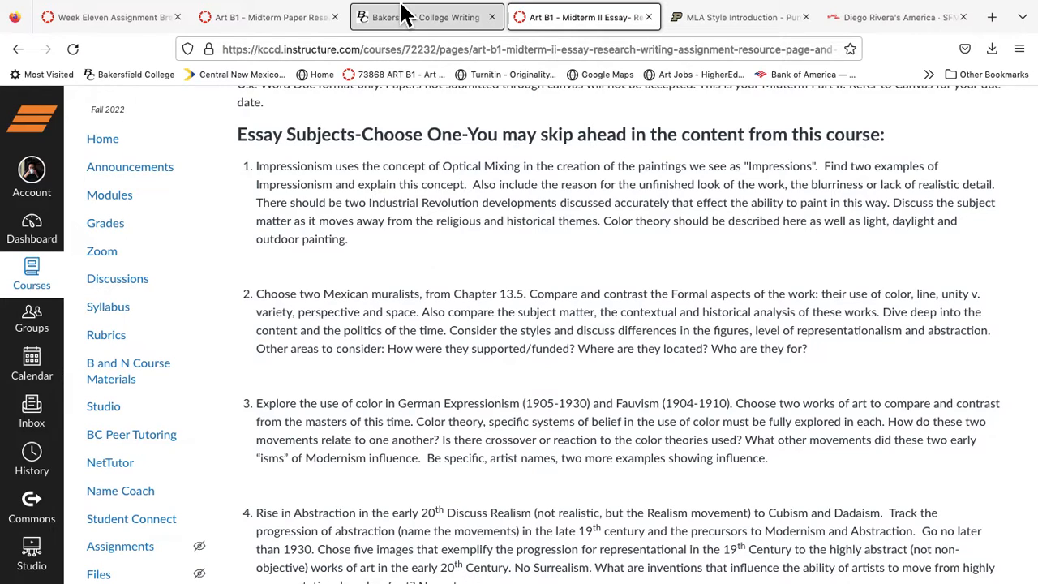
pyautogui.click(267, 16)
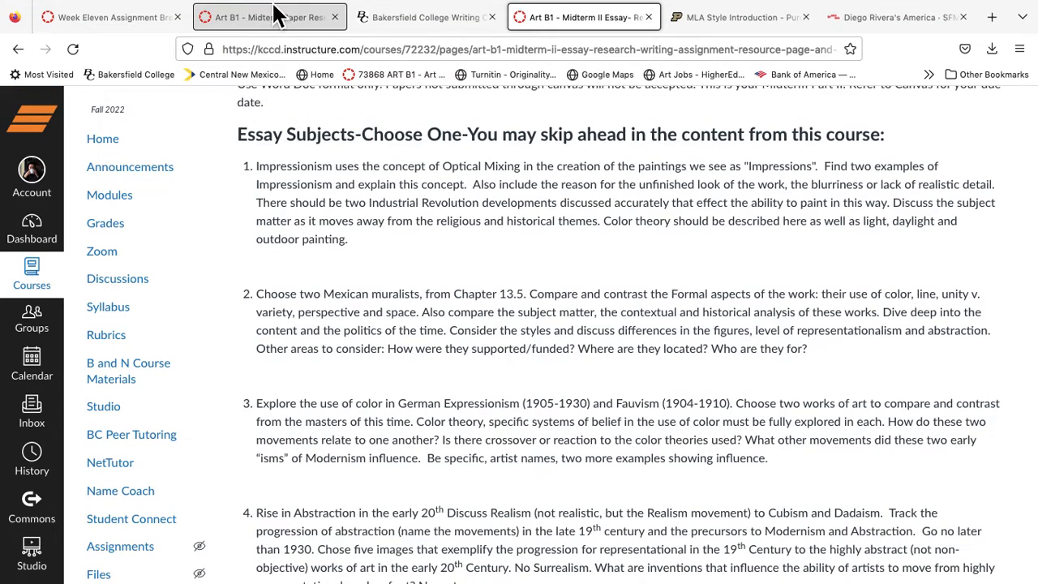
pyautogui.click(268, 16)
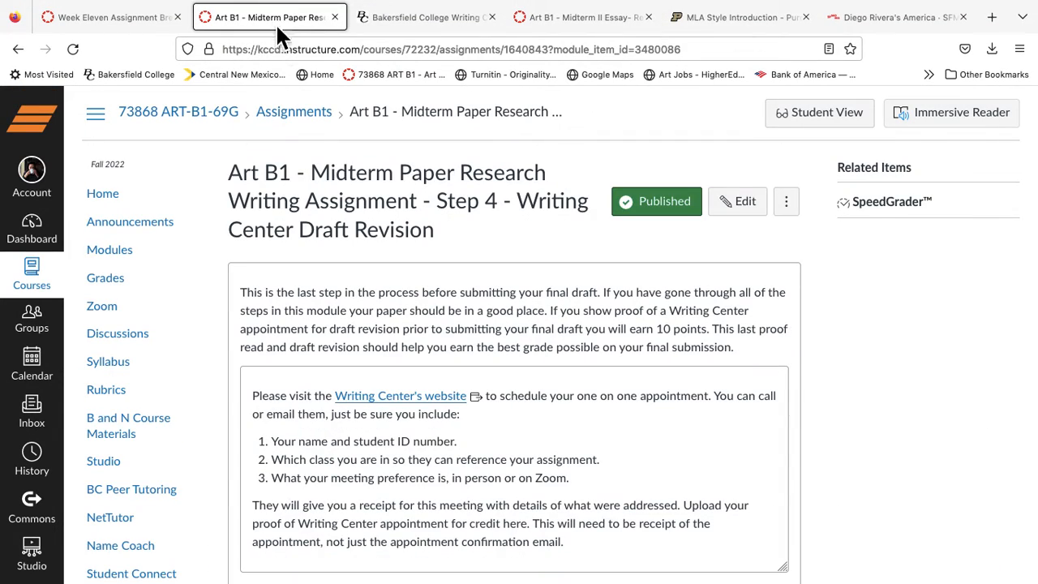
pyautogui.click(581, 16)
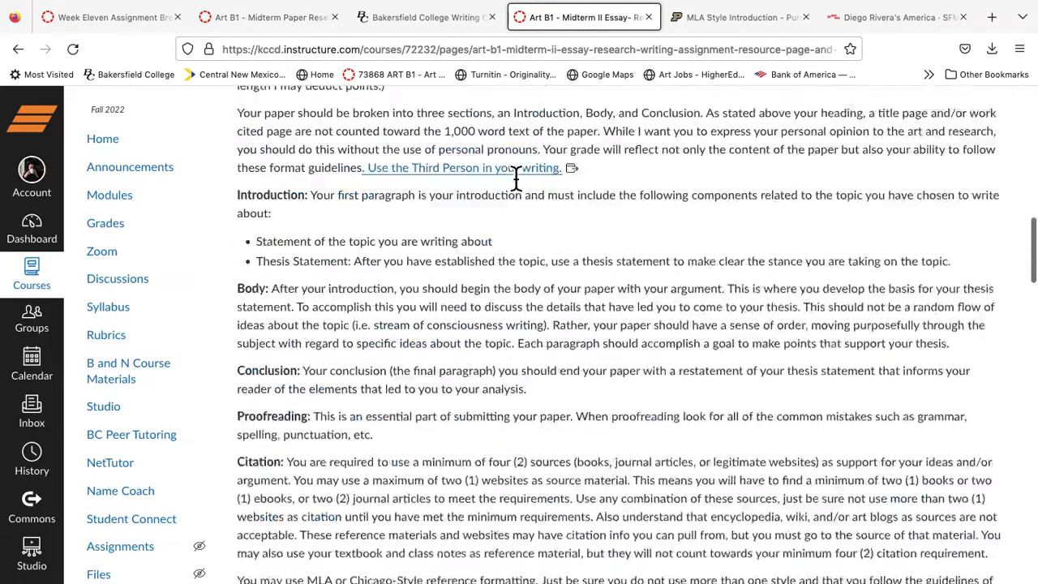
pyautogui.scroll(-3)
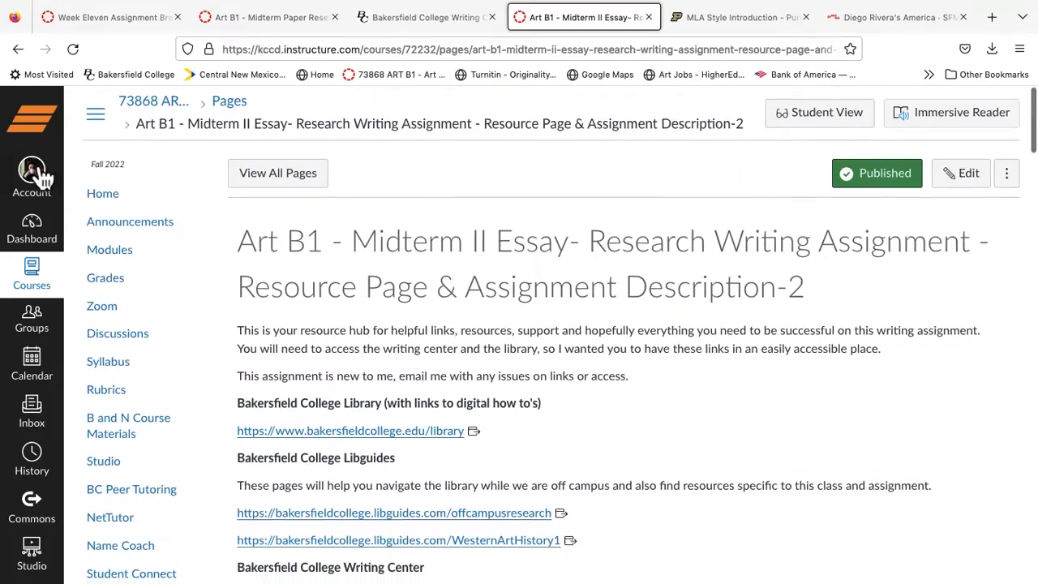
# Step: From Announcements, read the 'Step 4 due this week' Writing Center announcement listing all five midterm steps
pyautogui.click(129, 221)
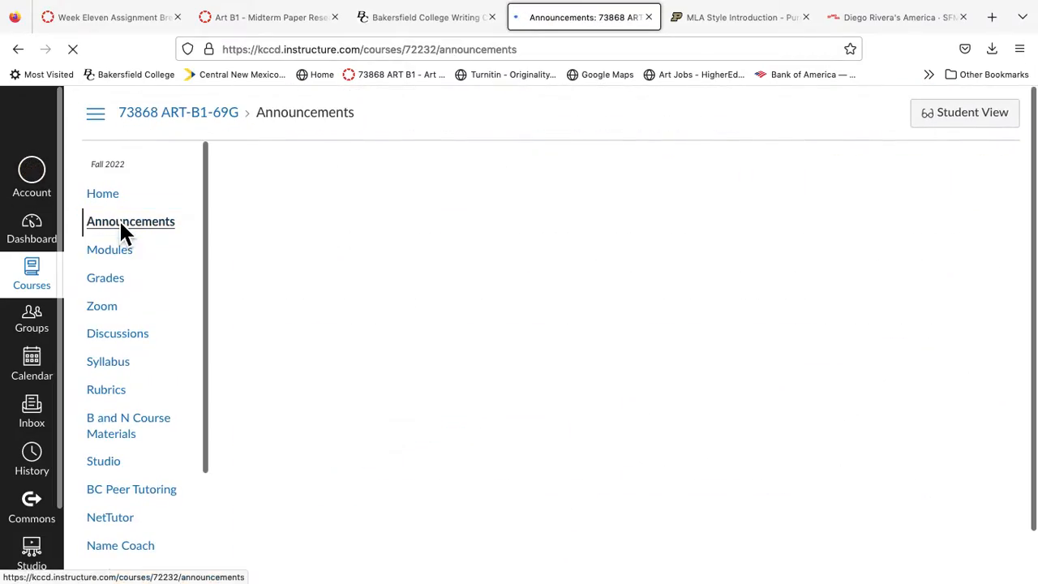
pyautogui.click(130, 221)
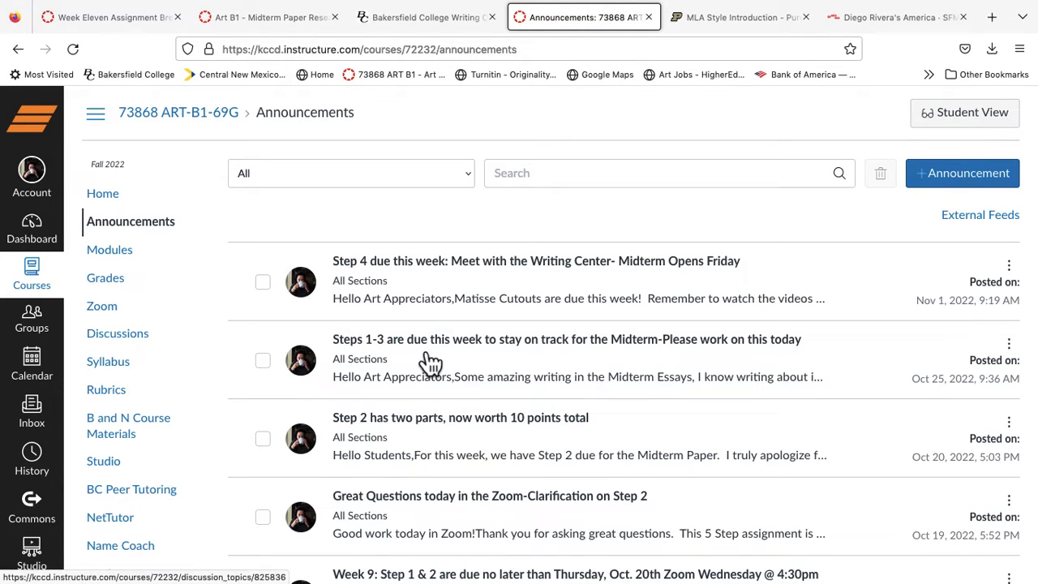
pyautogui.click(536, 260)
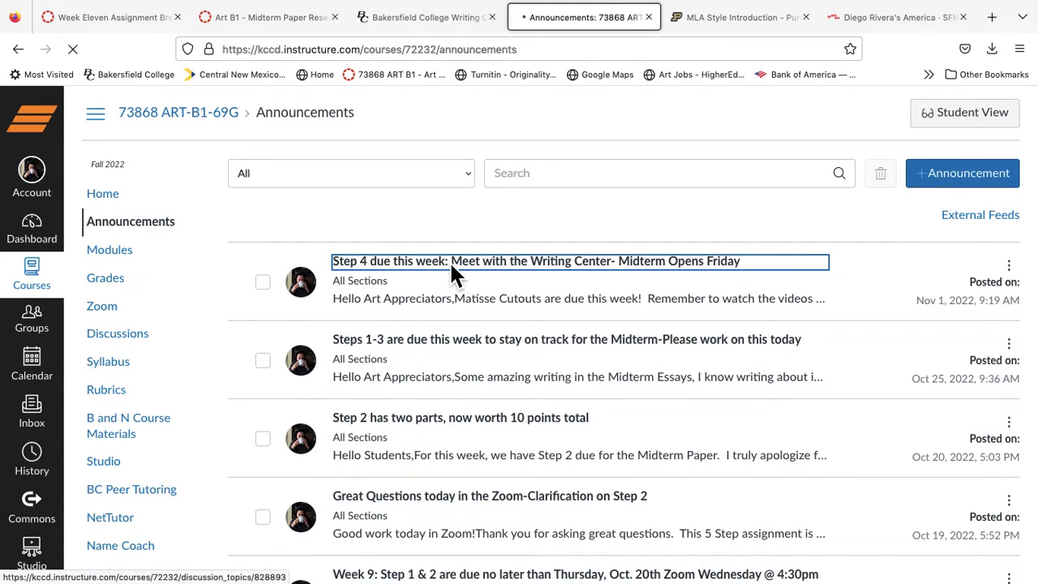
pyautogui.click(536, 259)
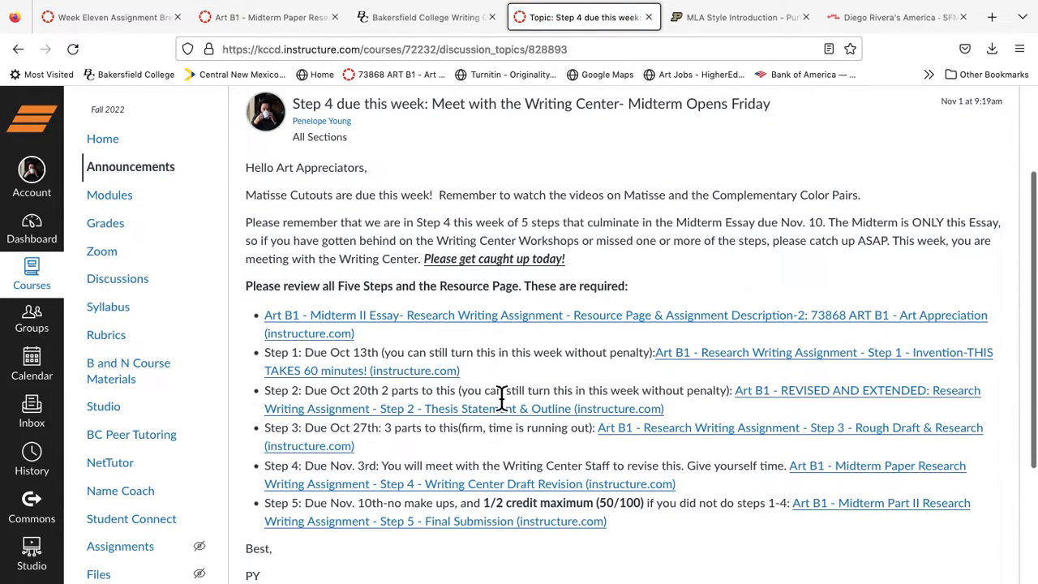
pyautogui.scroll(-3)
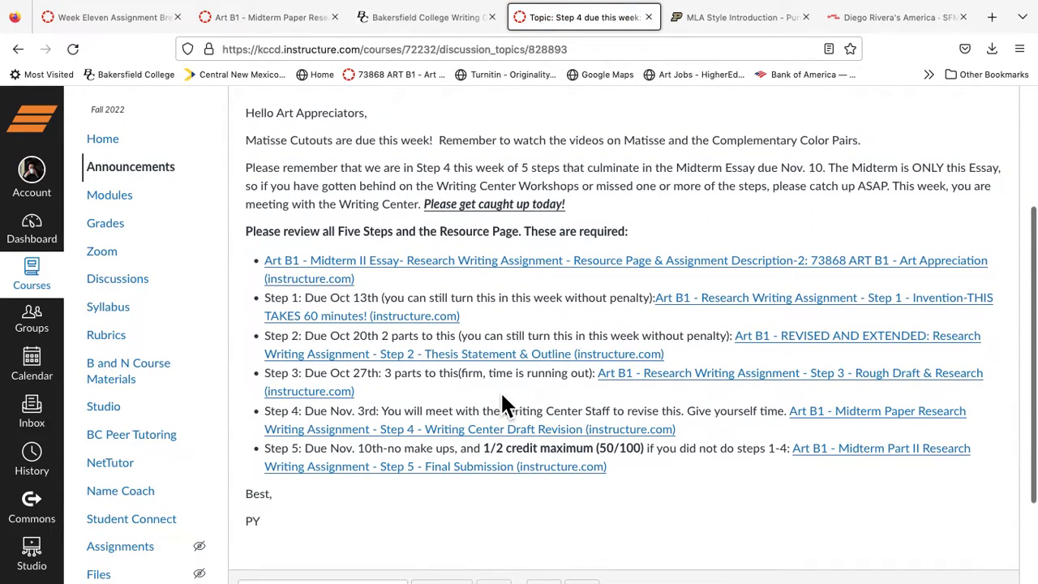
pyautogui.scroll(-3)
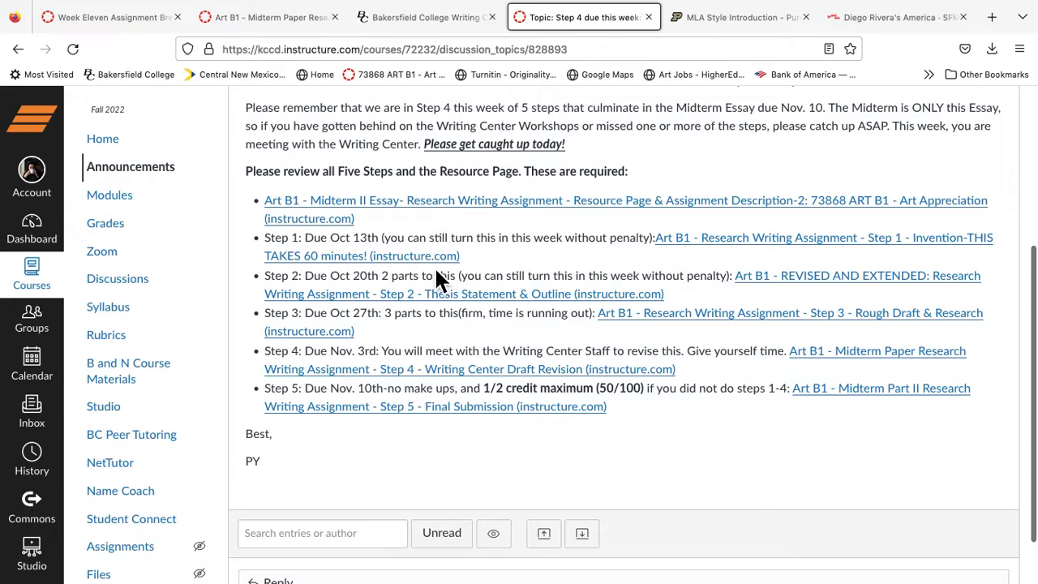
pyautogui.moveTo(710, 333)
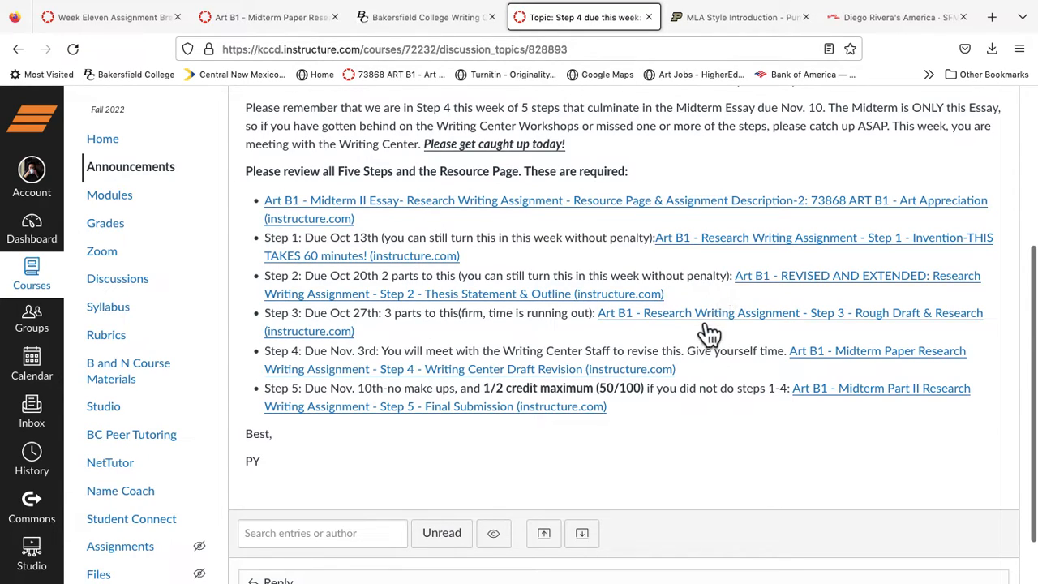
pyautogui.moveTo(697, 336)
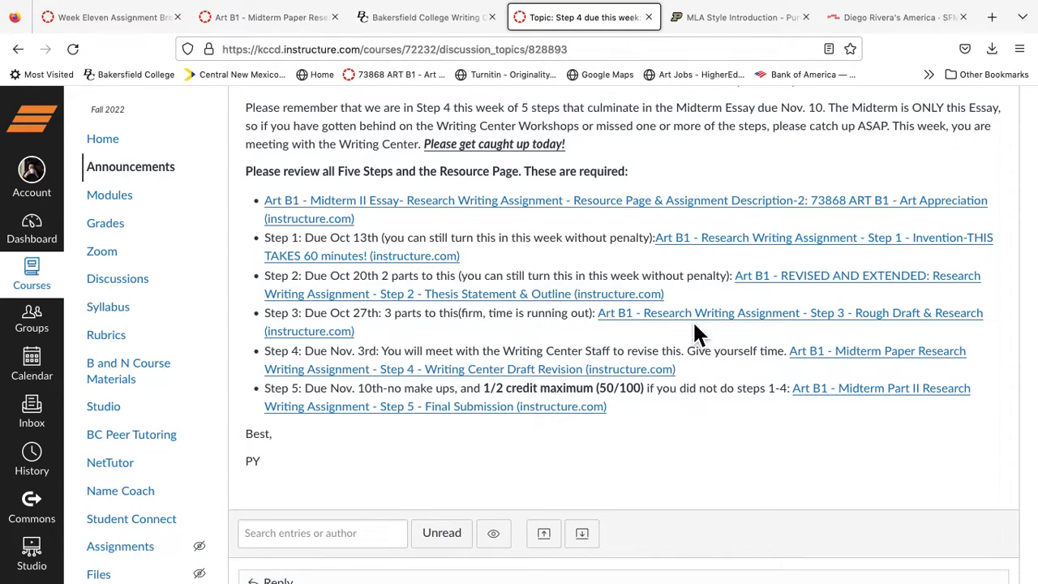
pyautogui.moveTo(698, 332)
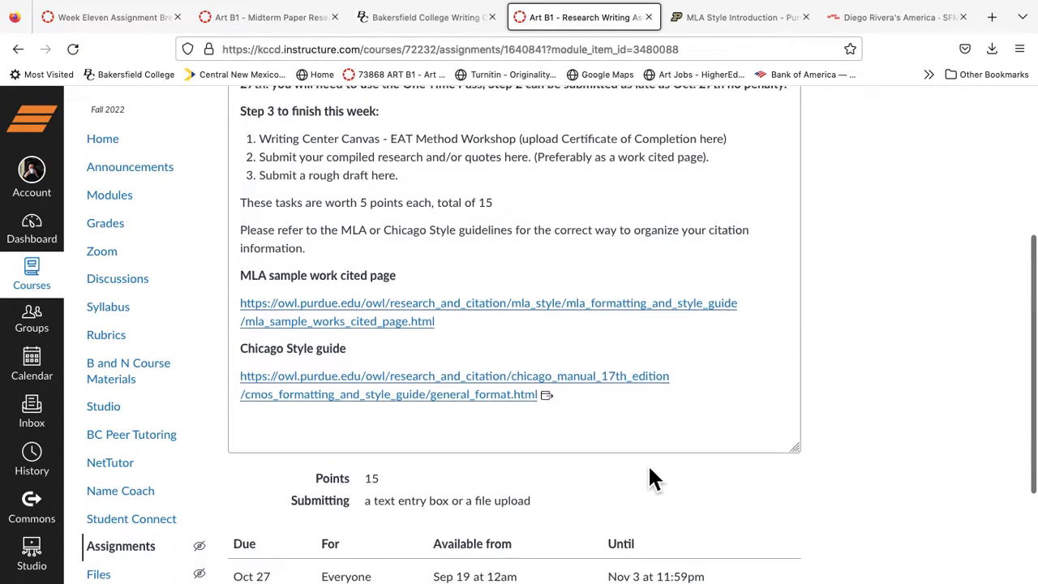
# Step: Read through the Step 3 Rough Draft & Research assignment's three tasks and MLA/Chicago citation guide links
pyautogui.scroll(3)
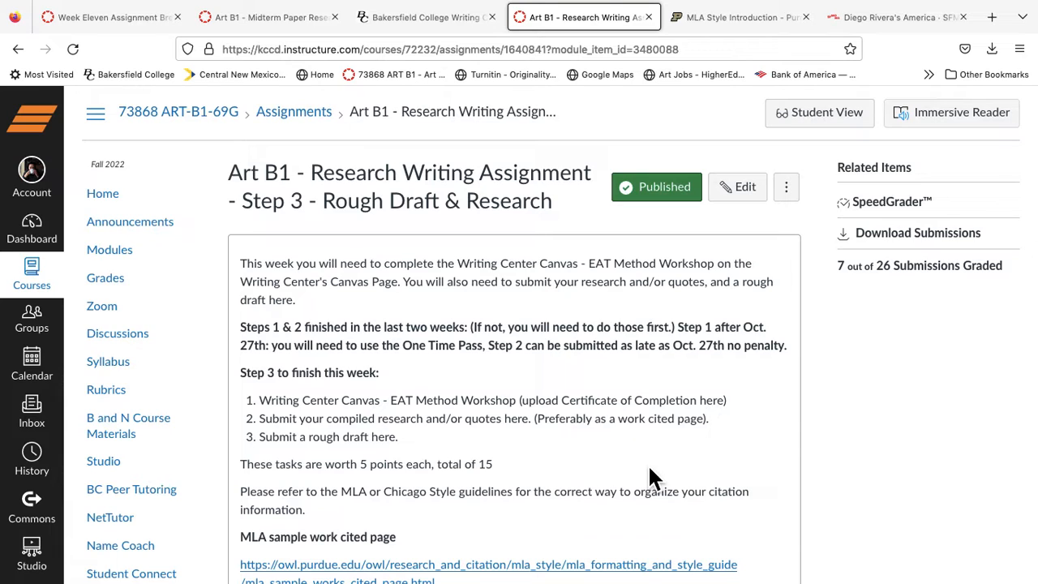
pyautogui.scroll(-3)
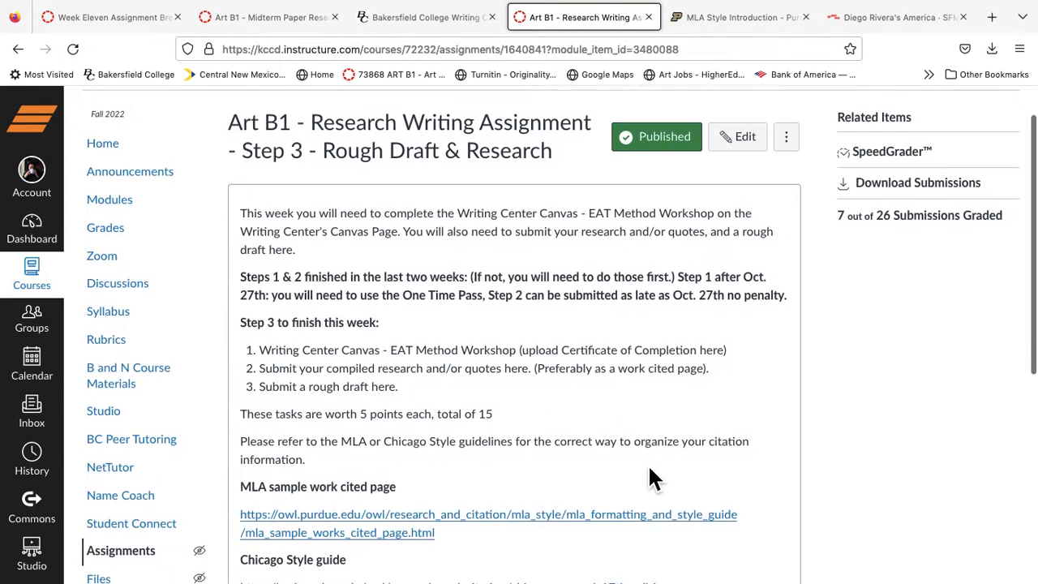
pyautogui.scroll(-3)
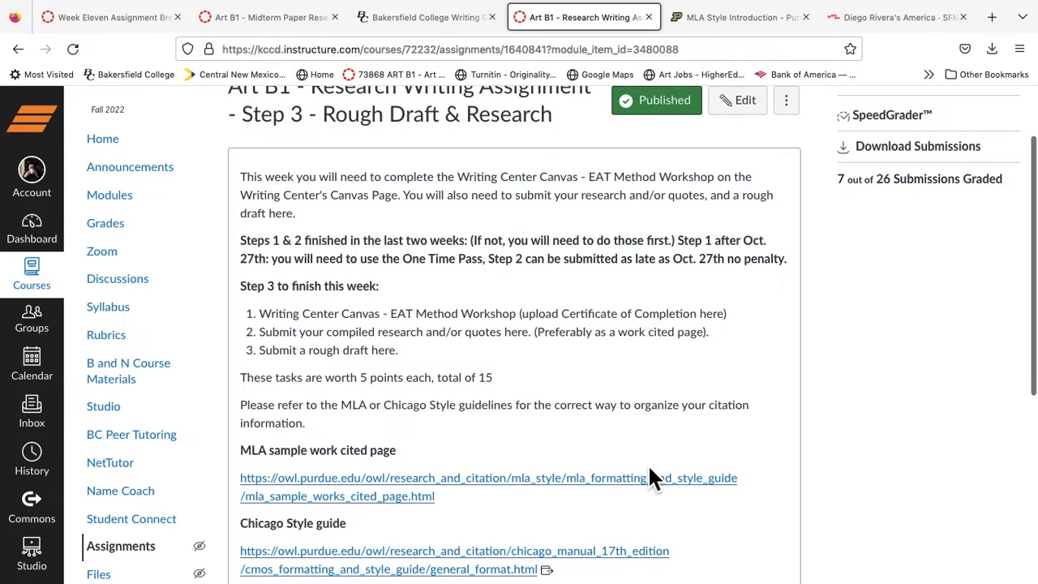
pyautogui.scroll(-3)
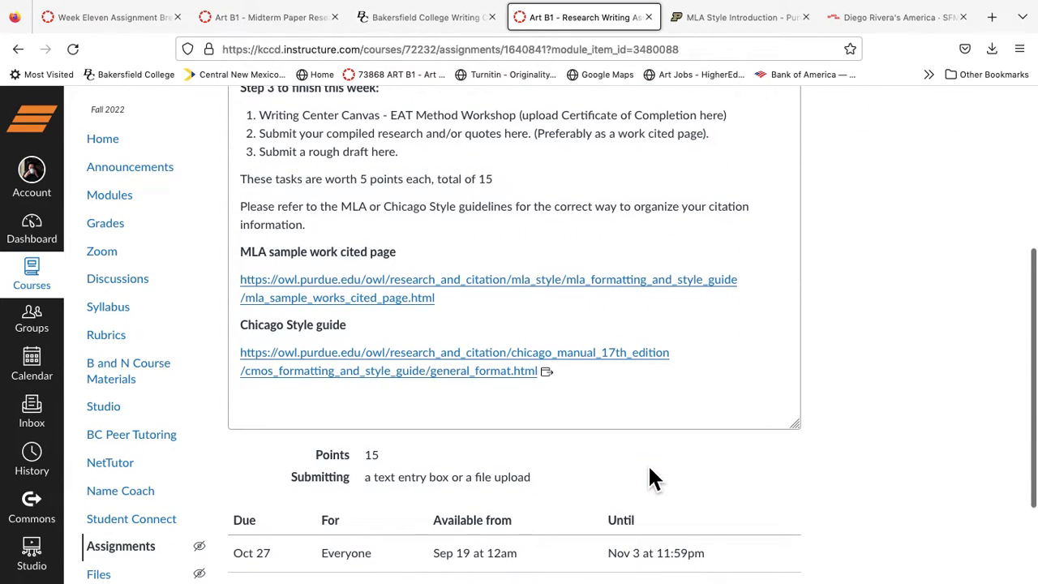
pyautogui.moveTo(645, 446)
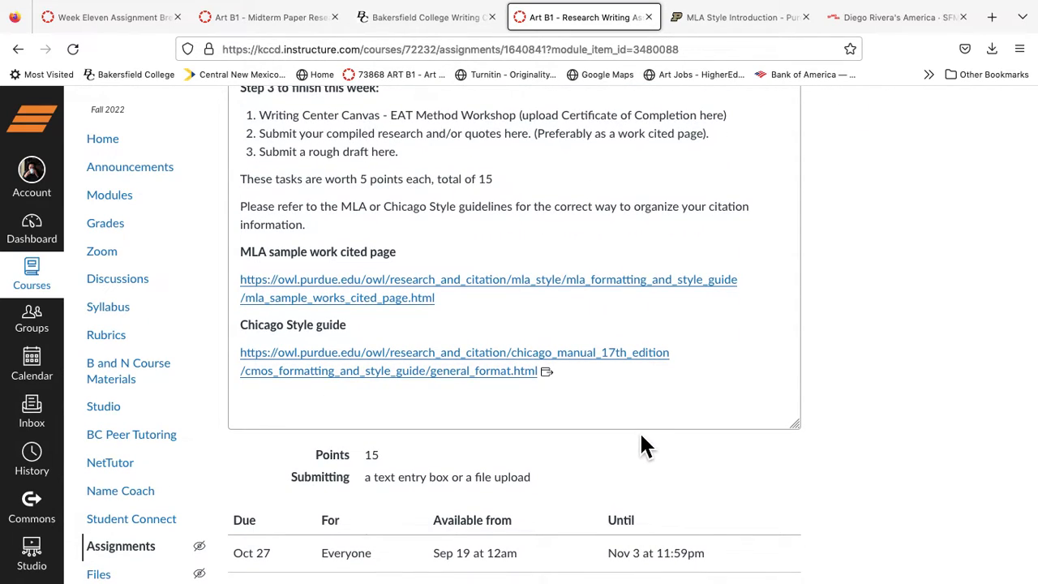
pyautogui.scroll(-3)
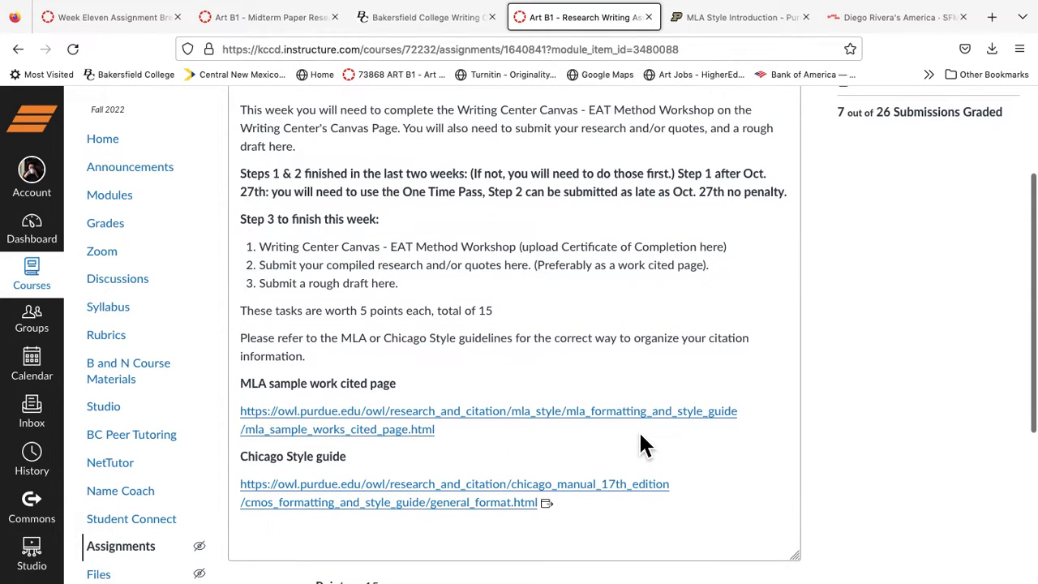
pyautogui.moveTo(477, 338)
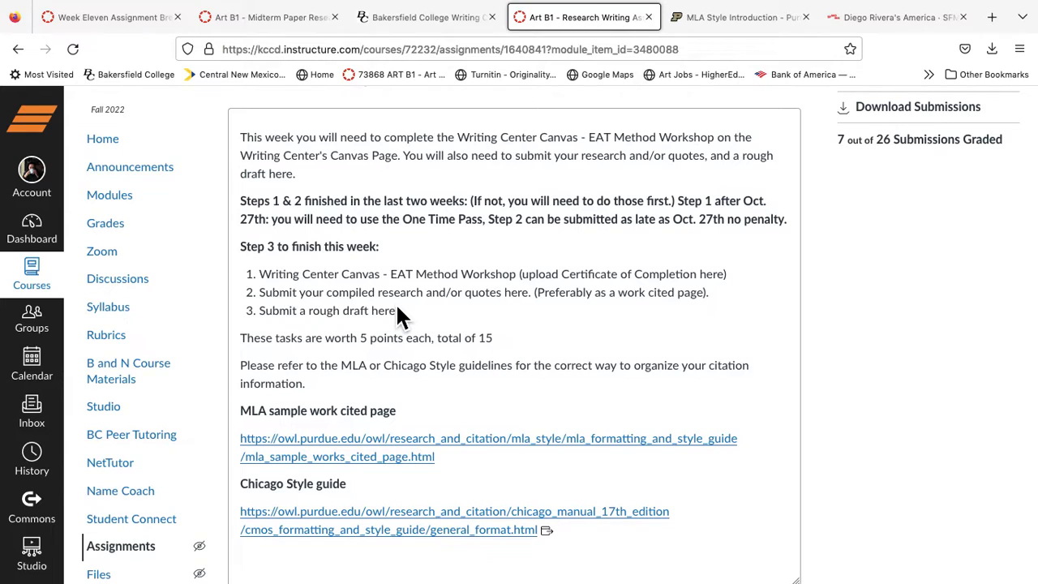
pyautogui.scroll(-3)
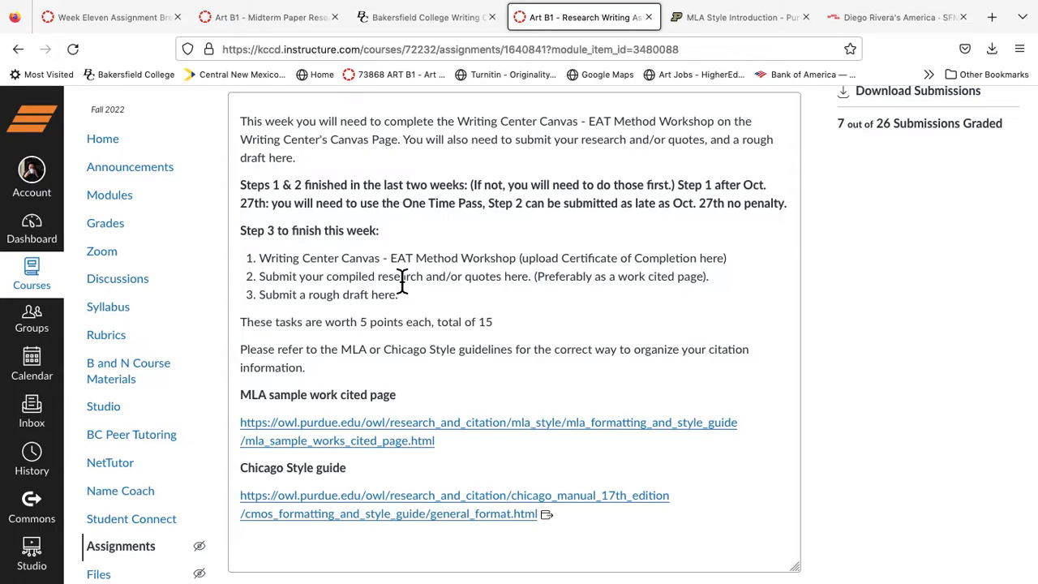
pyautogui.moveTo(306, 279)
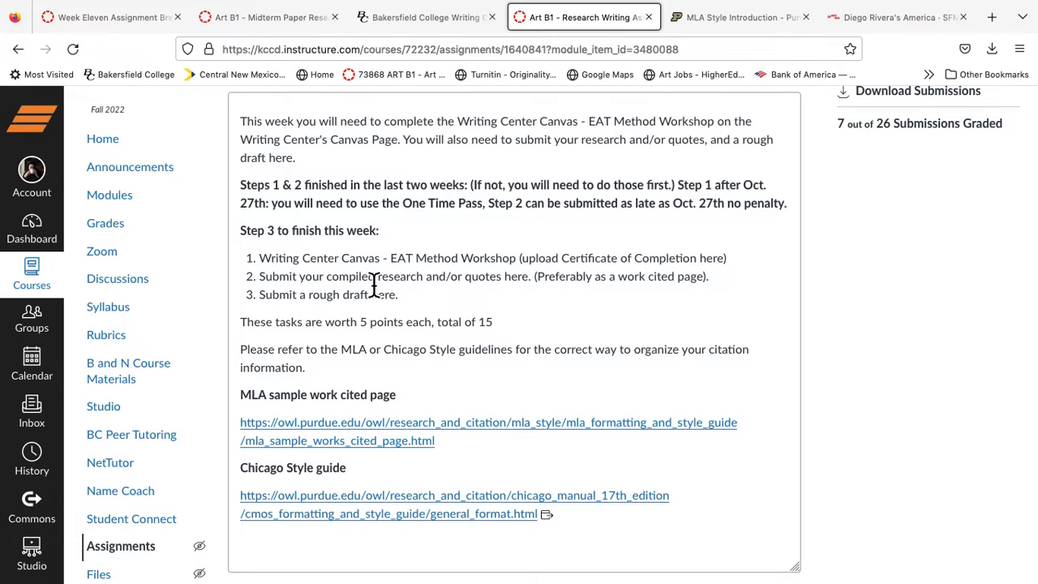
pyautogui.moveTo(360, 328)
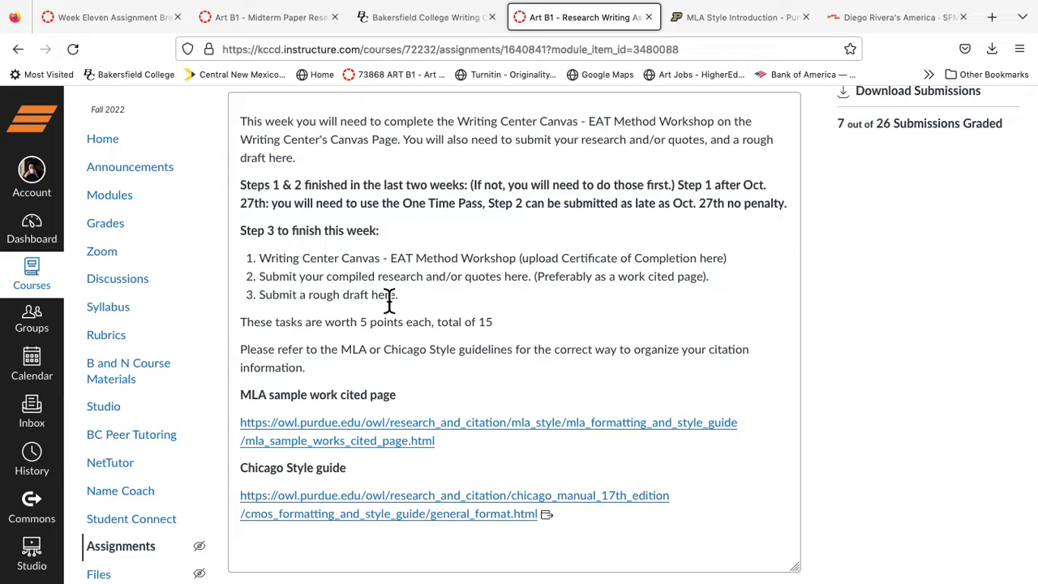
pyautogui.moveTo(326, 308)
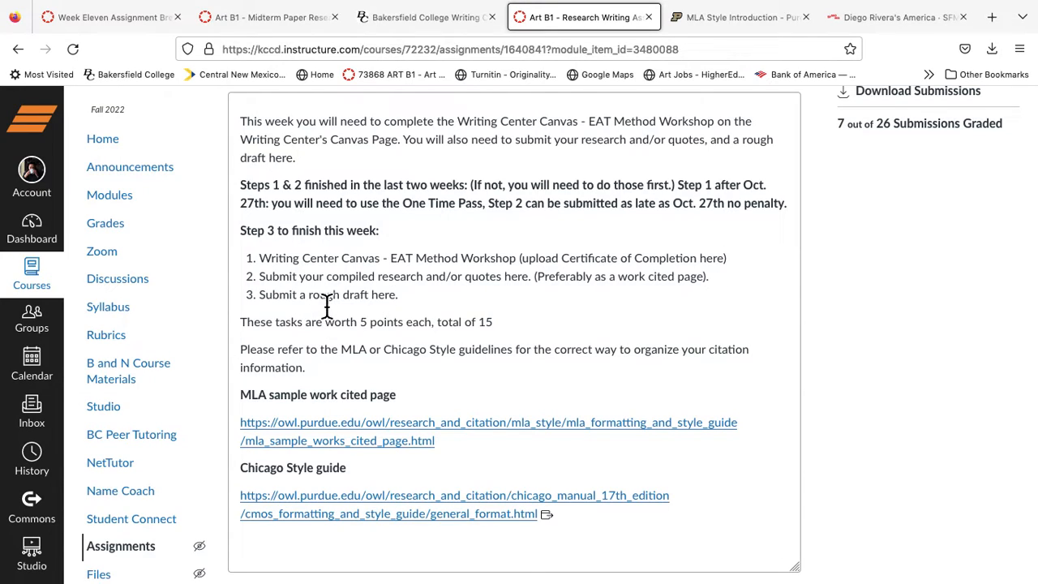
pyautogui.moveTo(301, 308)
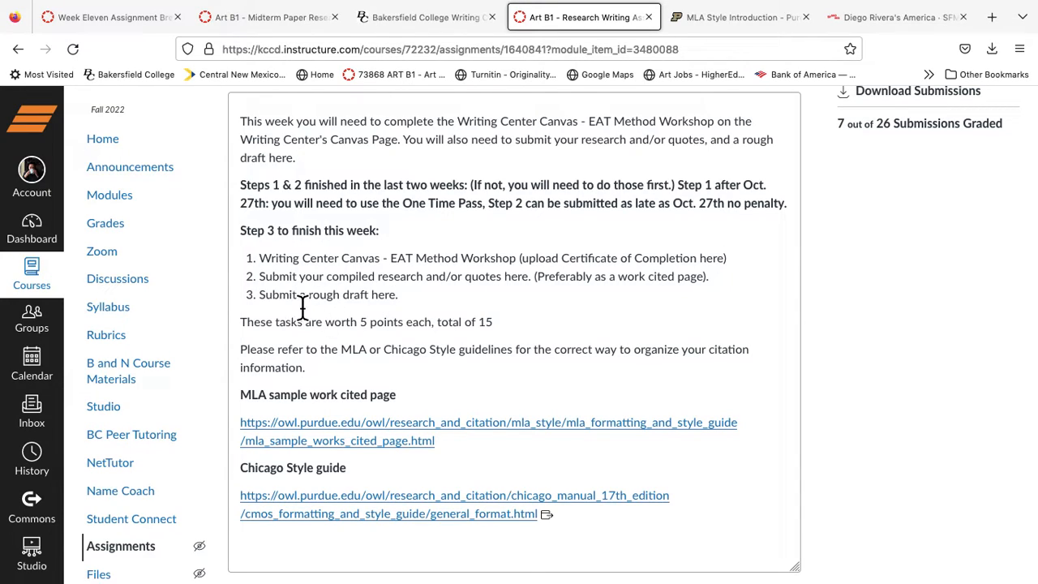
pyautogui.moveTo(386, 316)
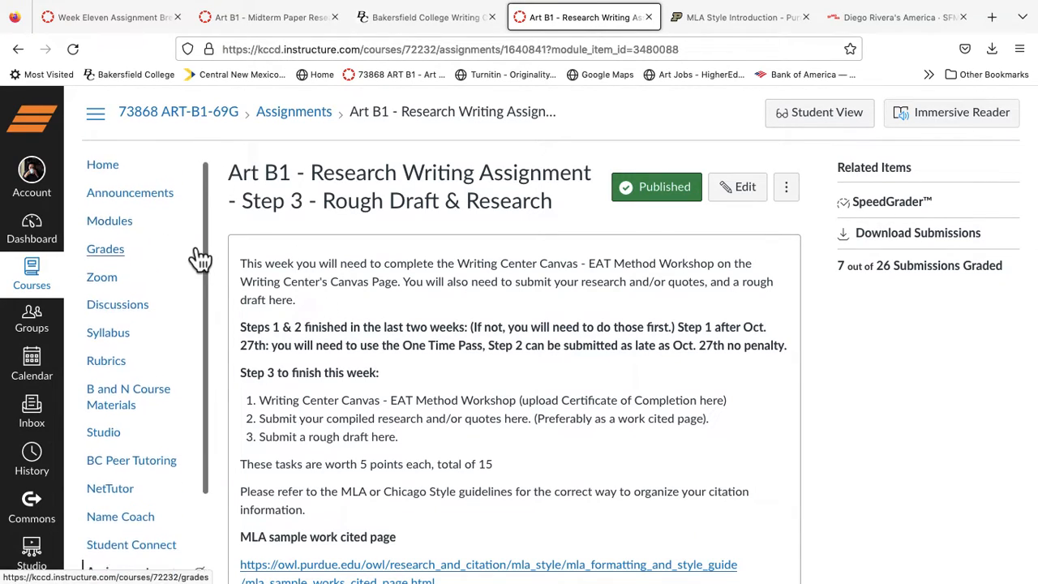
# Step: Enter the Writing Center Support course and bring up its Workshop Offerings page
pyautogui.click(32, 273)
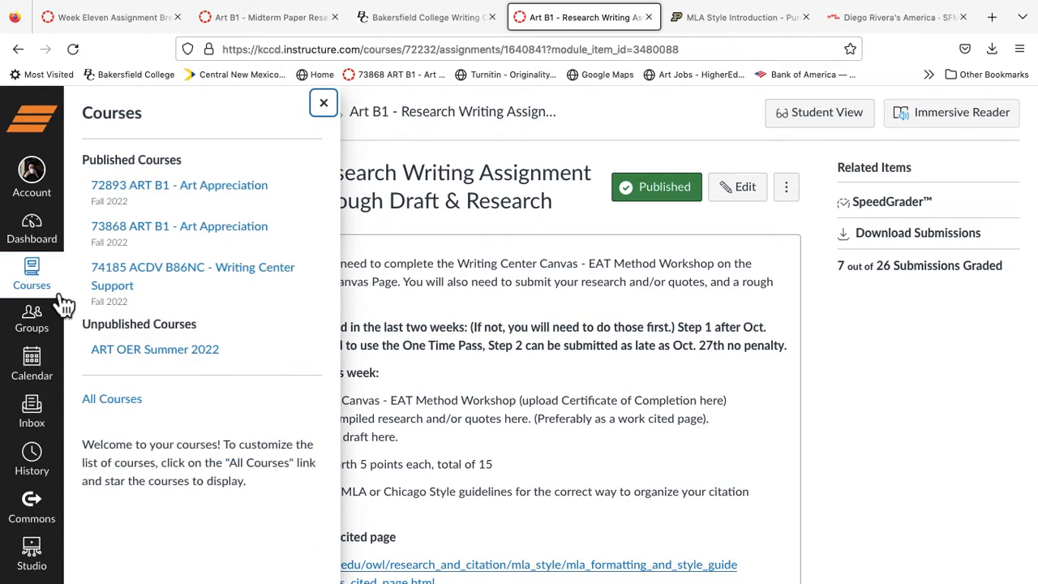
pyautogui.click(191, 276)
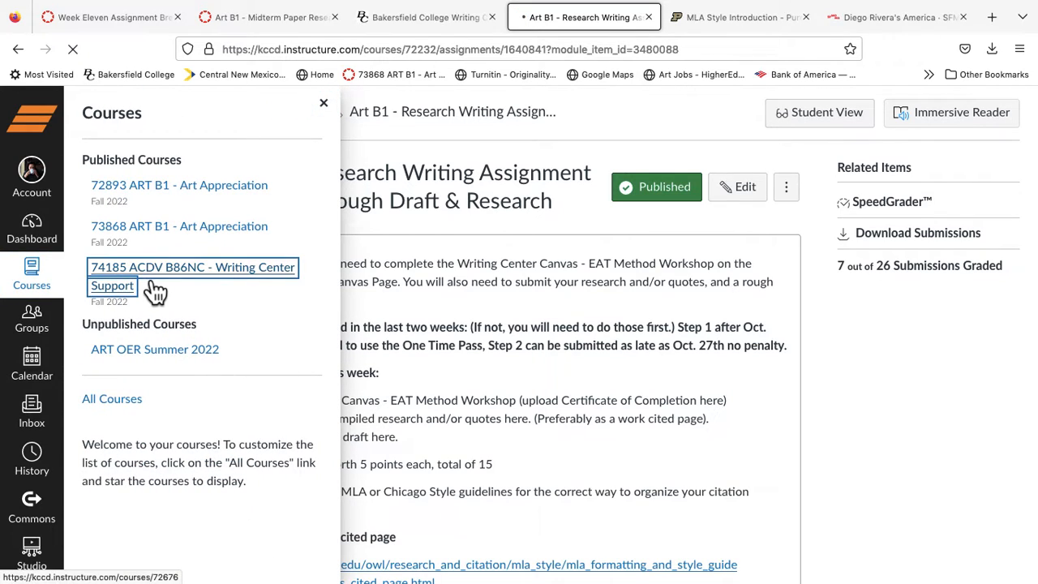
pyautogui.click(191, 275)
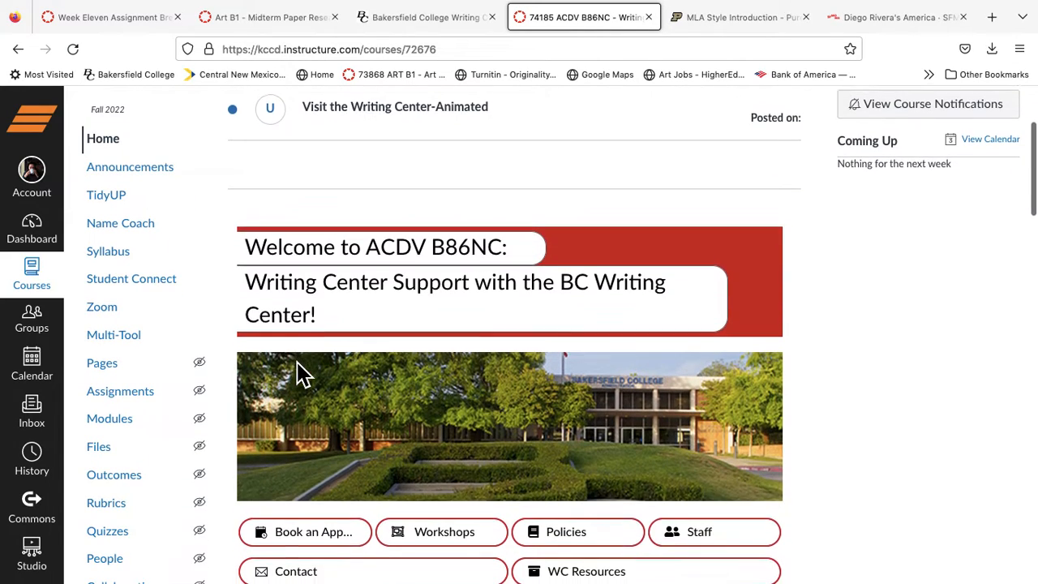
pyautogui.scroll(-3)
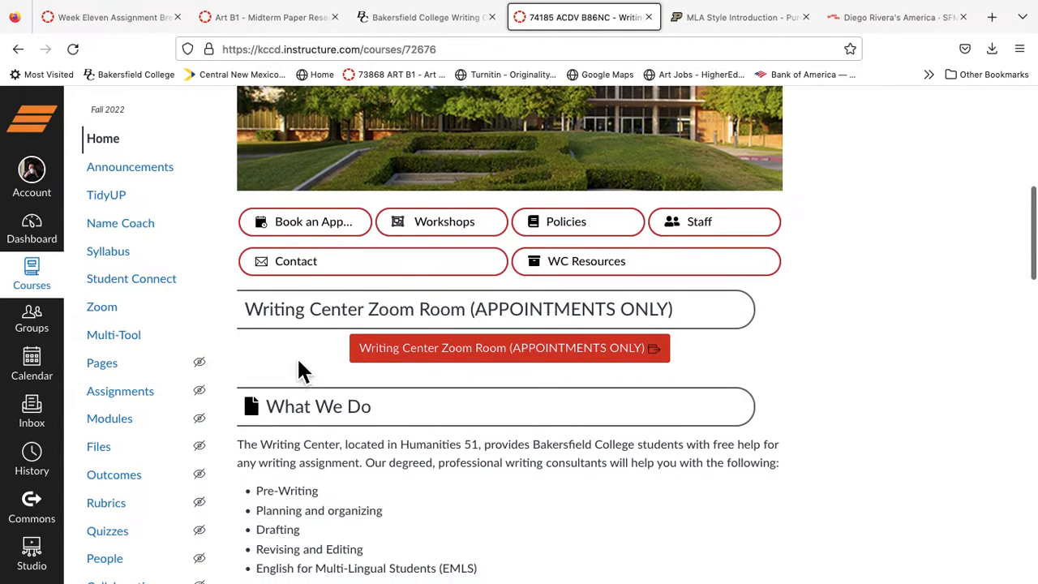
pyautogui.click(441, 221)
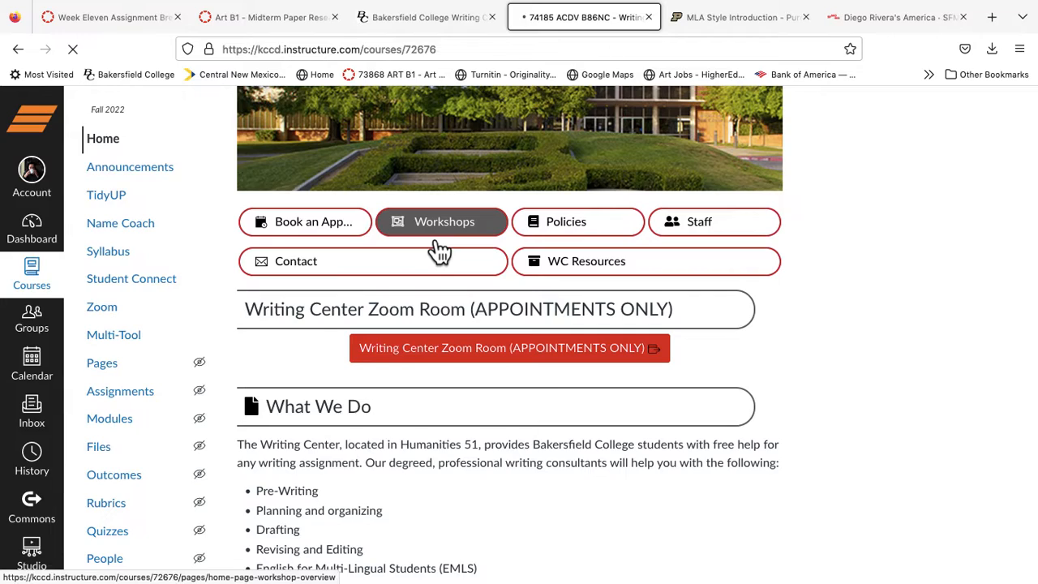
pyautogui.click(444, 221)
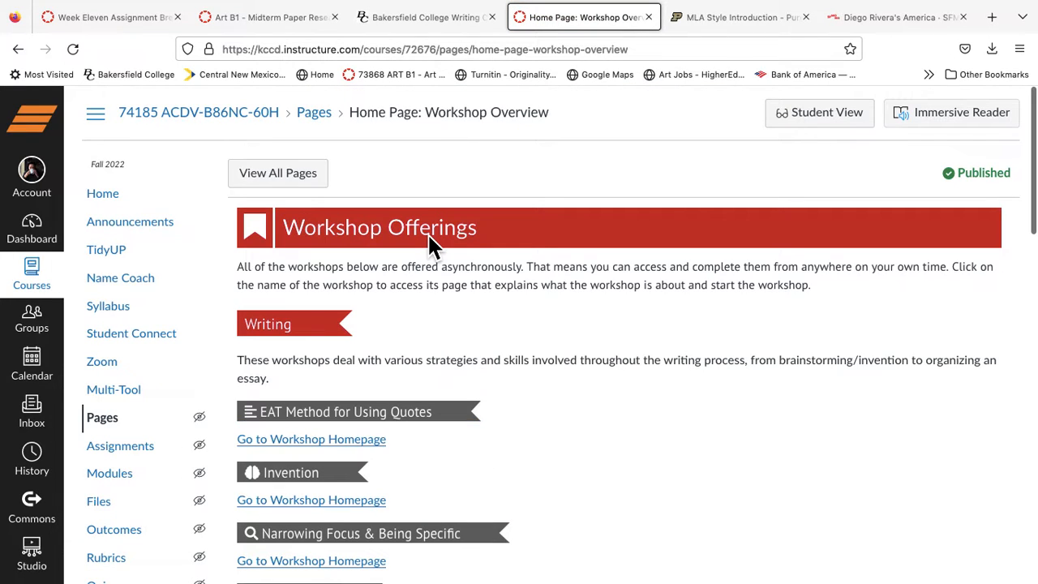
# Step: Browse the workshop offerings and go to the EAT Method for Using Quotes workshop homepage
pyautogui.scroll(-3)
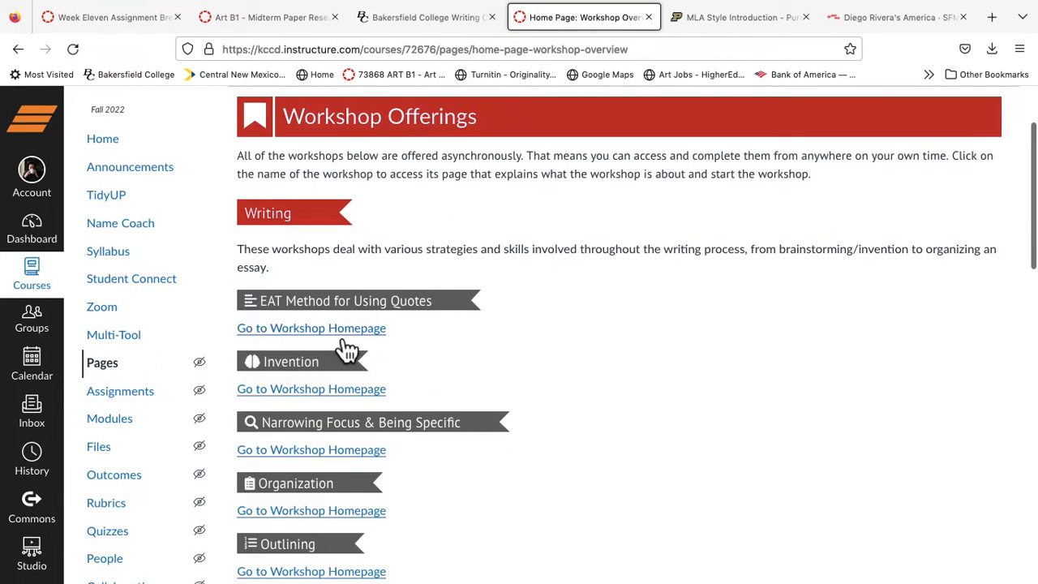
pyautogui.scroll(-3)
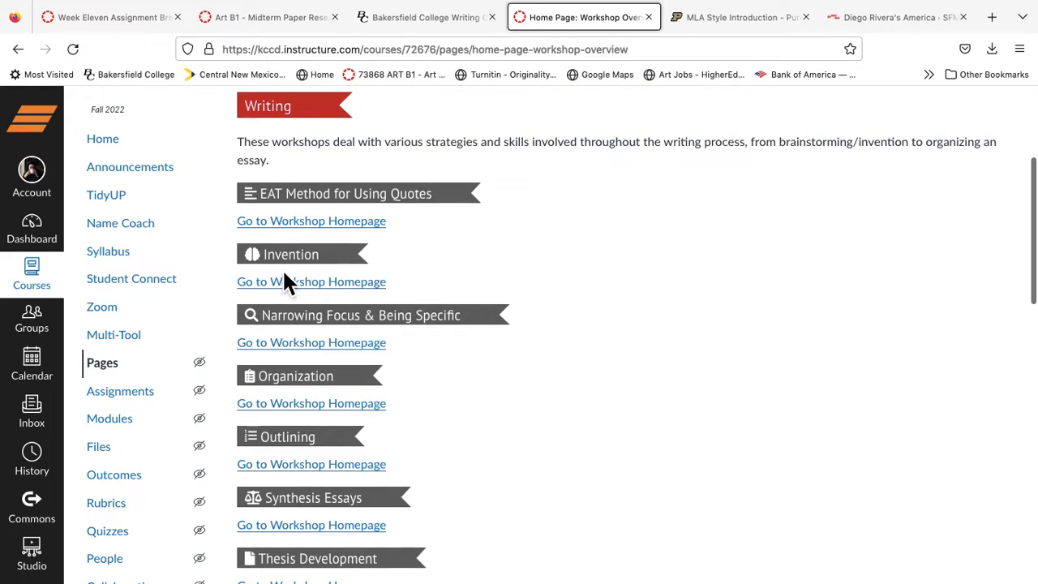
pyautogui.scroll(-3)
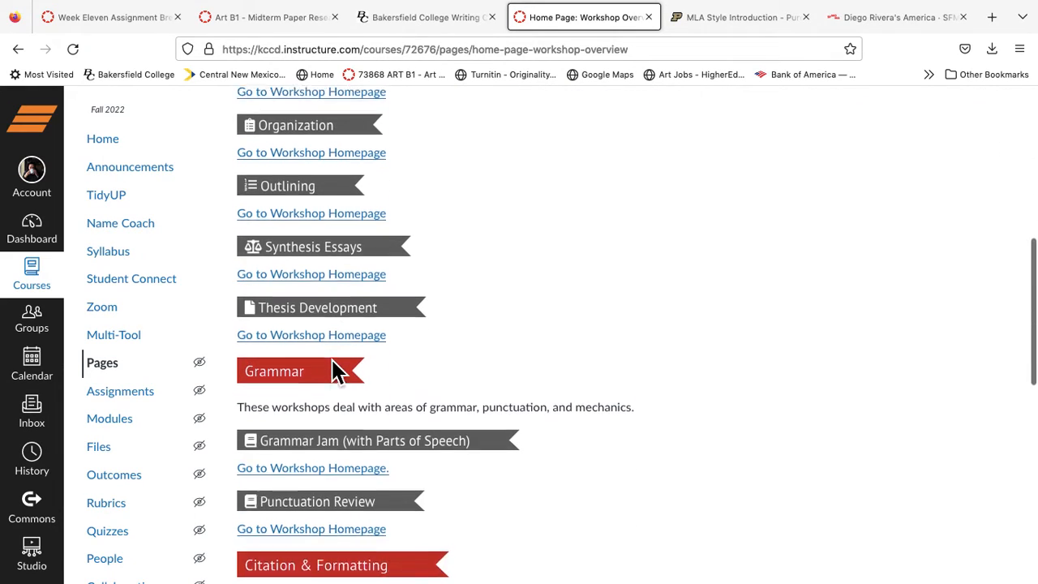
pyautogui.scroll(-3)
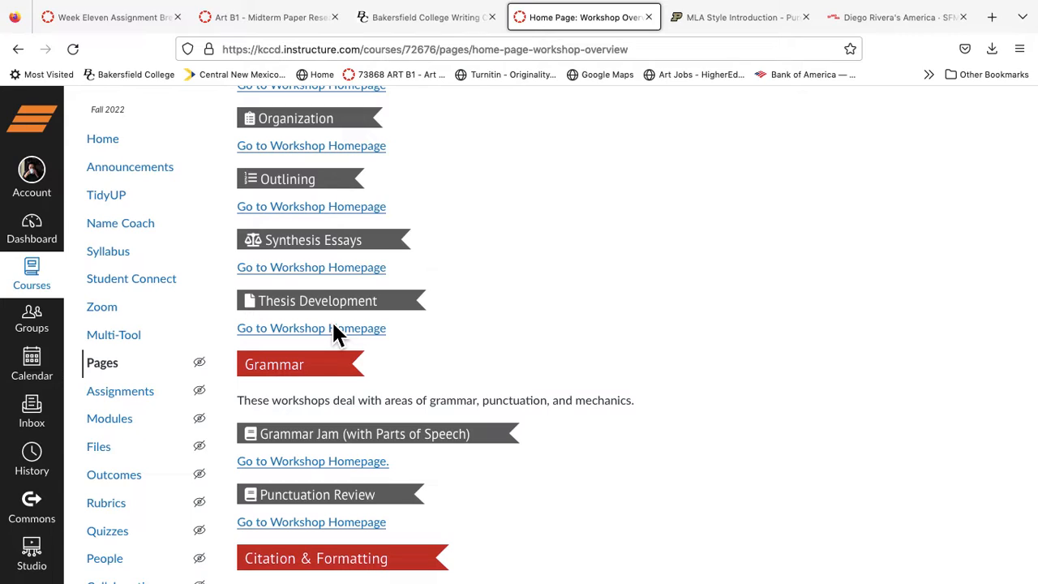
pyautogui.moveTo(312, 307)
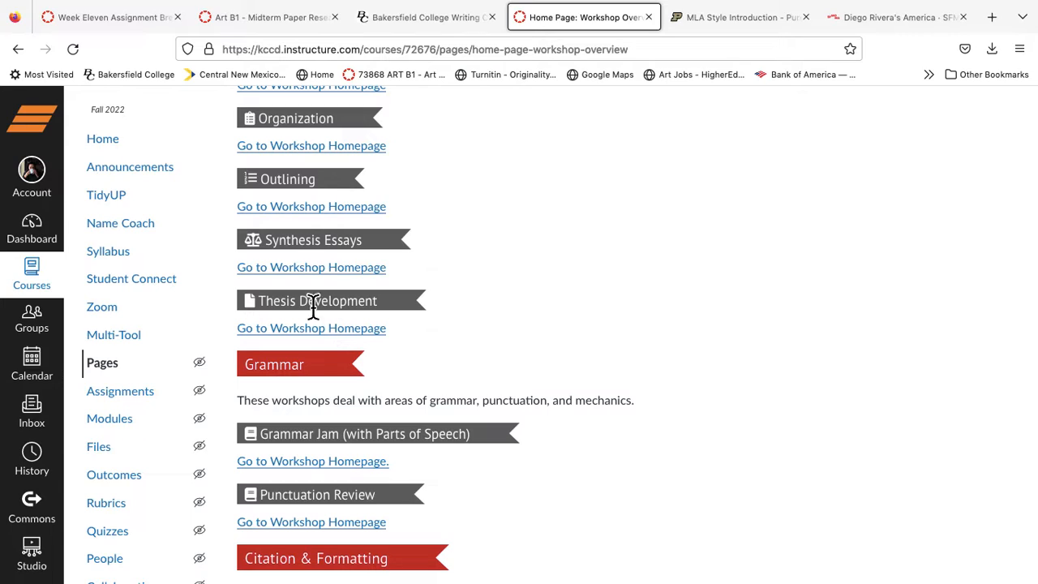
pyautogui.moveTo(337, 258)
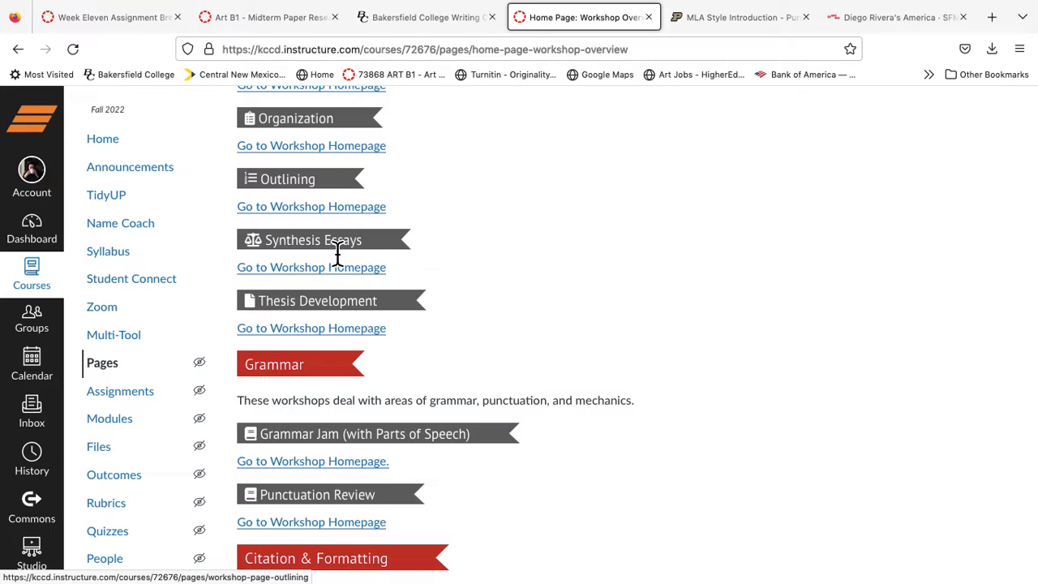
pyautogui.moveTo(374, 348)
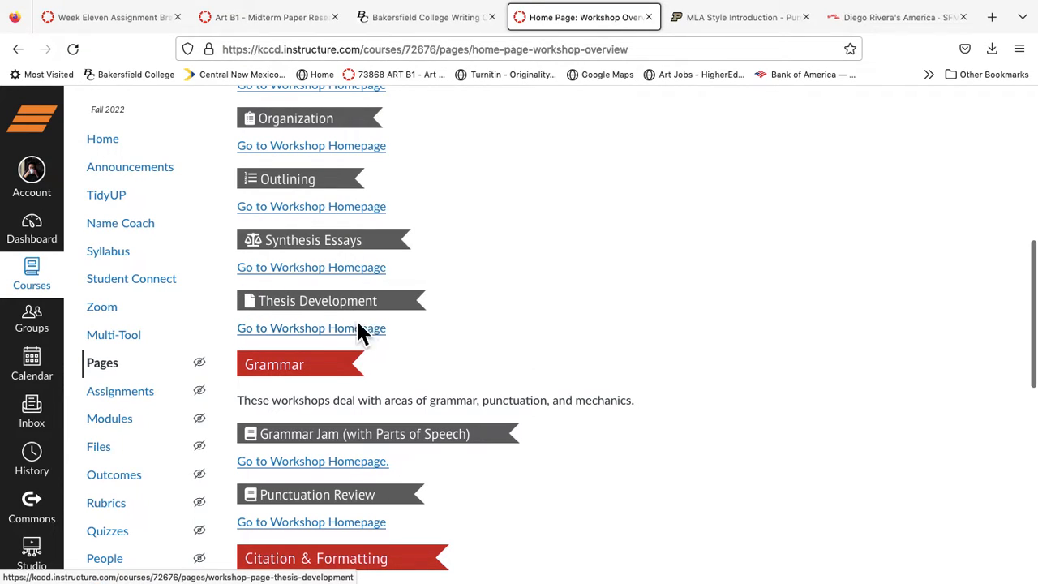
pyautogui.scroll(3)
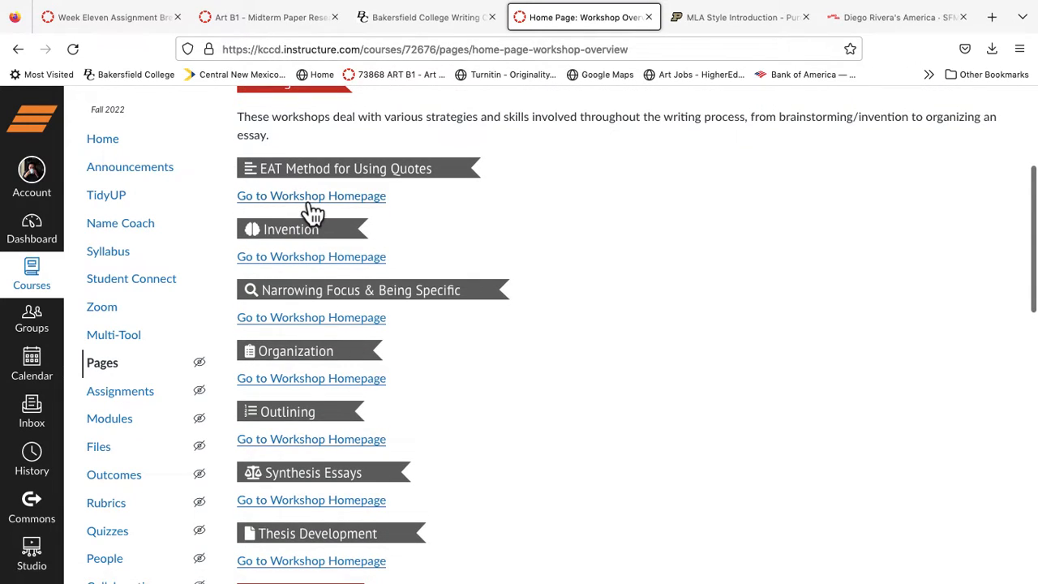
pyautogui.click(312, 195)
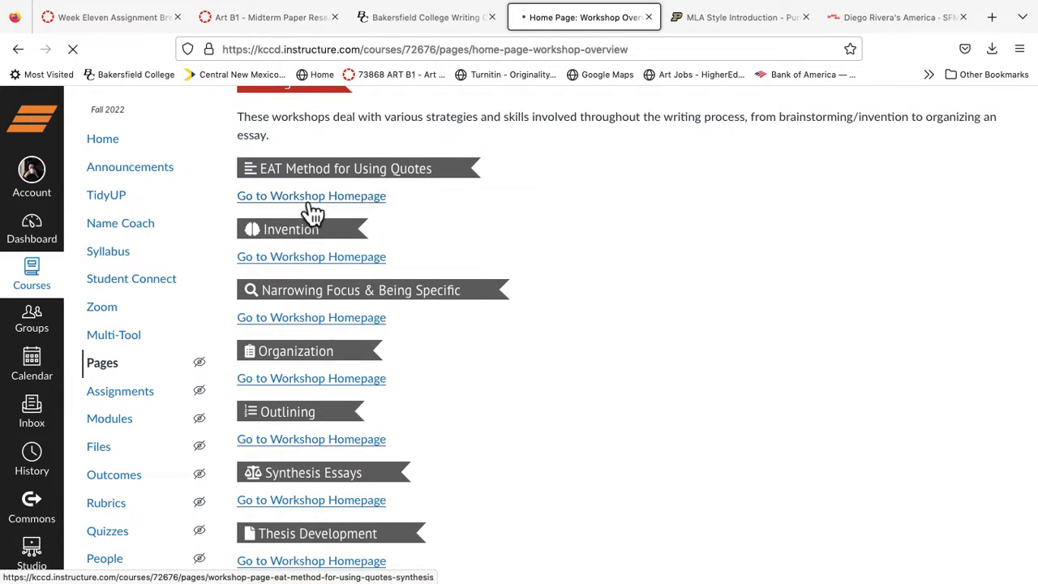
pyautogui.click(311, 195)
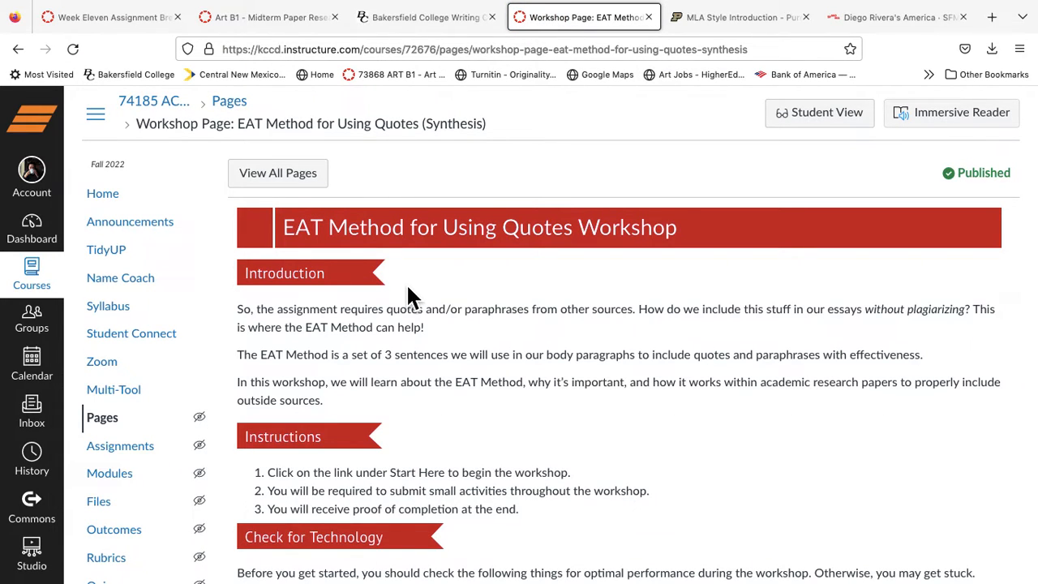
# Step: Start the EAT workshop via Let's Get Started! and go to its Video 1 page
pyautogui.scroll(-3)
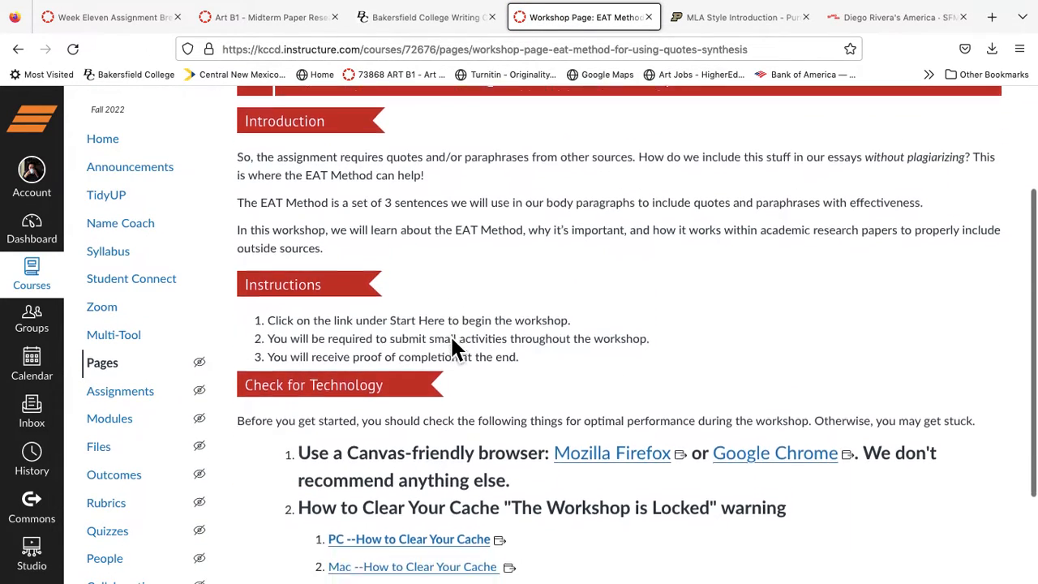
pyautogui.scroll(-3)
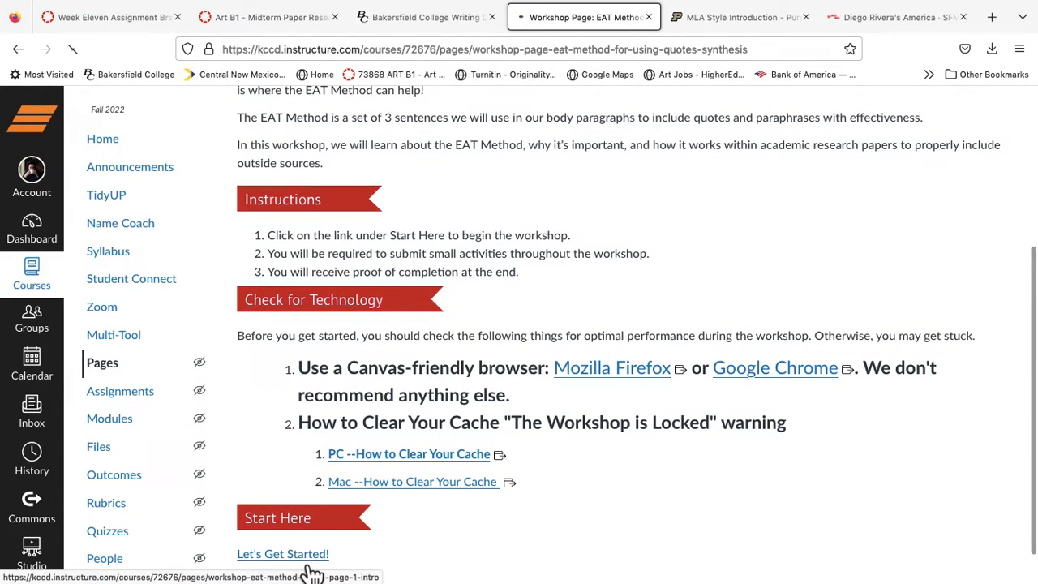
pyautogui.click(282, 553)
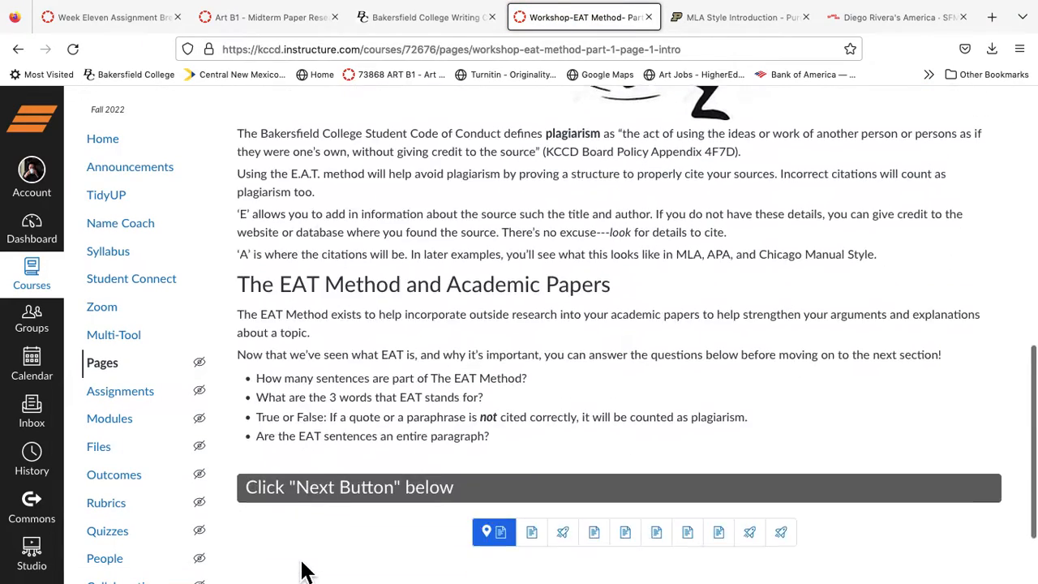
pyautogui.scroll(-3)
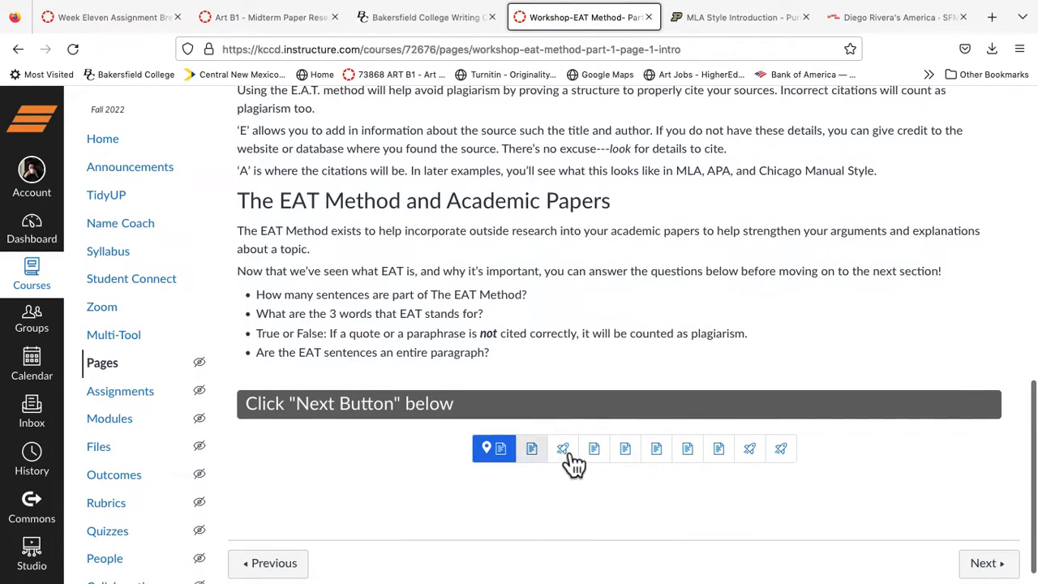
pyautogui.moveTo(532, 447)
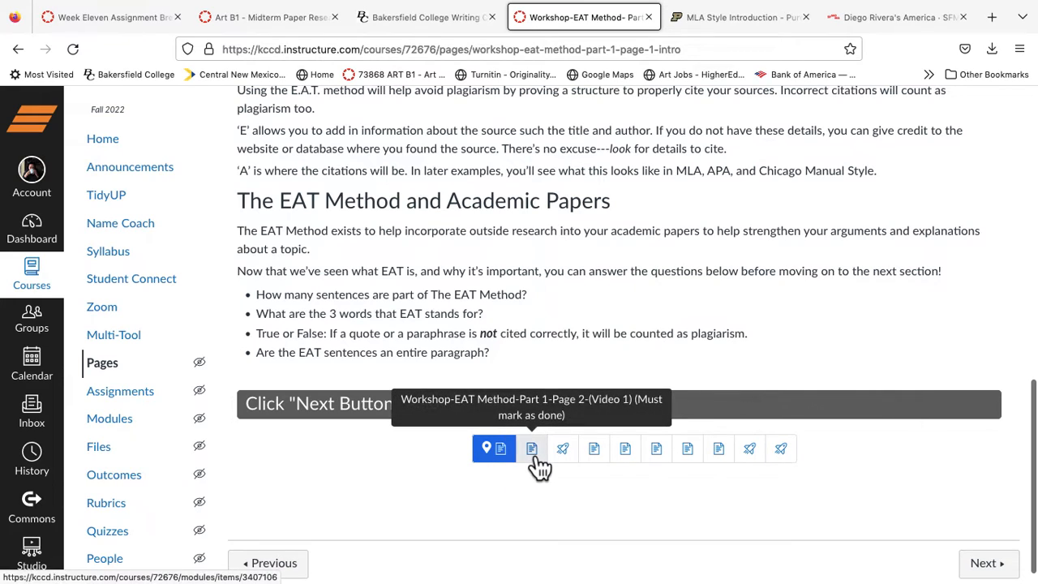
pyautogui.click(532, 447)
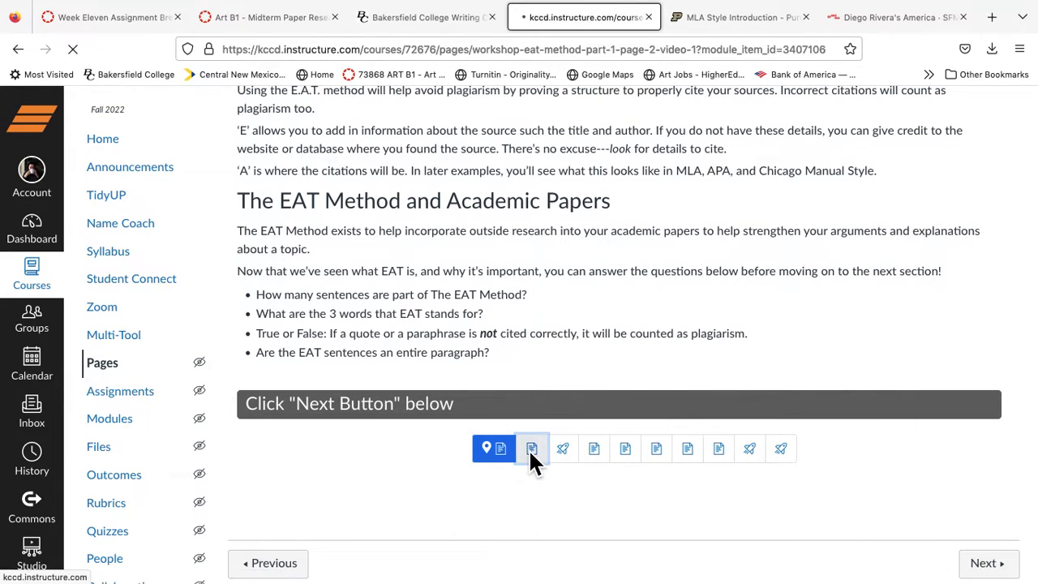
pyautogui.click(532, 447)
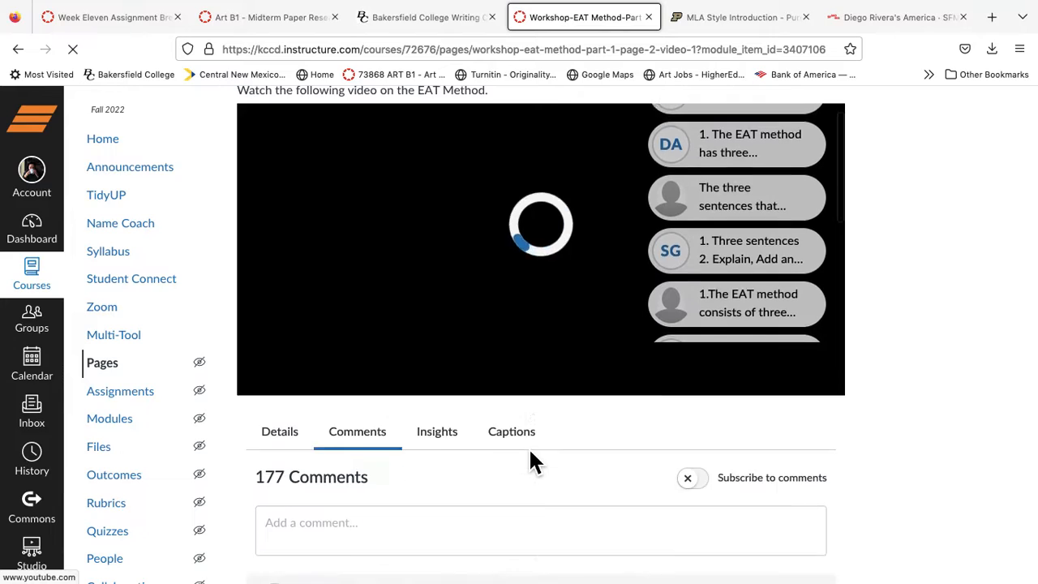
# Step: Read through the student comments below the EAT Workshop 1 video
pyautogui.scroll(-3)
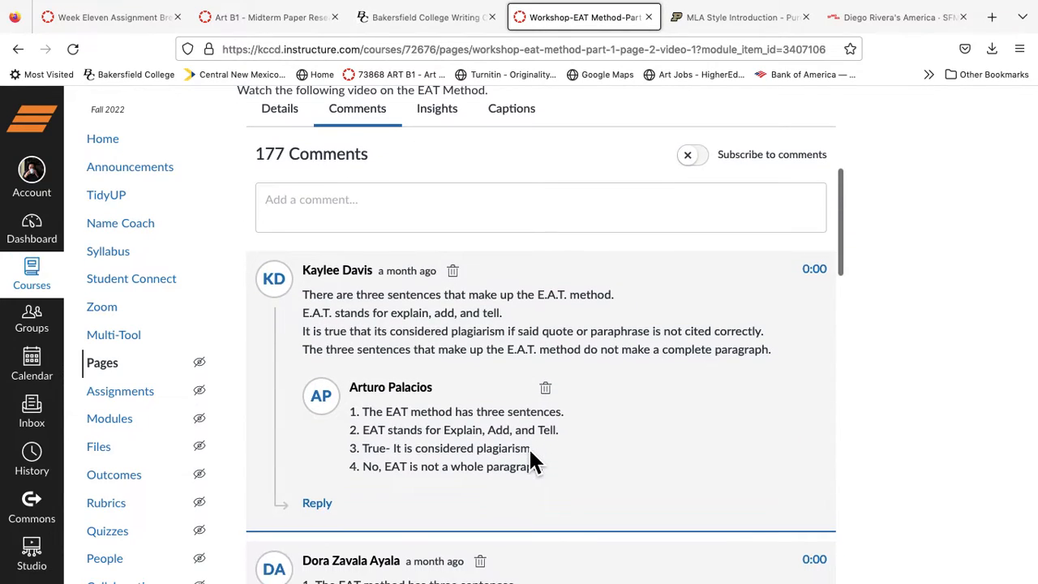
pyautogui.scroll(-3)
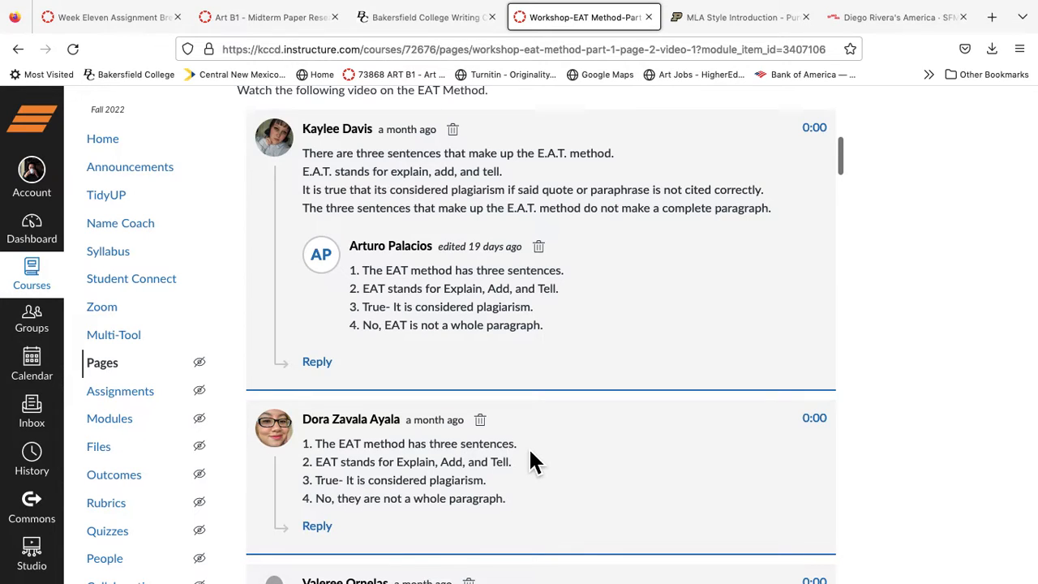
pyautogui.scroll(-3)
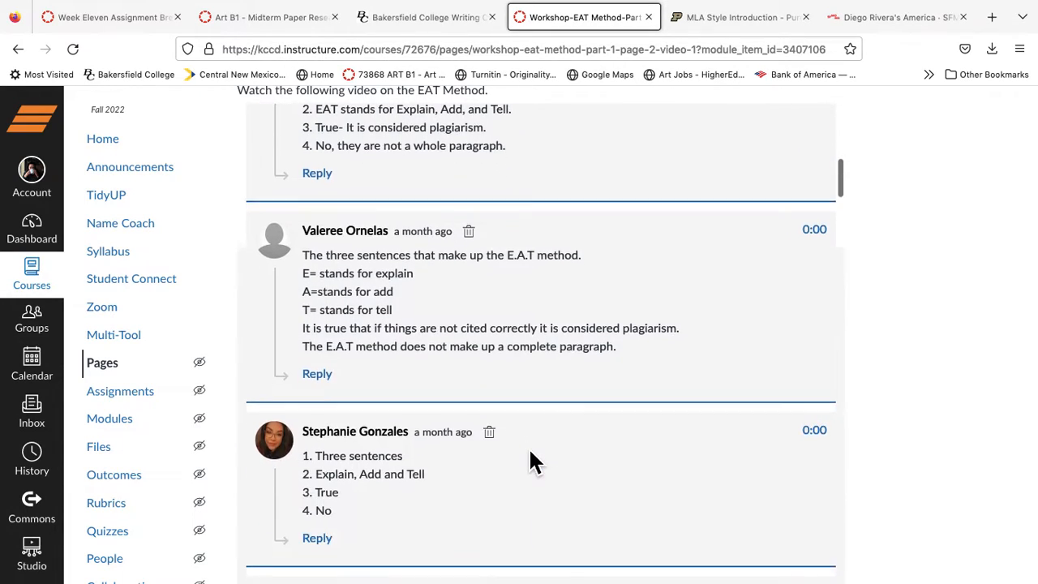
pyautogui.scroll(-3)
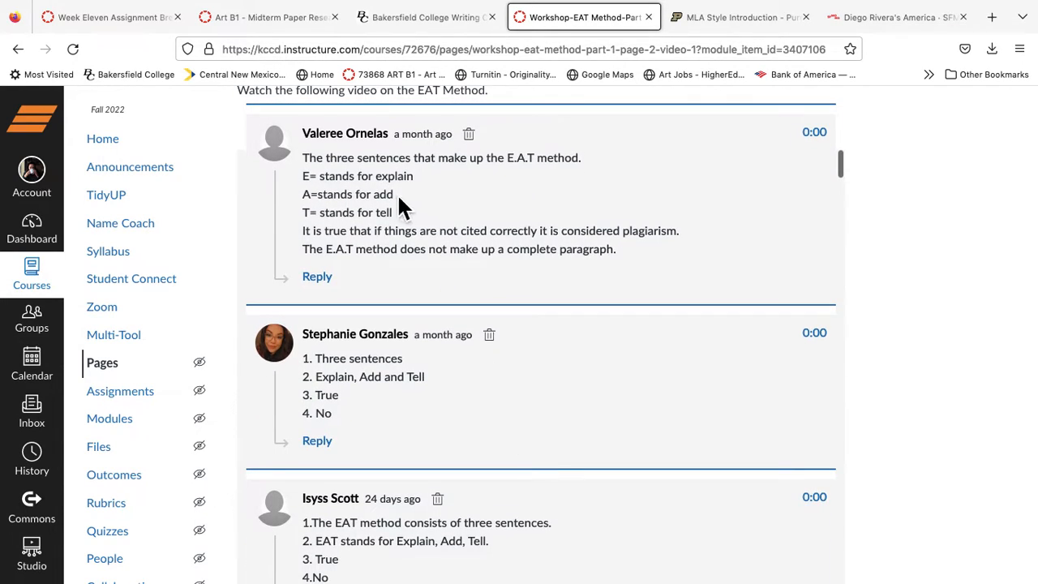
pyautogui.moveTo(405, 234)
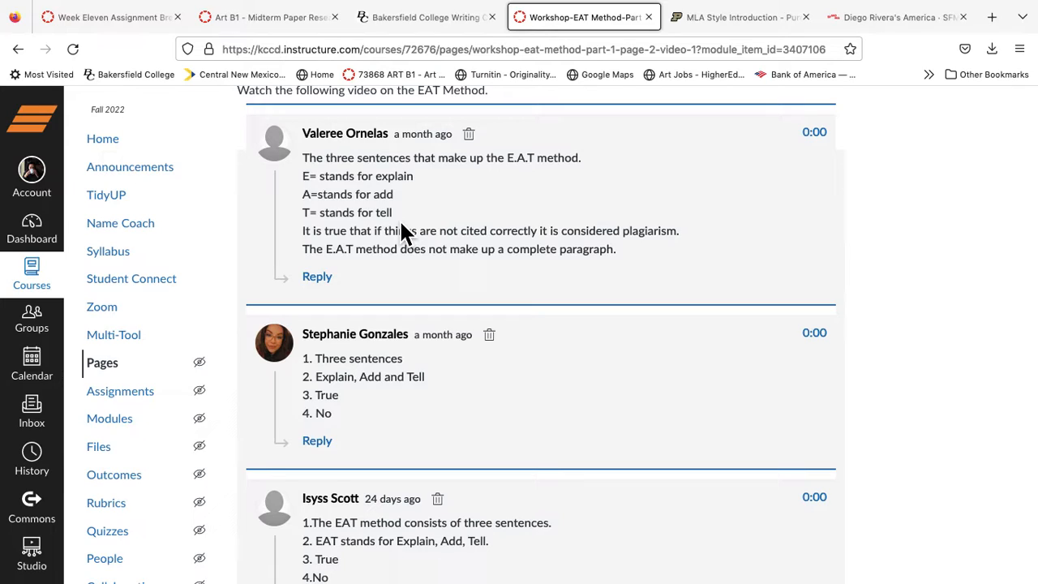
pyautogui.scroll(-3)
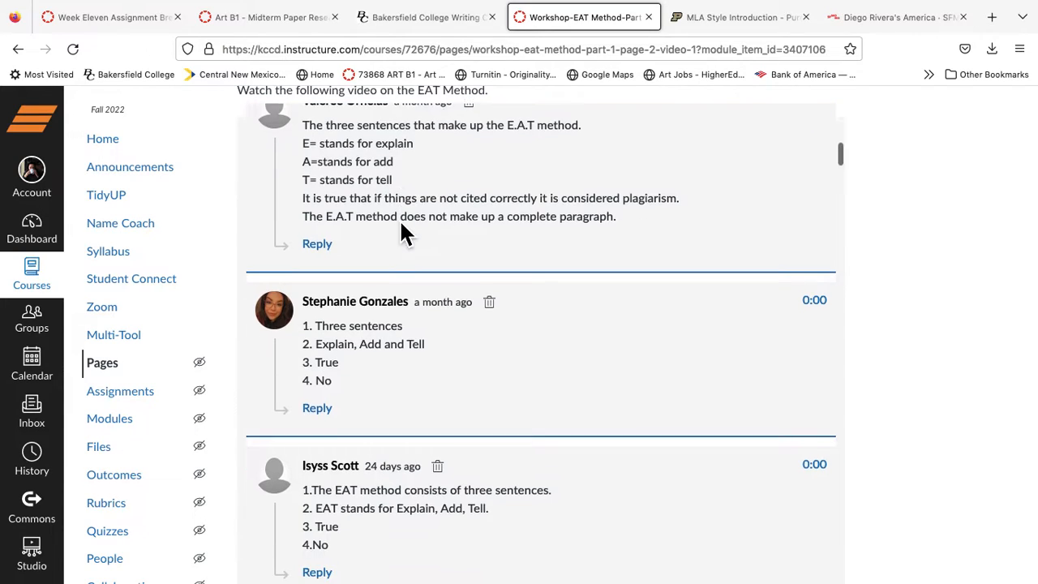
pyautogui.scroll(-3)
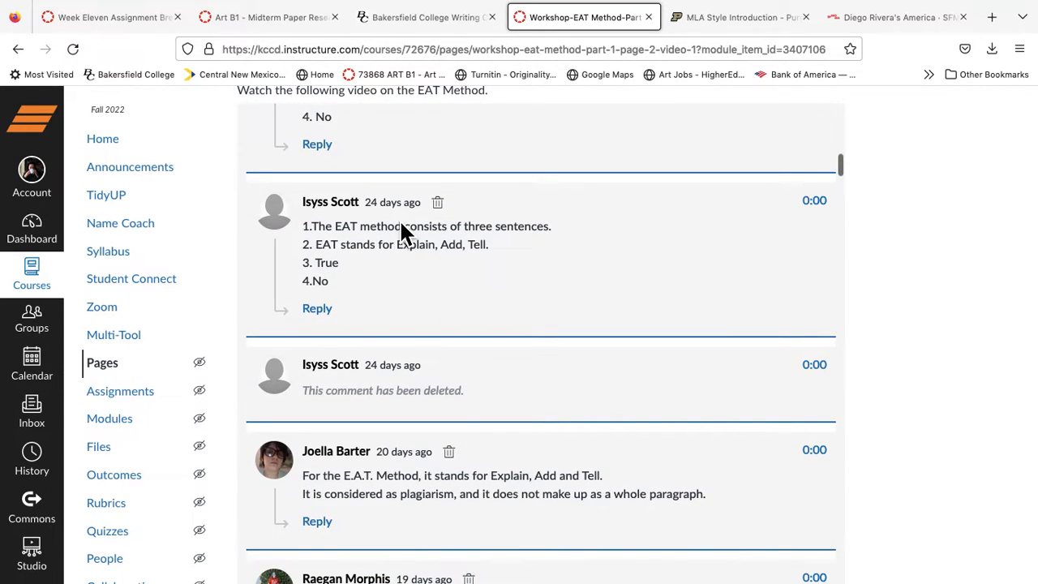
pyautogui.scroll(-3)
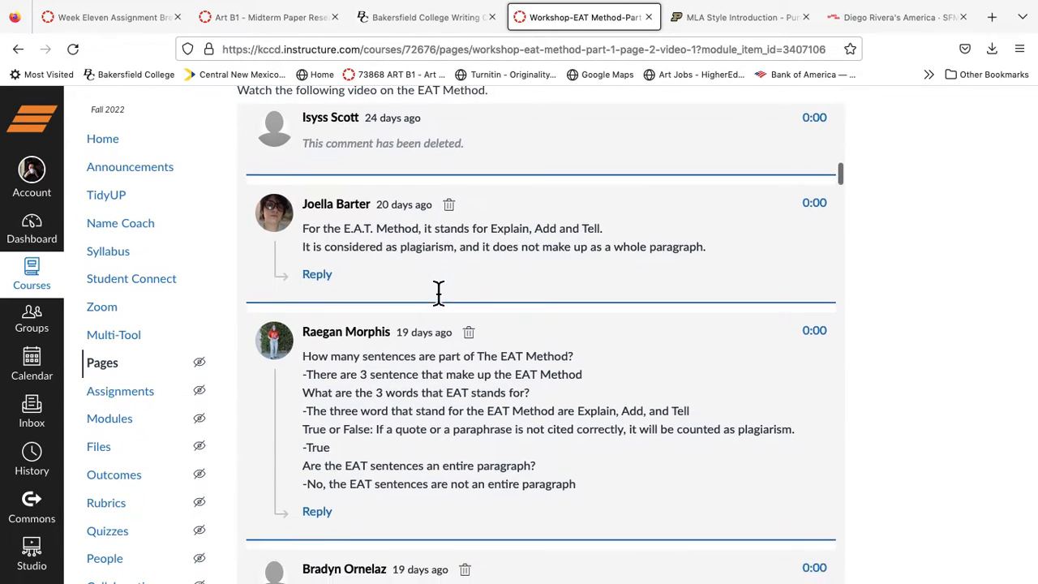
pyautogui.scroll(-3)
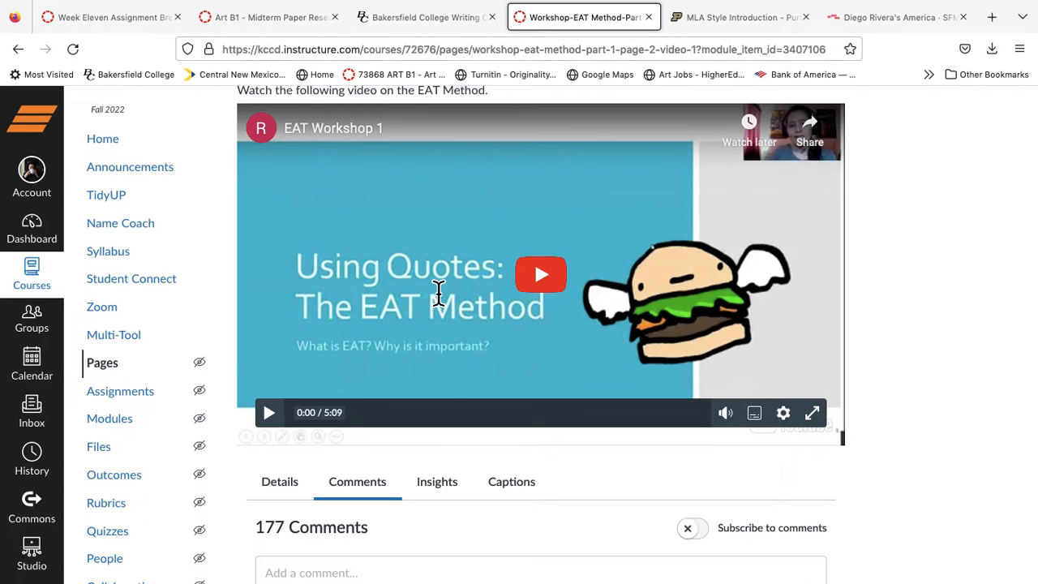
pyautogui.moveTo(259, 16)
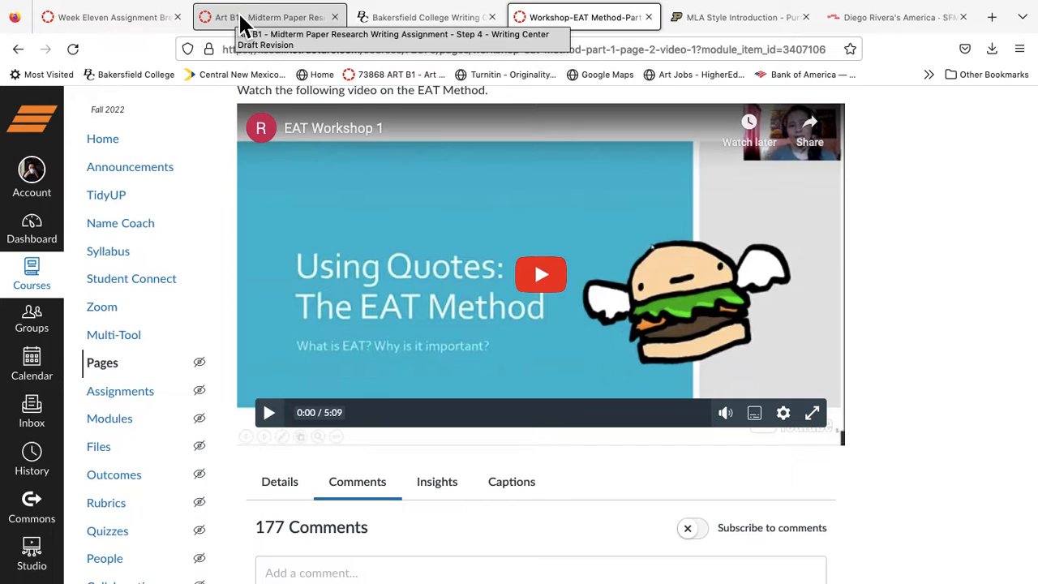
# Step: Review the Step 4 Writing Center assignment's 10 points, Nov 3 due date and submission details
pyautogui.click(267, 16)
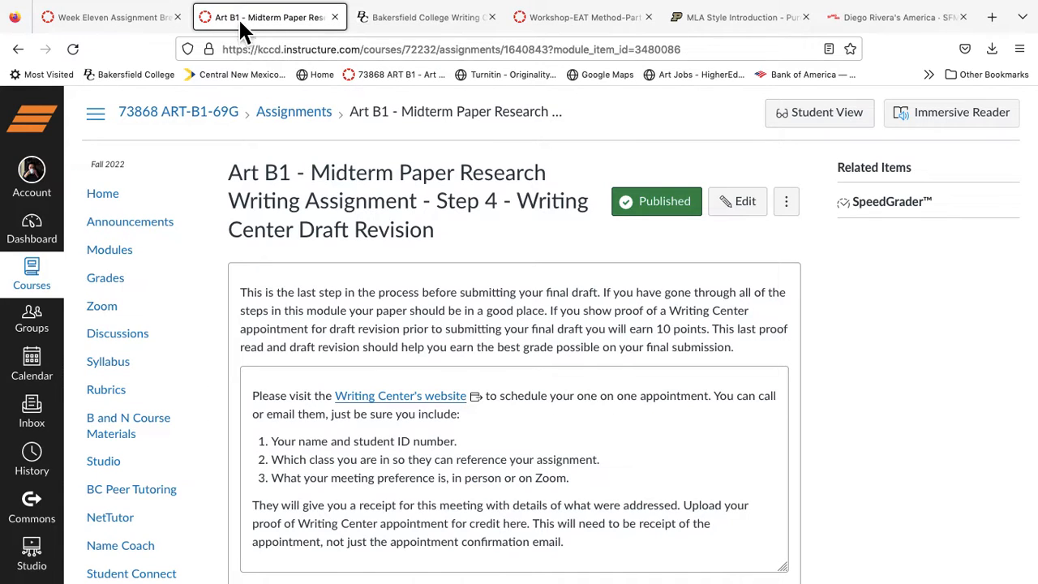
pyautogui.scroll(-3)
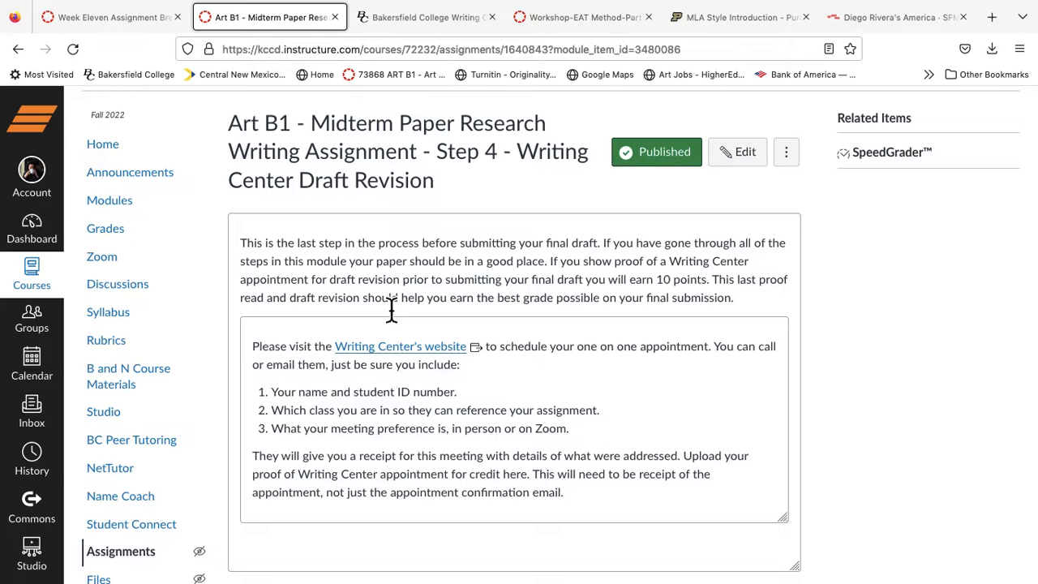
pyautogui.scroll(-3)
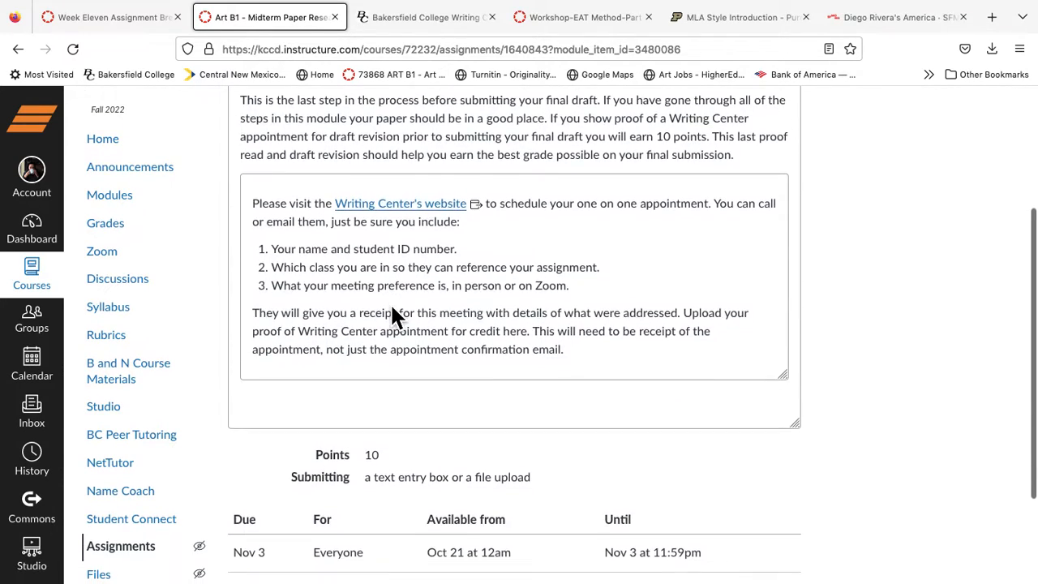
pyautogui.scroll(-3)
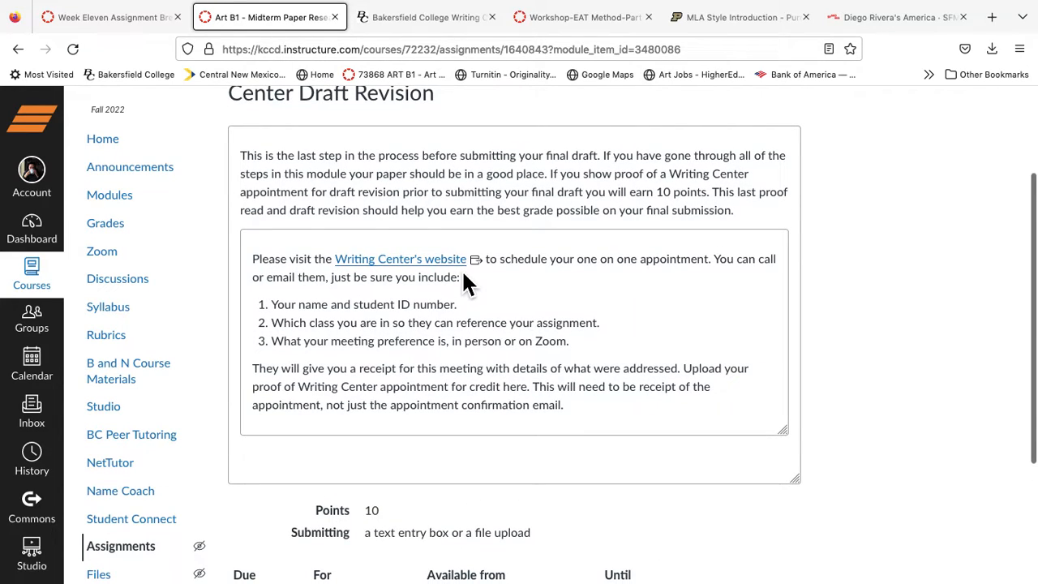
pyautogui.scroll(-3)
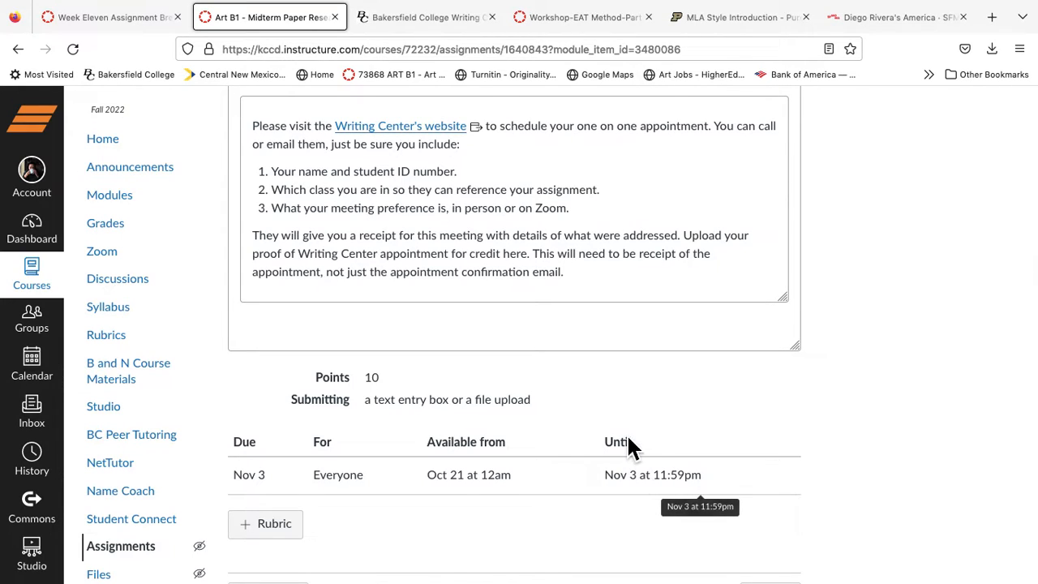
pyautogui.scroll(-3)
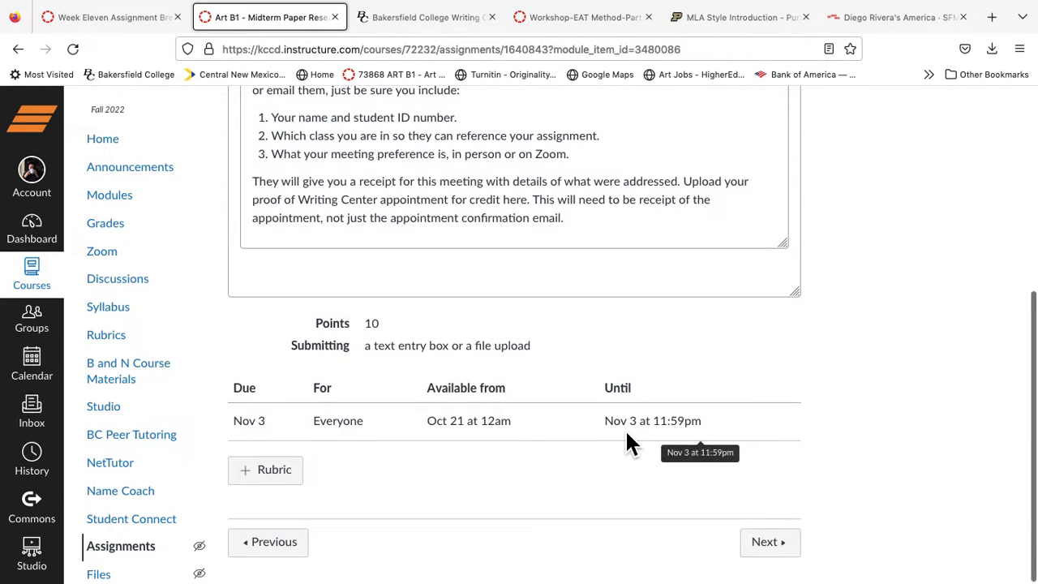
pyautogui.scroll(3)
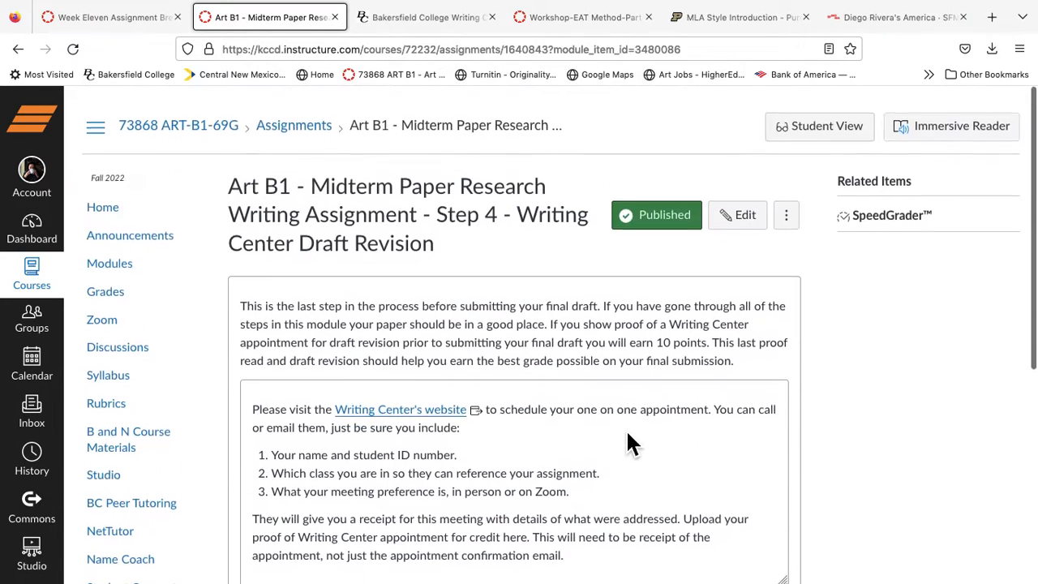
pyautogui.scroll(-3)
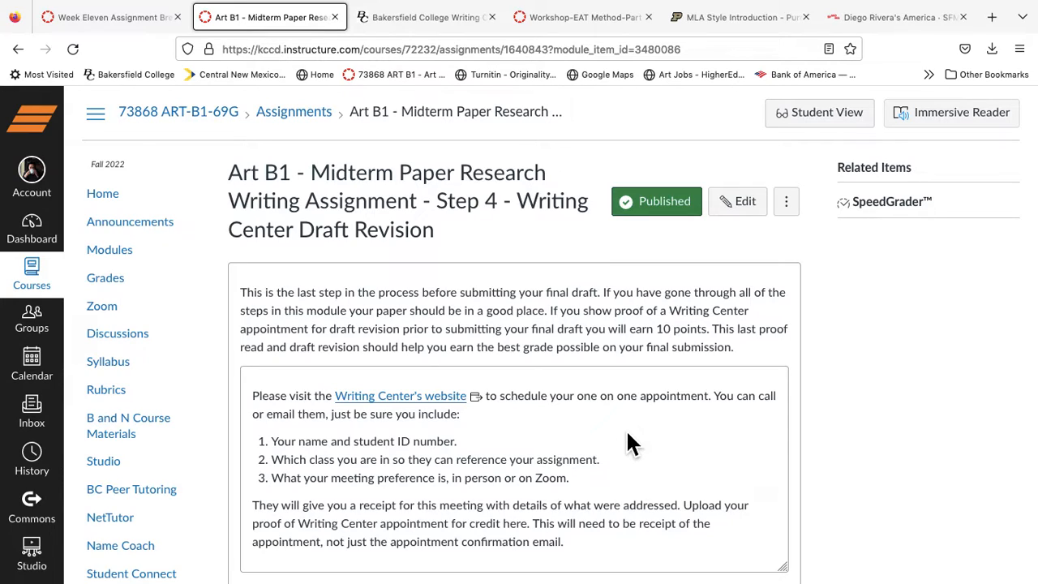
pyautogui.moveTo(207, 130)
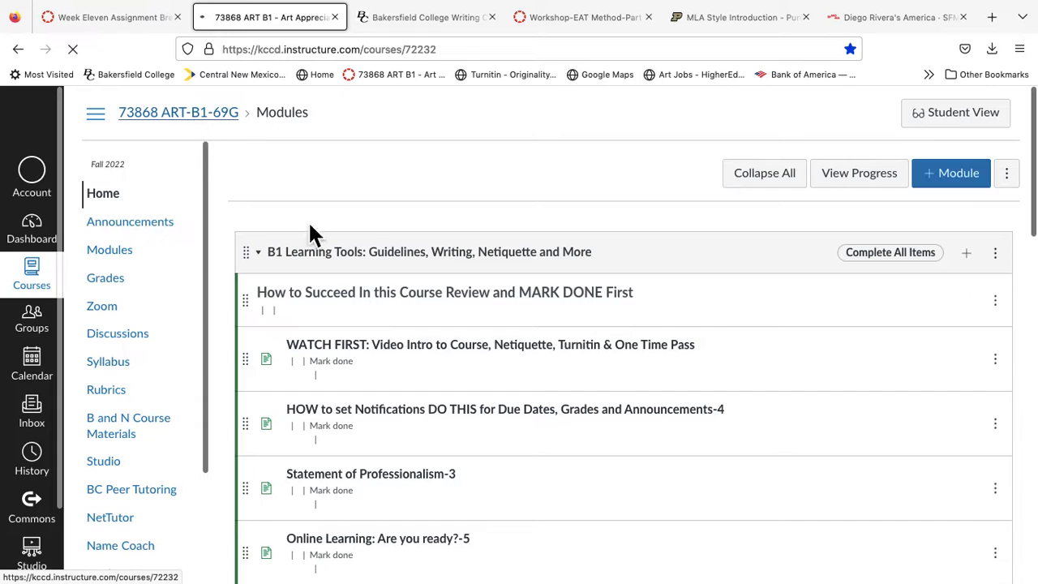
# Step: From the Week Eleven breakdown, list the course Discussions and select the Matisse Cutouts topic
pyautogui.click(110, 17)
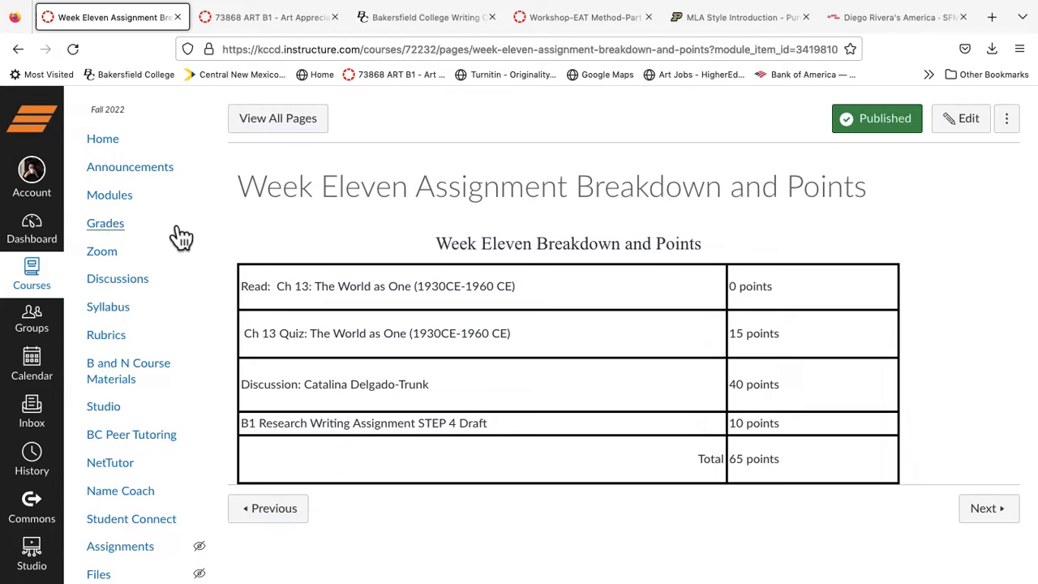
pyautogui.click(117, 279)
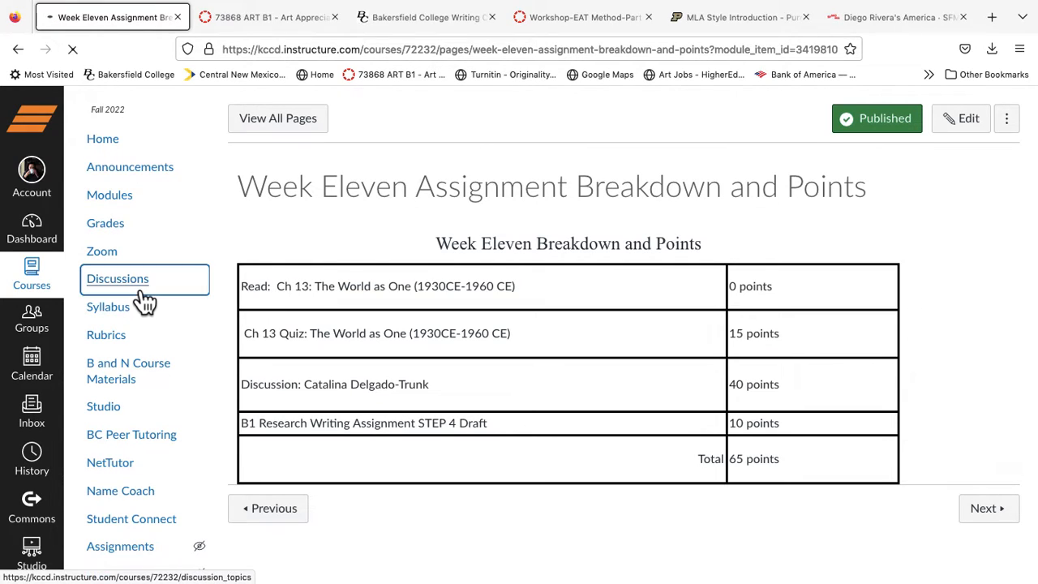
pyautogui.click(116, 279)
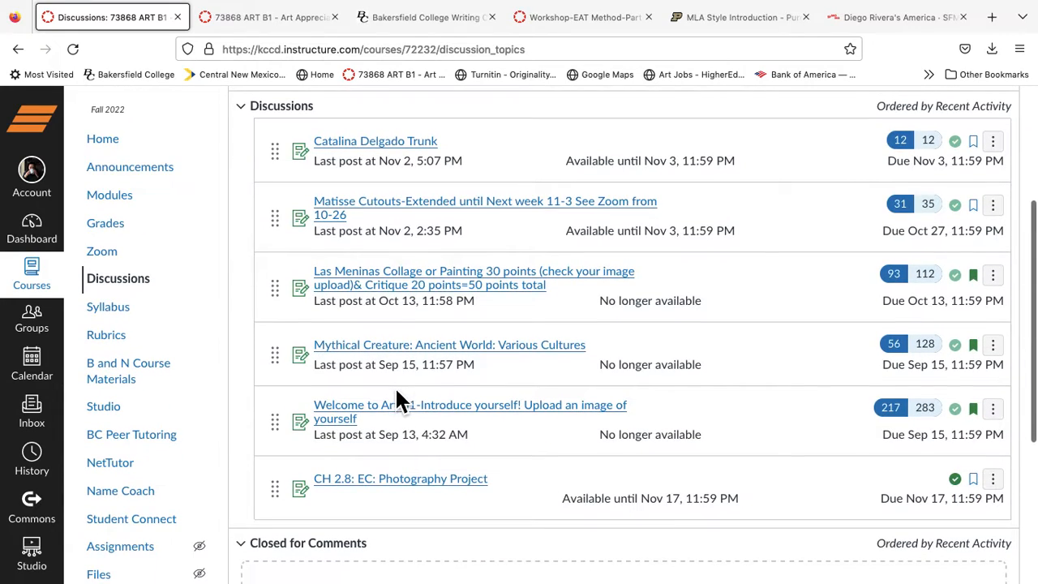
pyautogui.moveTo(467, 224)
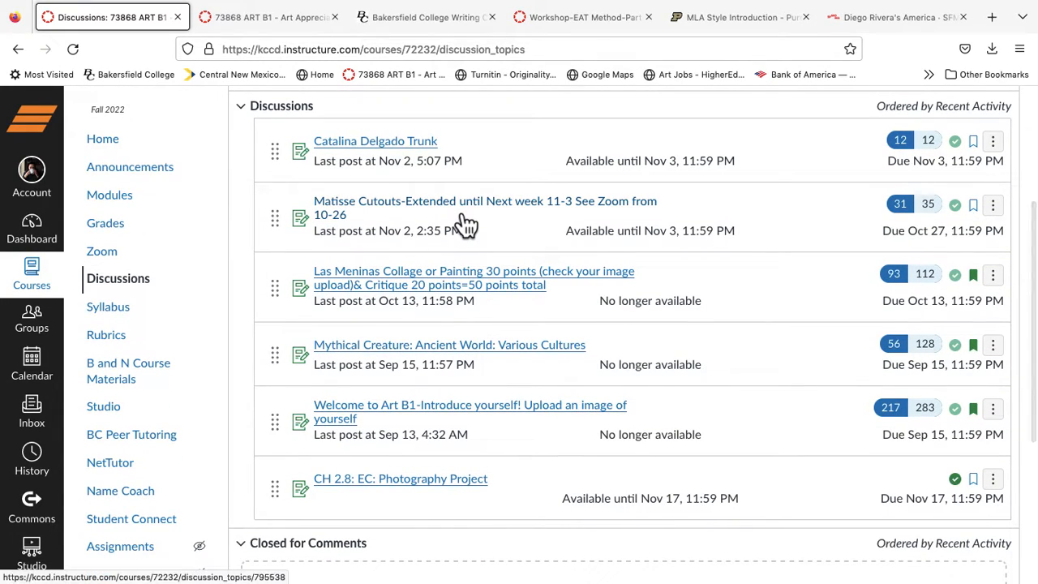
pyautogui.moveTo(418, 170)
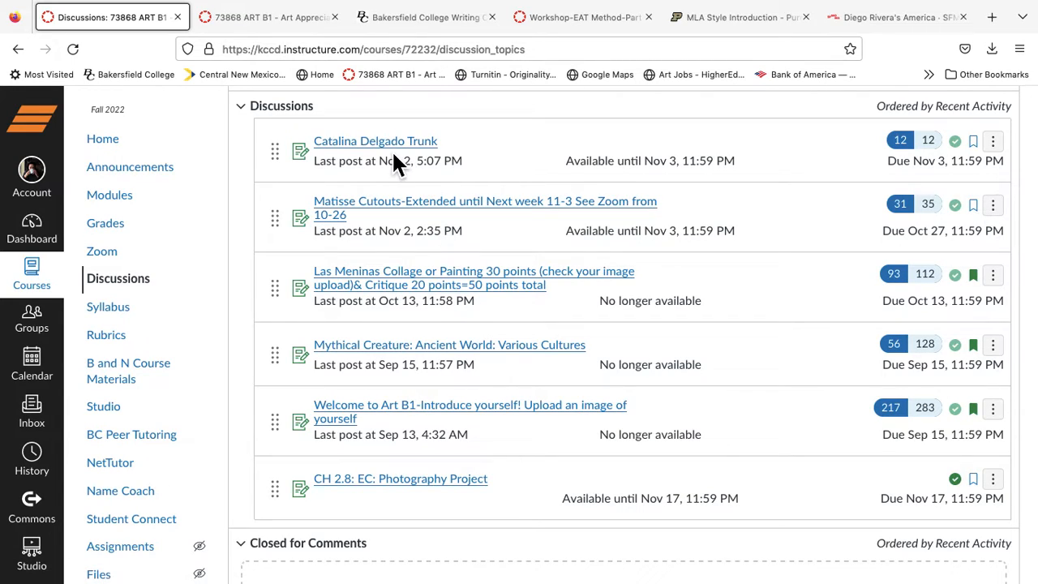
pyautogui.moveTo(398, 160)
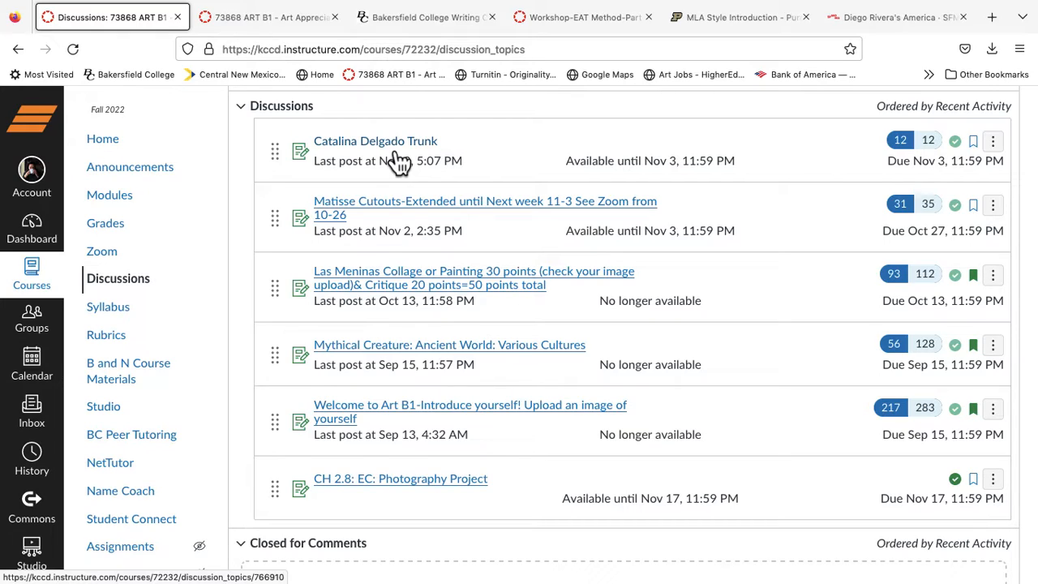
pyautogui.moveTo(422, 217)
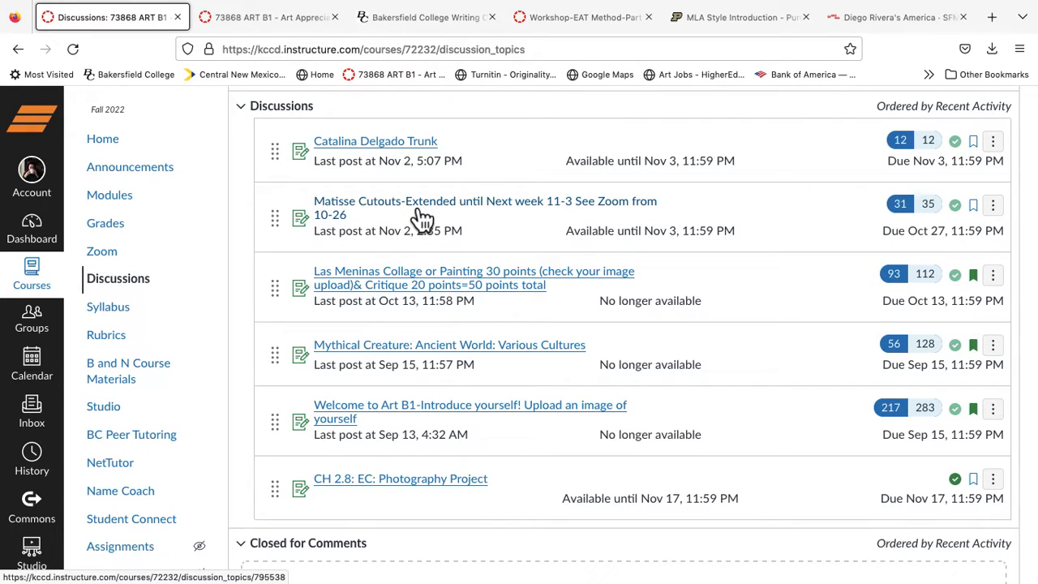
pyautogui.click(485, 201)
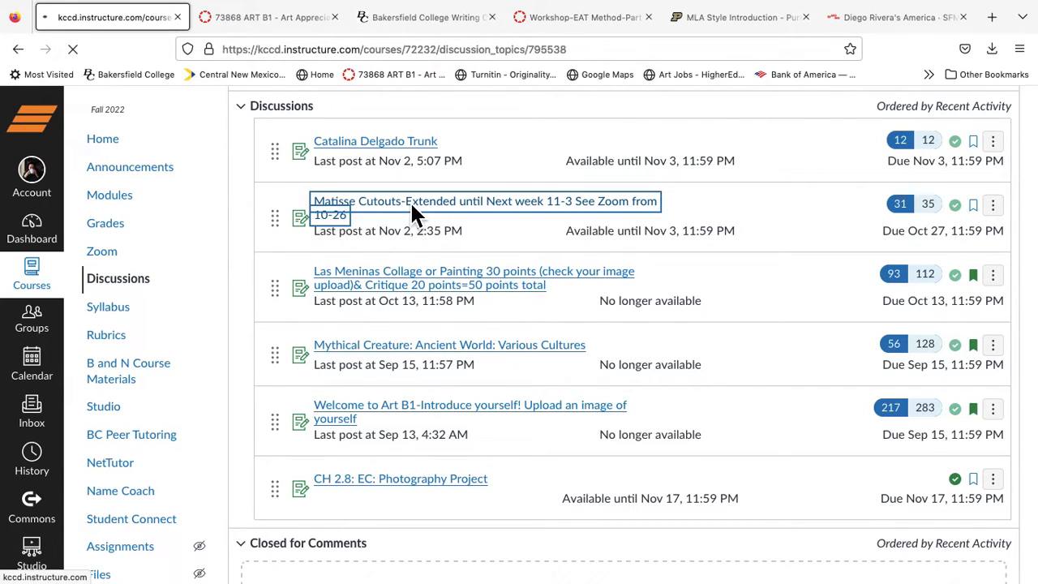
# Step: Open the Matisse Cutouts discussion and review its project requirements down to the michaels.com construction paper link
pyautogui.click(485, 201)
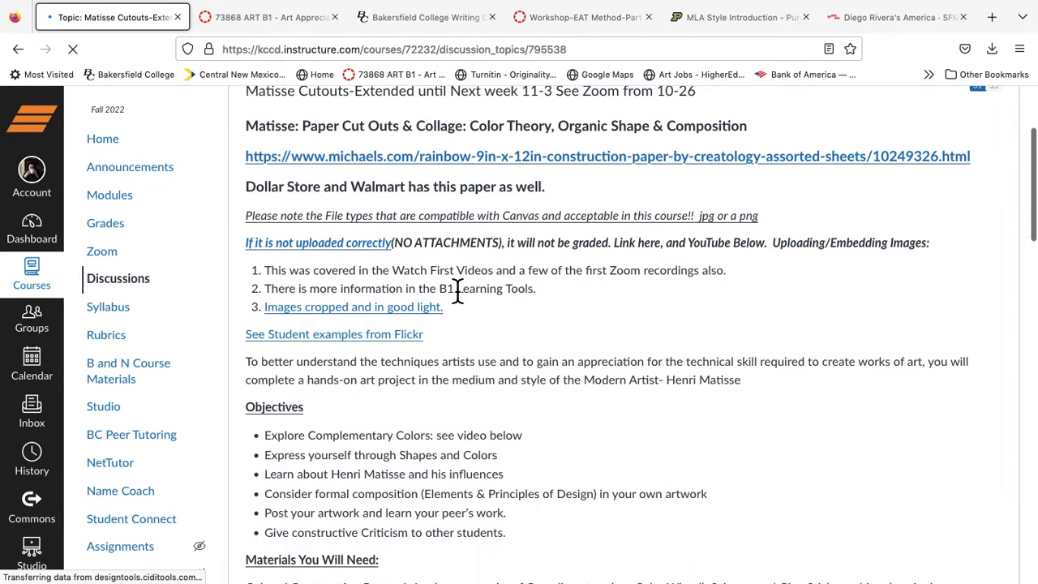
pyautogui.scroll(-3)
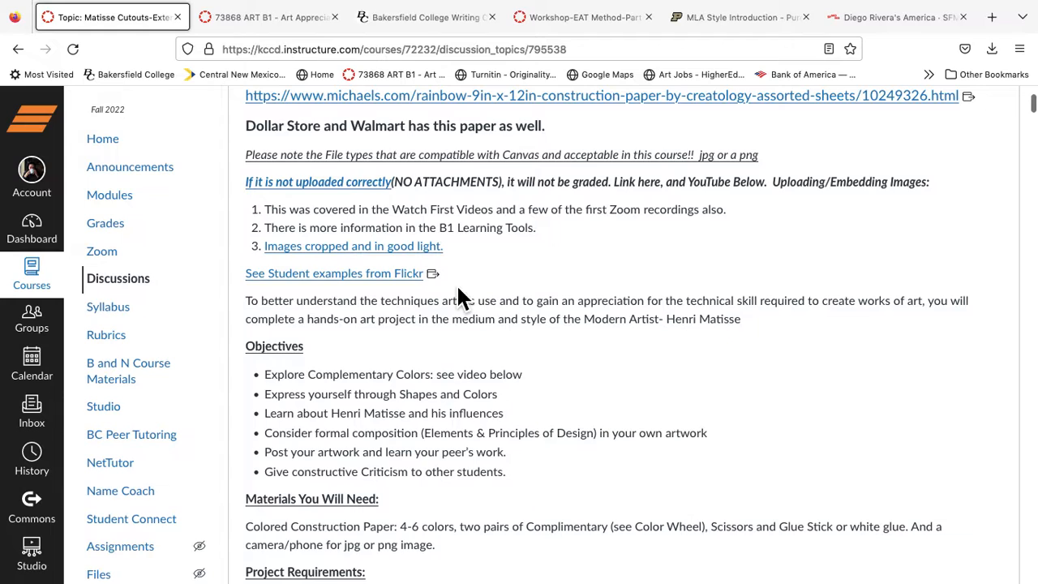
pyautogui.scroll(-3)
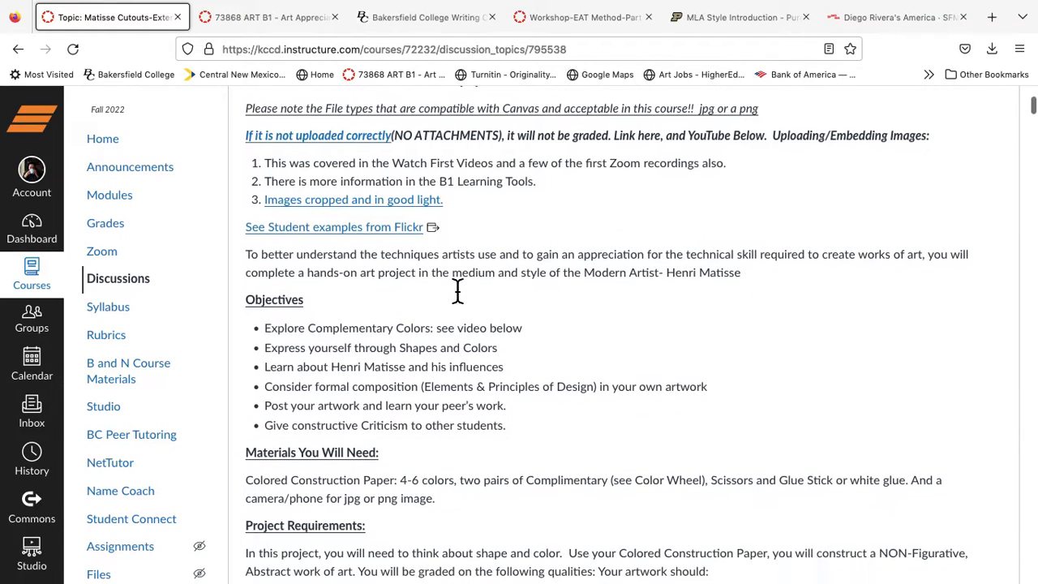
pyautogui.scroll(-3)
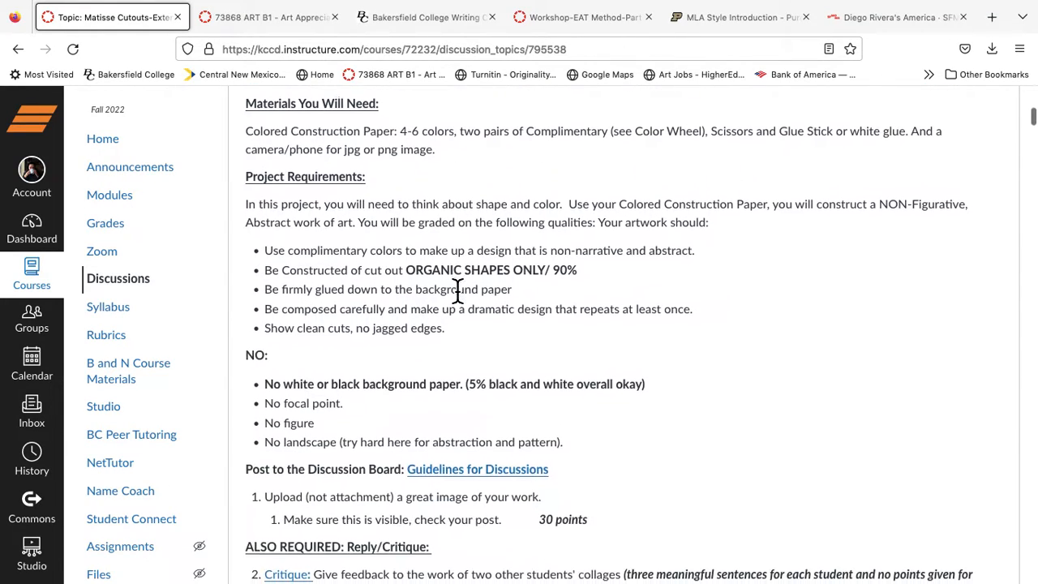
pyautogui.scroll(-3)
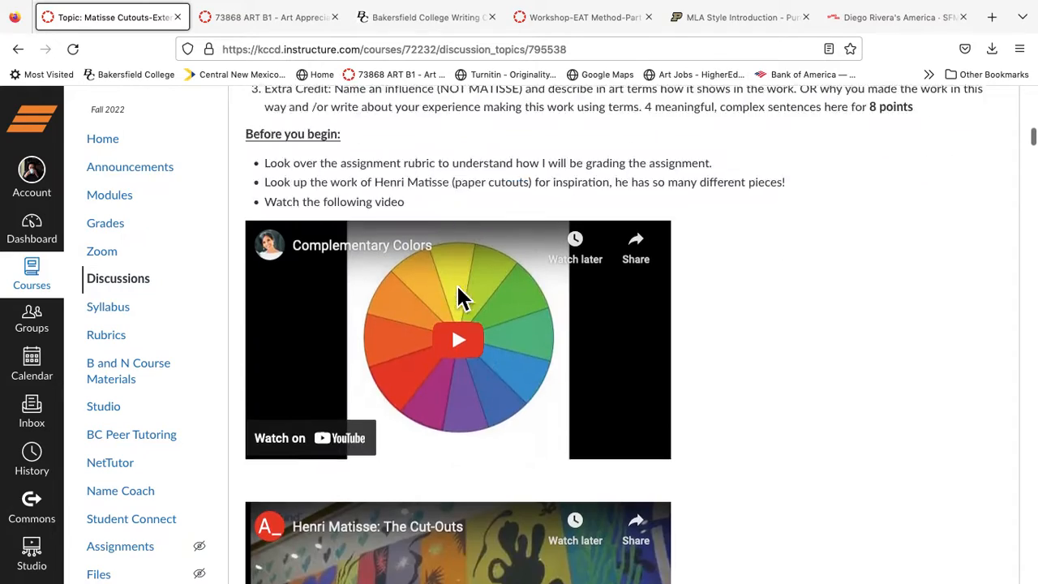
pyautogui.scroll(-3)
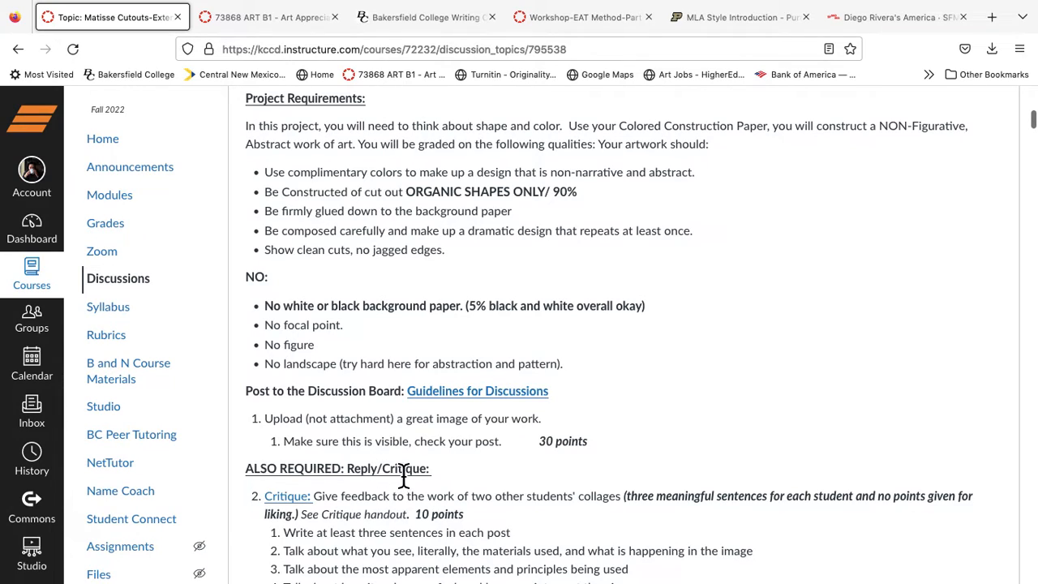
pyautogui.moveTo(298, 279)
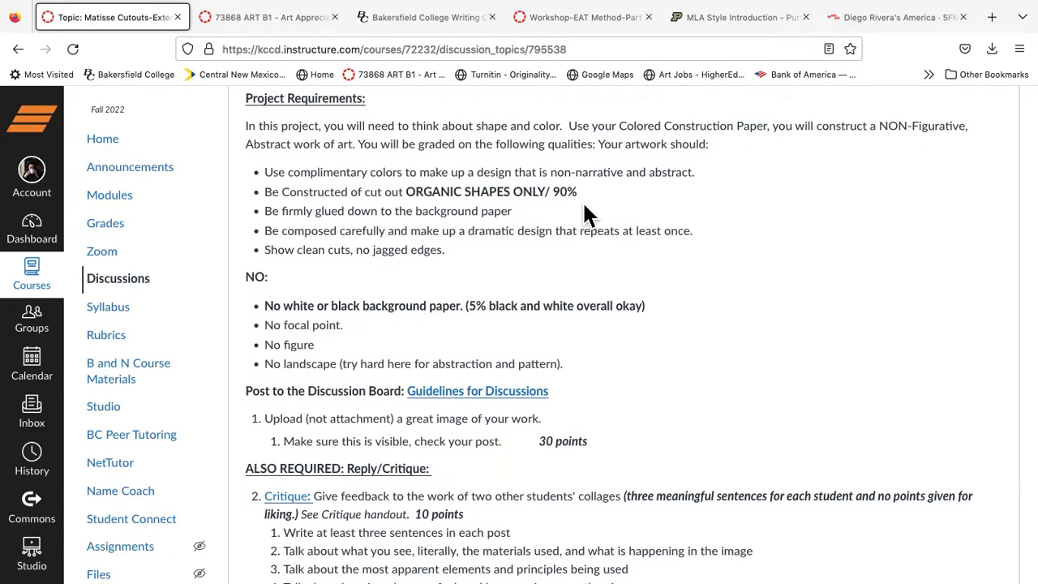
pyautogui.moveTo(633, 202)
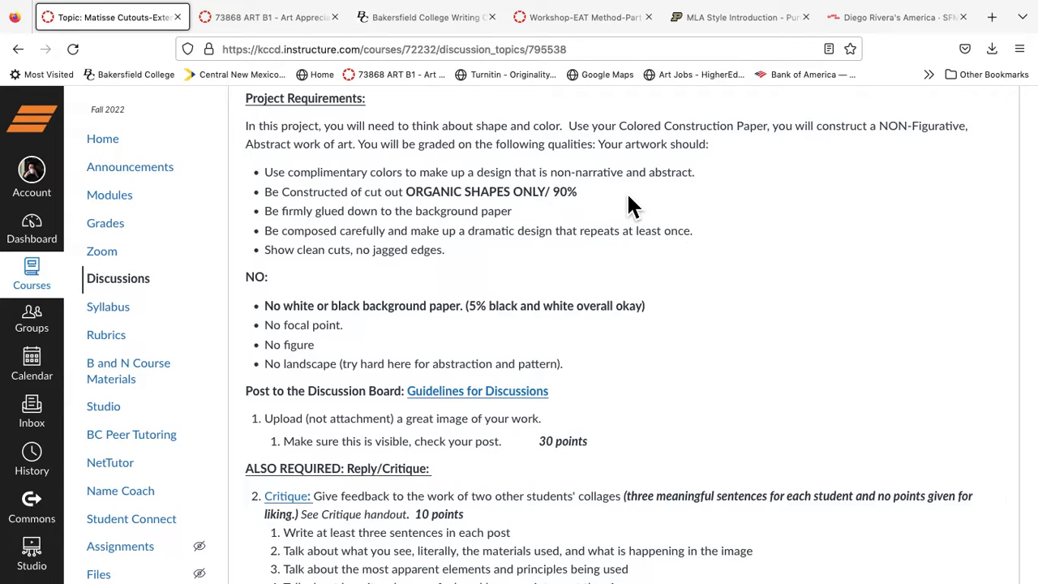
pyautogui.scroll(-3)
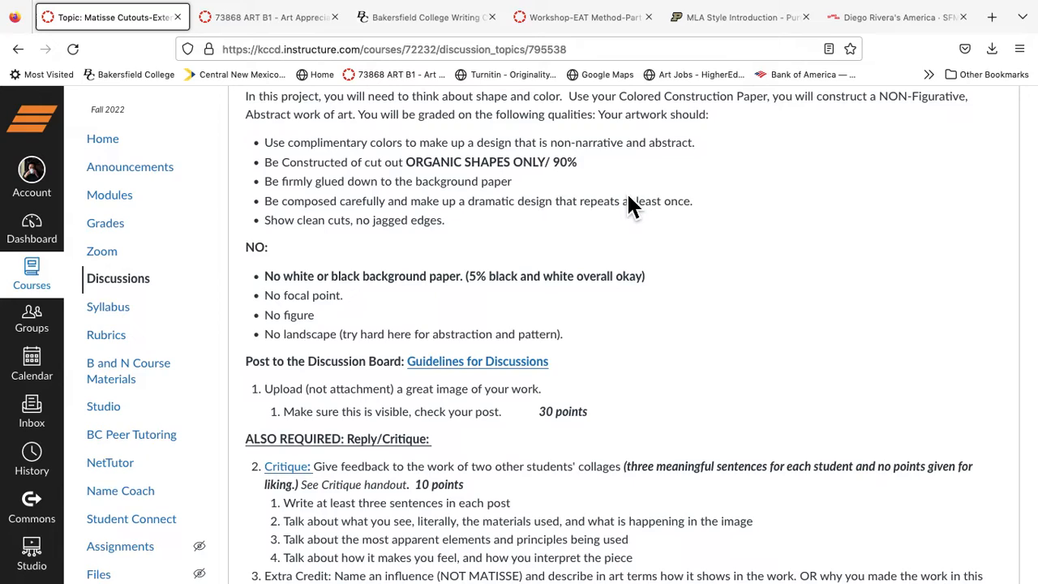
pyautogui.moveTo(568, 191)
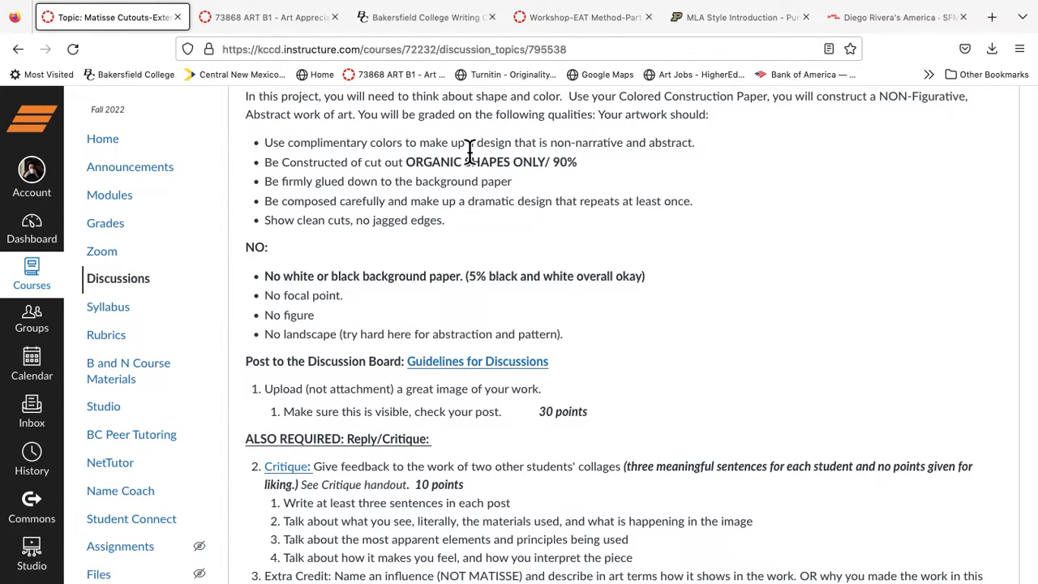
pyautogui.moveTo(535, 193)
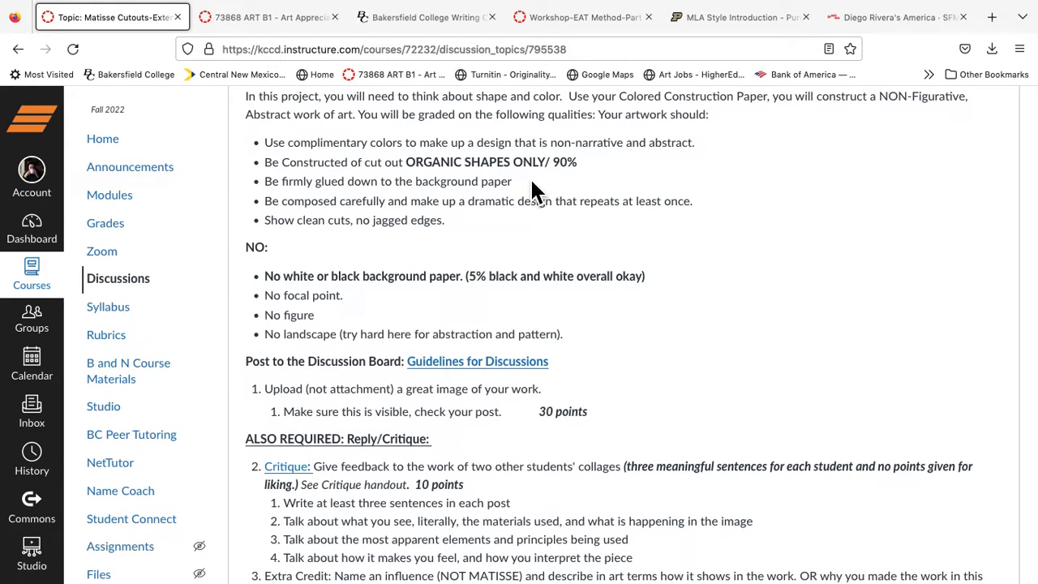
pyautogui.moveTo(533, 230)
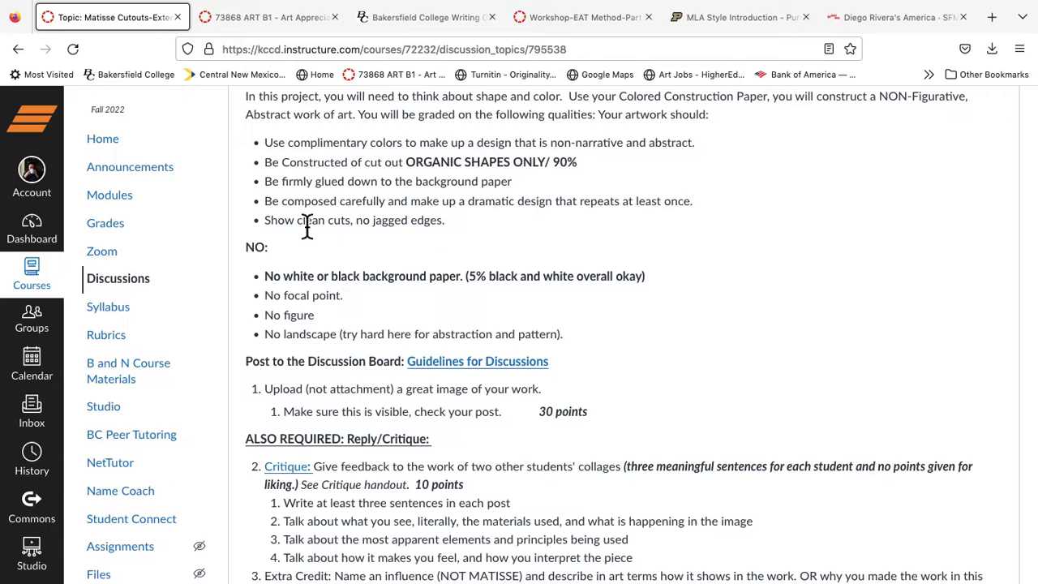
pyautogui.scroll(-3)
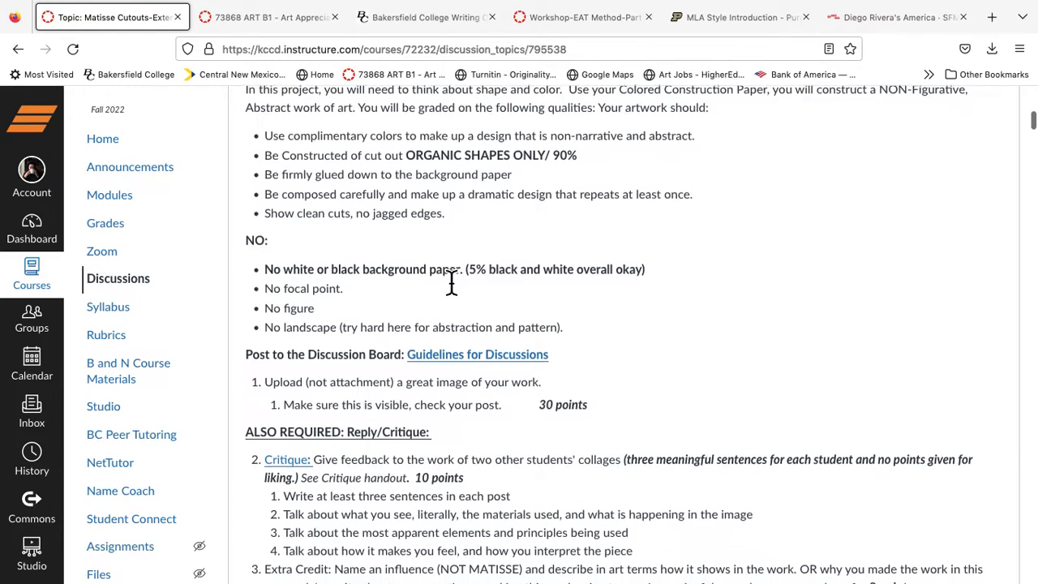
pyautogui.scroll(-3)
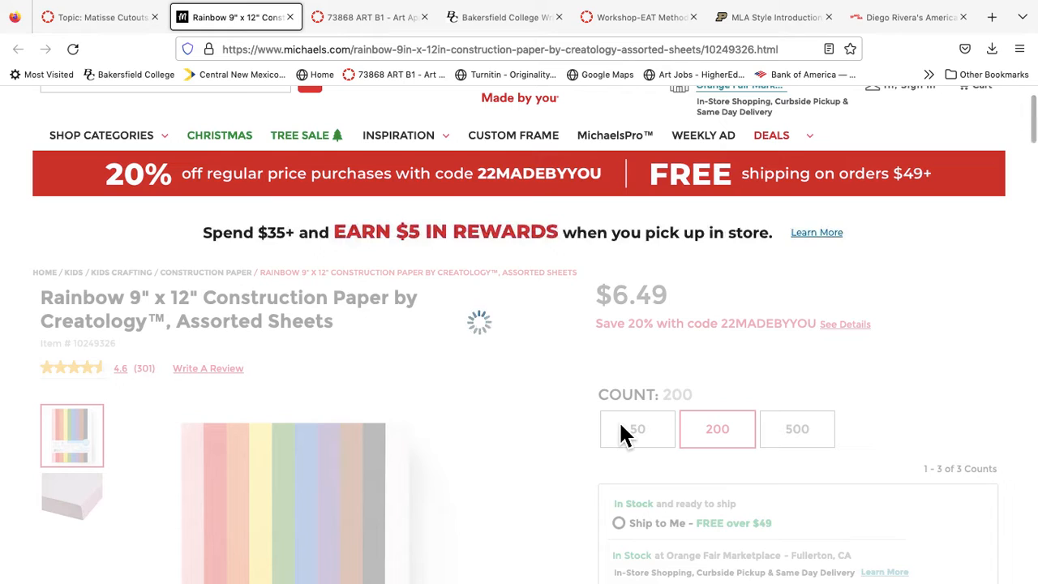
pyautogui.click(638, 428)
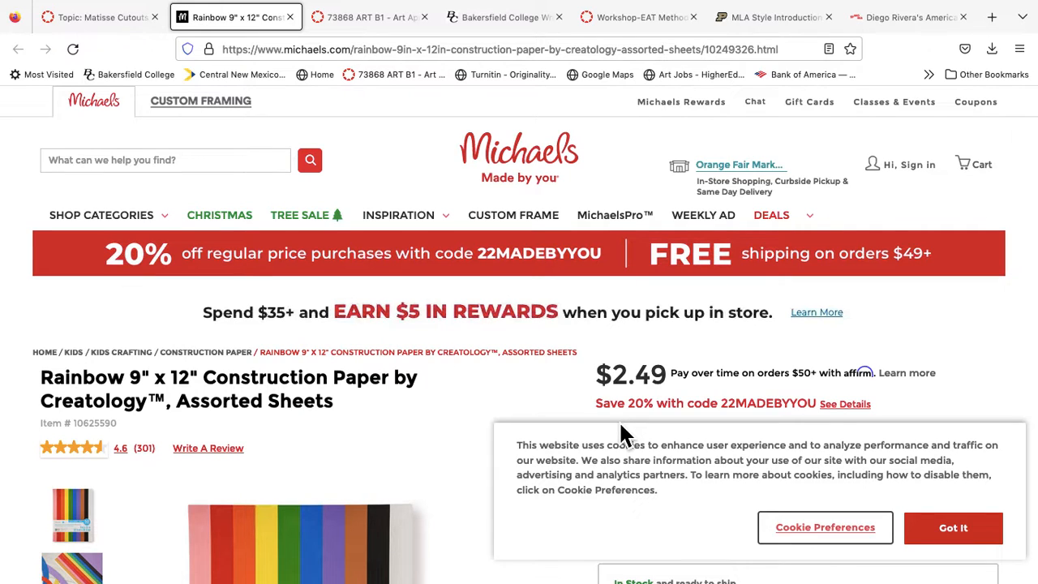
pyautogui.moveTo(633, 17)
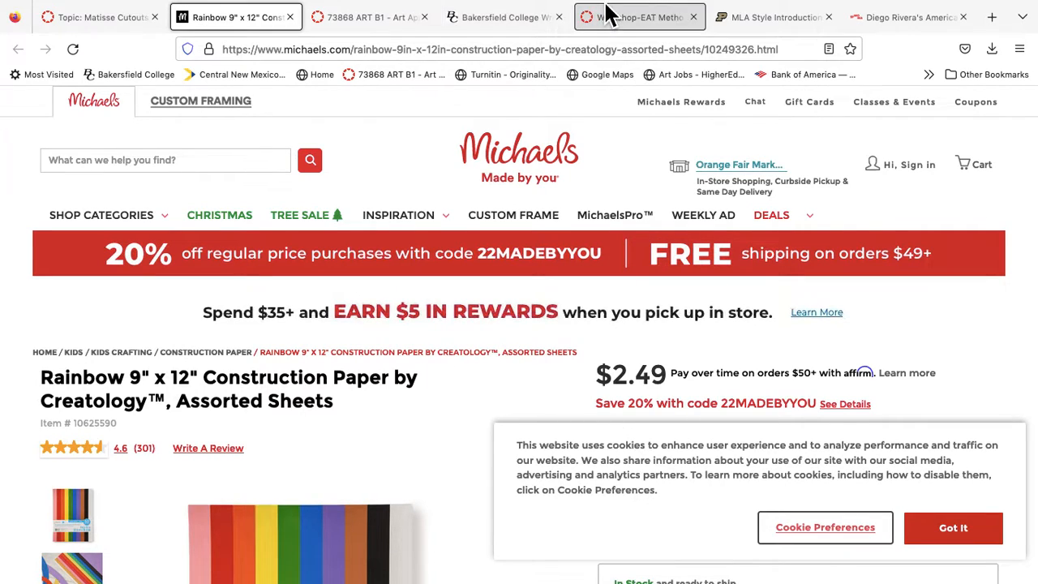